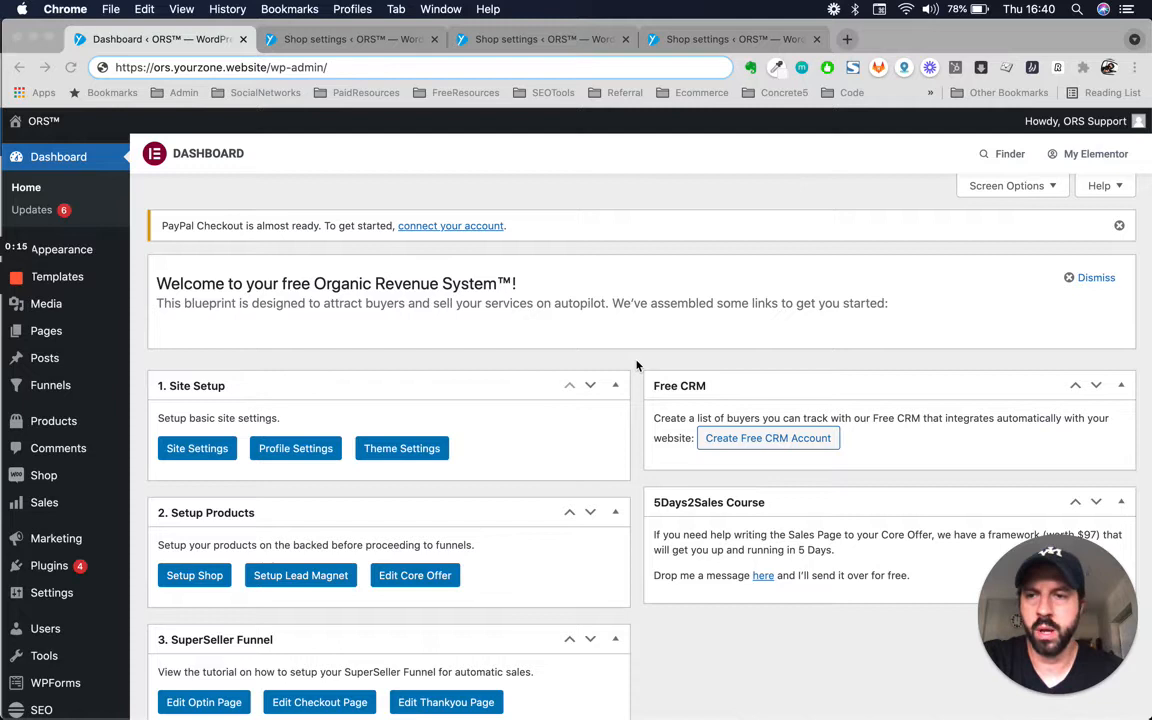
{"action": "mouse_move", "coordinate": [508, 423]}
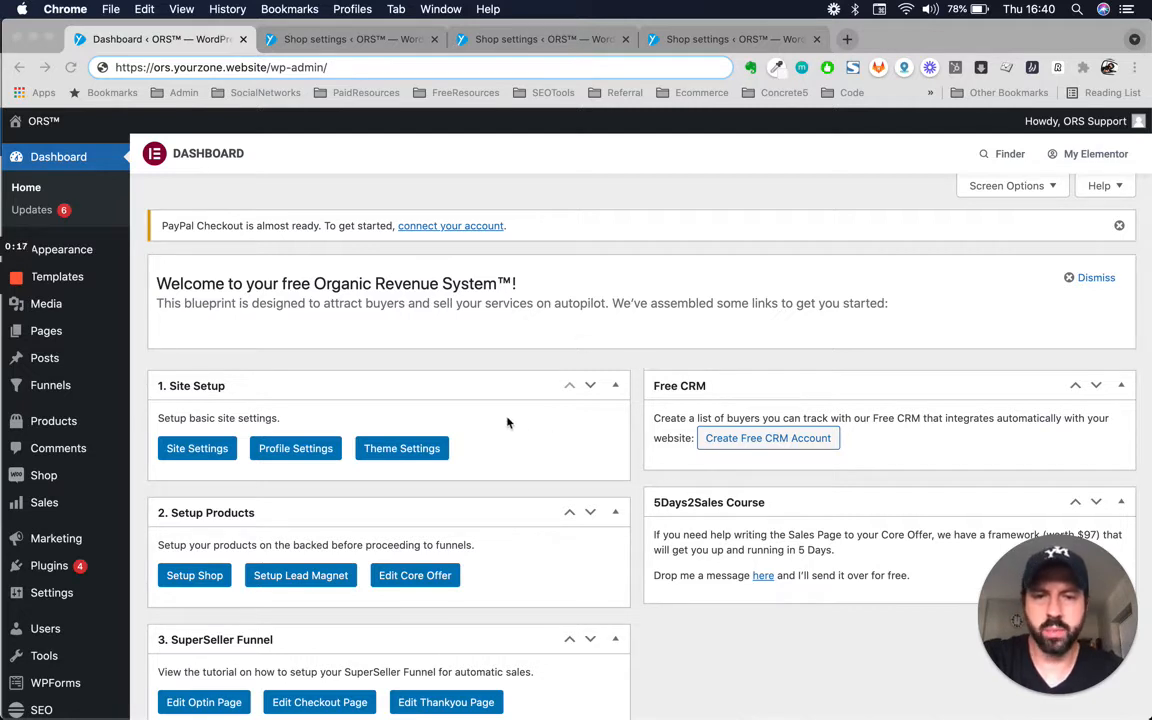
{"action": "mouse_move", "coordinate": [662, 202]}
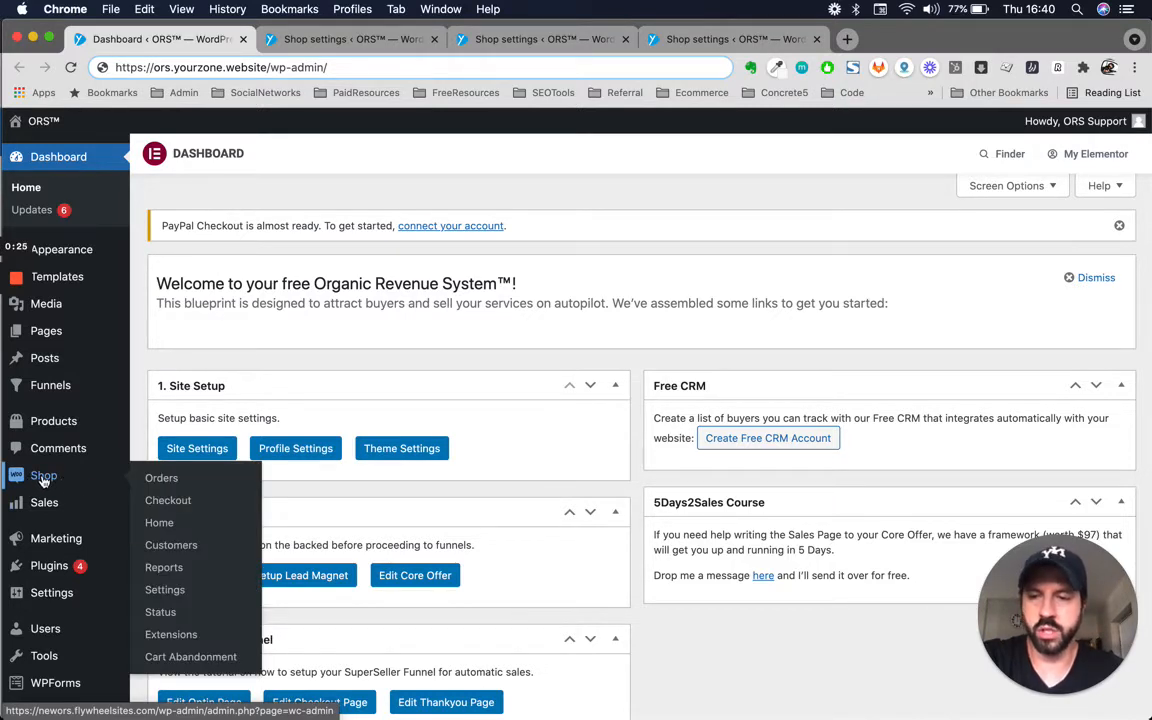
{"action": "mouse_move", "coordinate": [295, 240]}
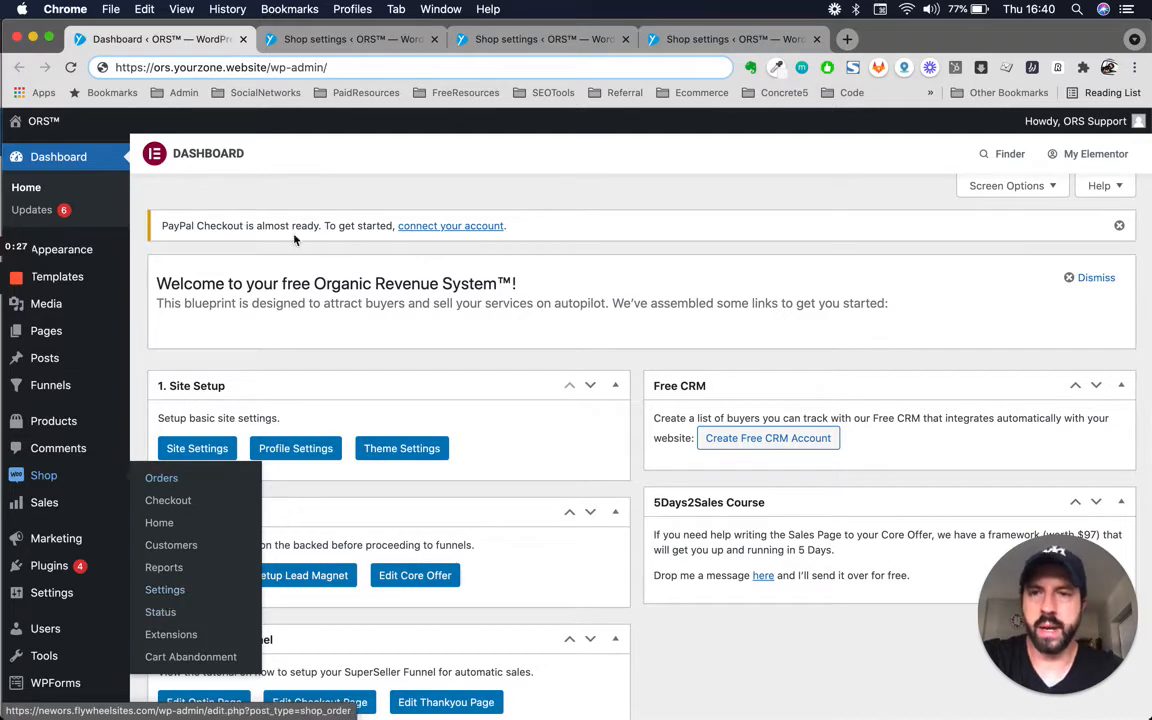
Step: Open WooCommerce Settings from the Shop menu in the admin sidebar
{"action": "left_click", "coordinate": [165, 589]}
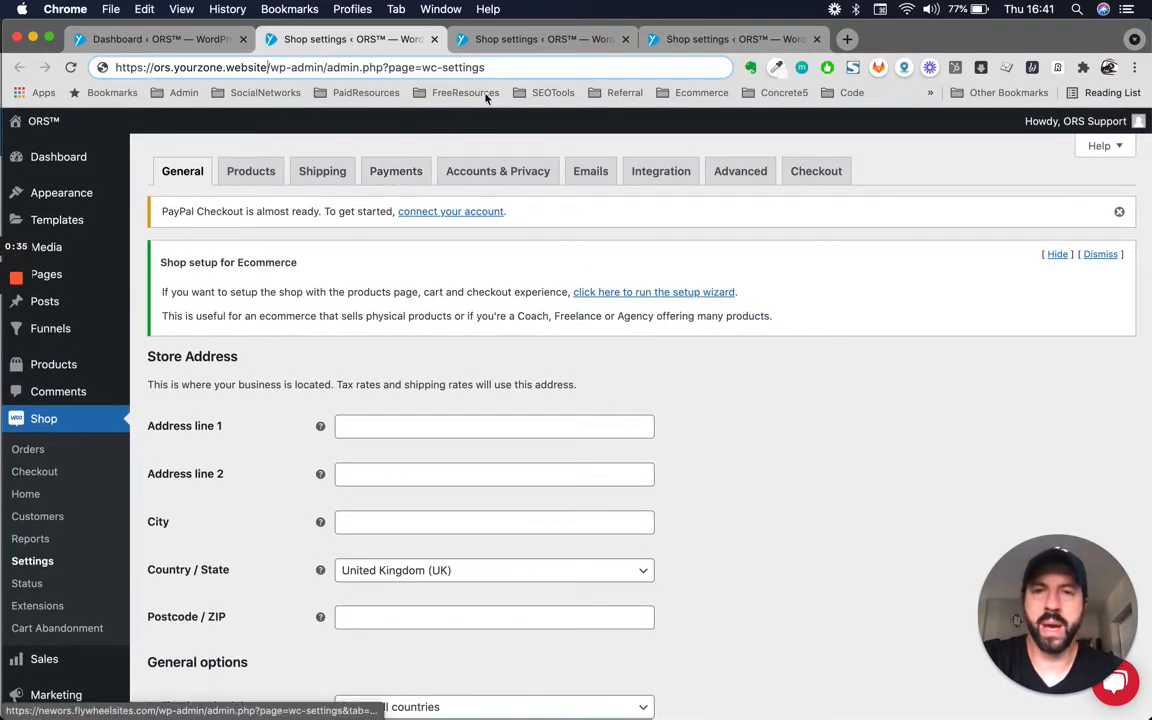
Step: Show the Payments tab and scroll to the PayPal and PayPal Card Processing entries
{"action": "left_click", "coordinate": [395, 171]}
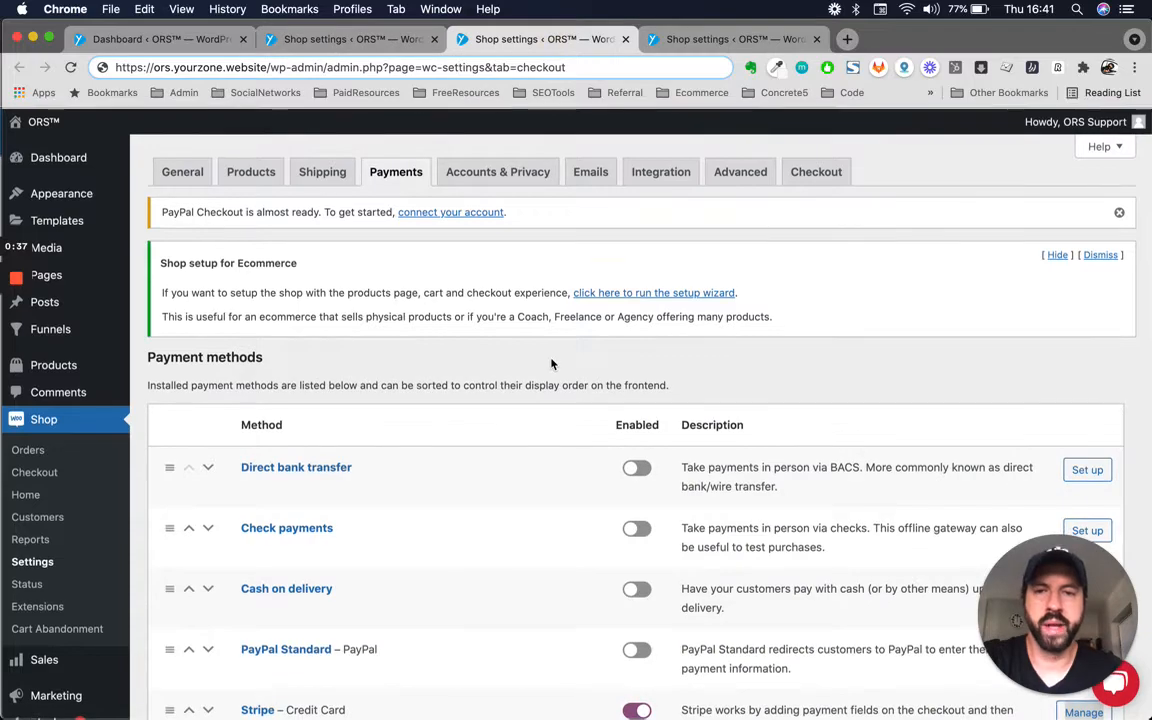
{"action": "scroll", "scroll_direction": "down", "scroll_amount": 3}
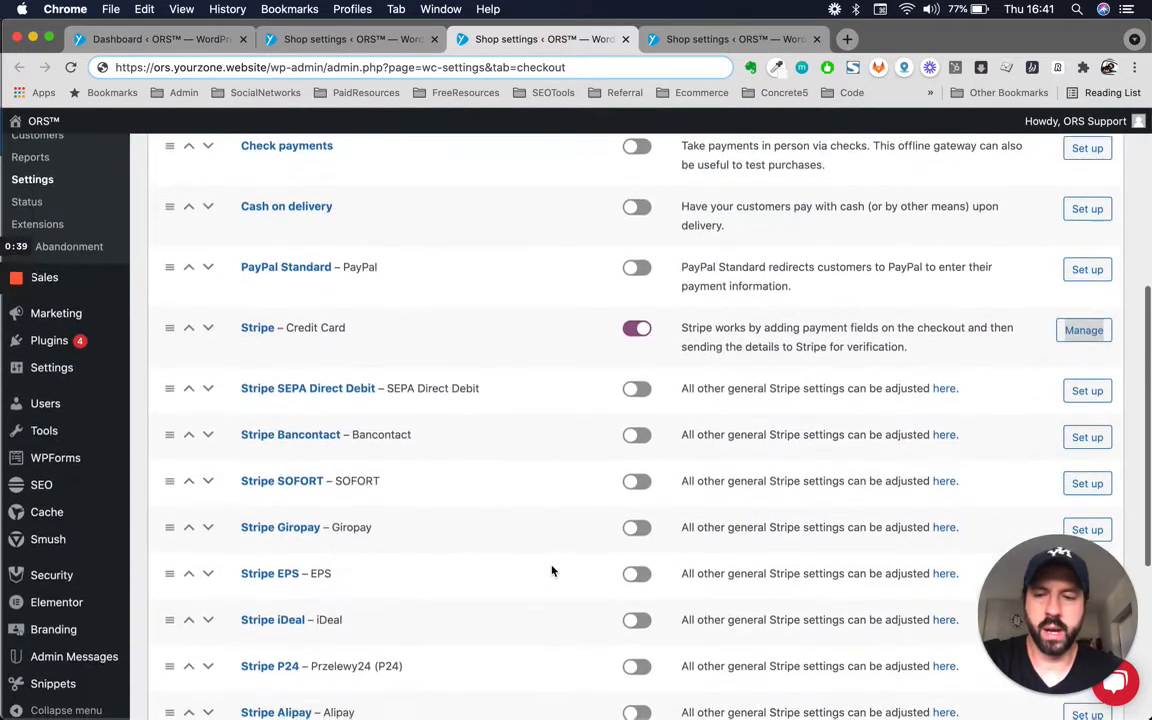
{"action": "scroll", "scroll_direction": "down", "scroll_amount": 3}
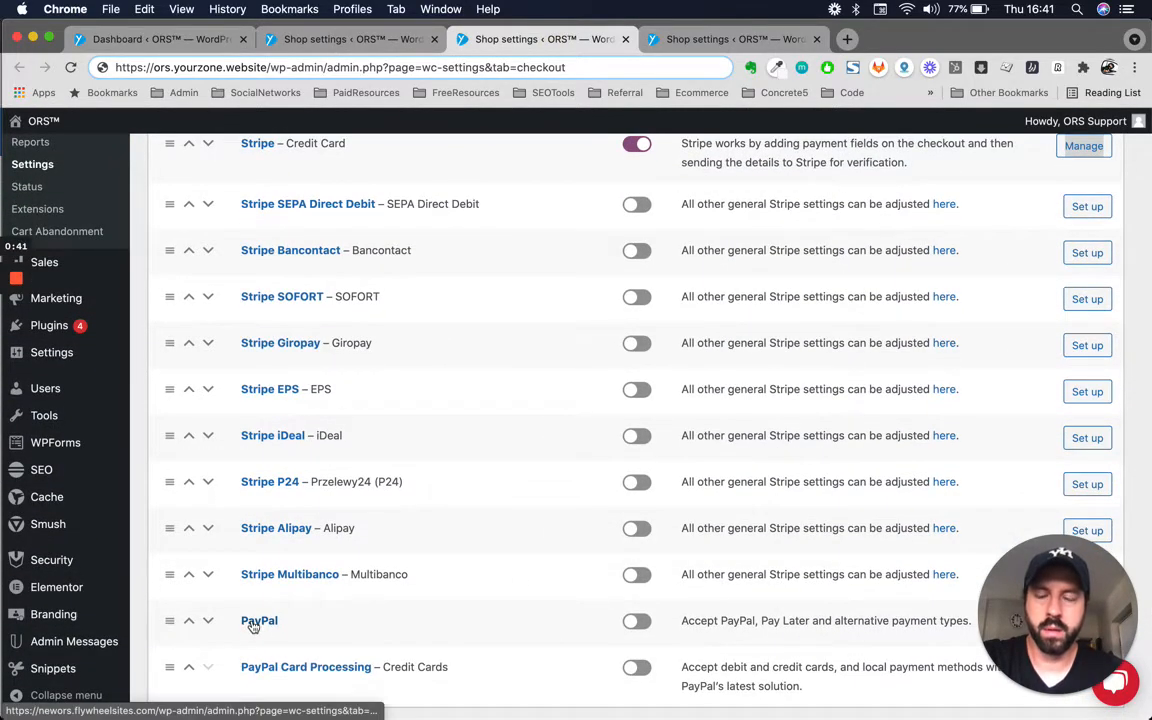
{"action": "scroll", "scroll_direction": "up", "scroll_amount": 3}
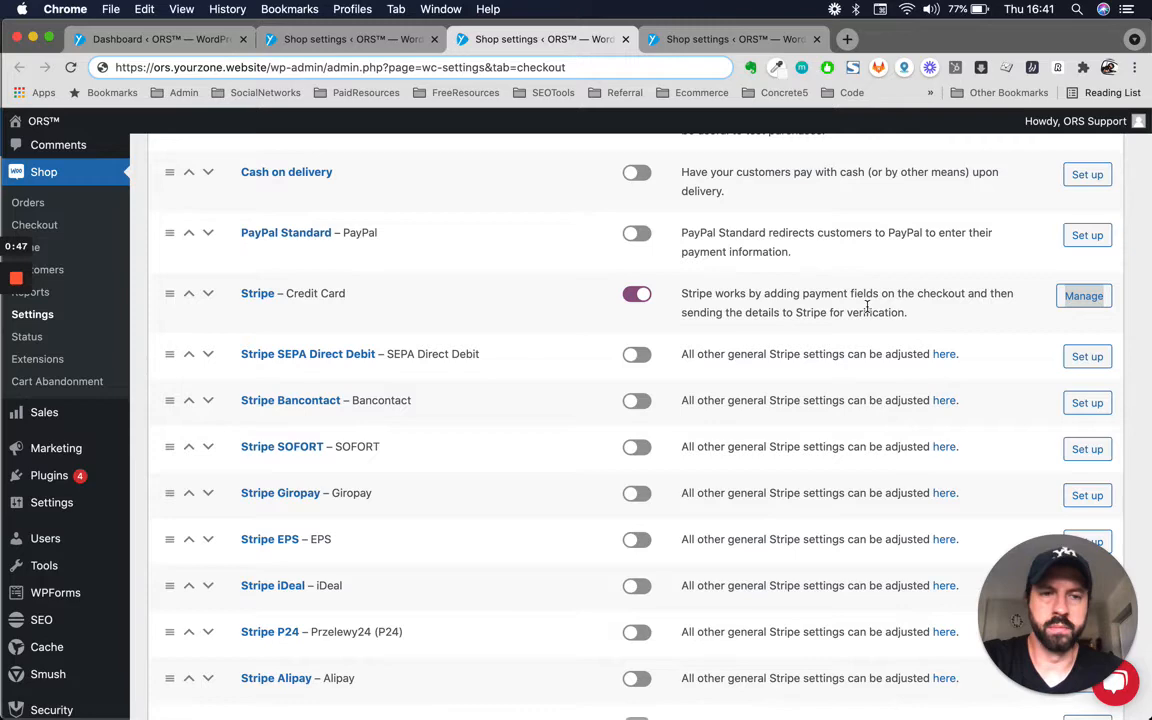
{"action": "mouse_move", "coordinate": [423, 240]}
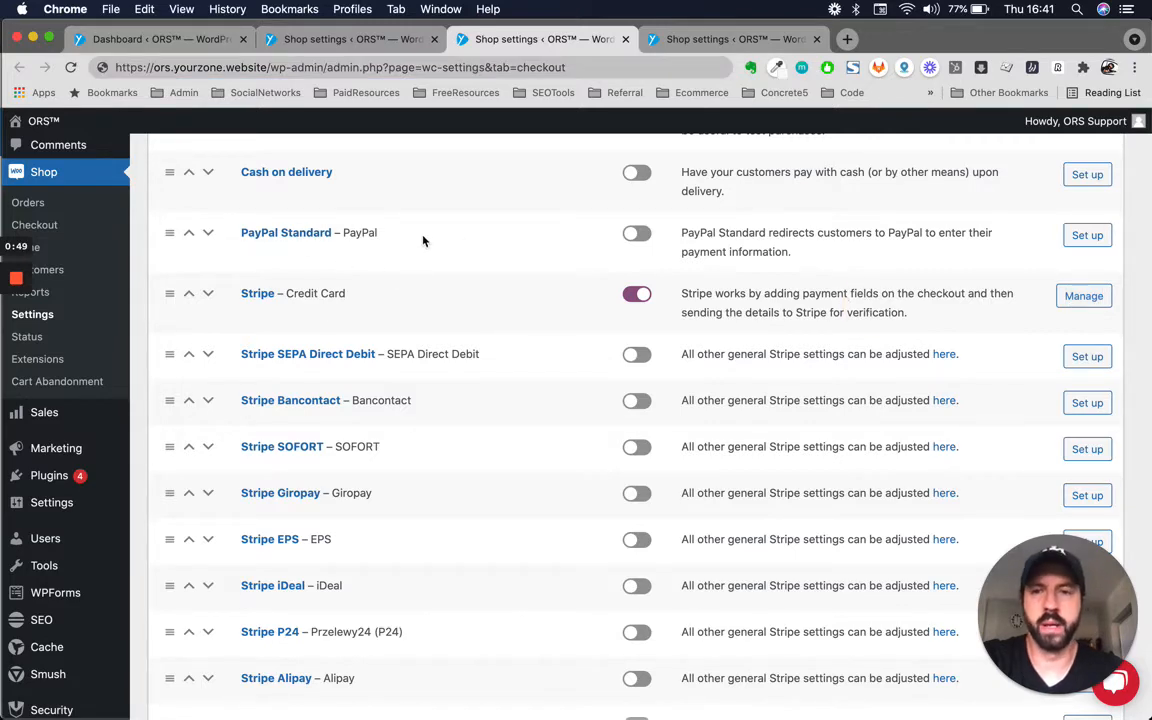
{"action": "scroll", "scroll_direction": "down", "scroll_amount": 3}
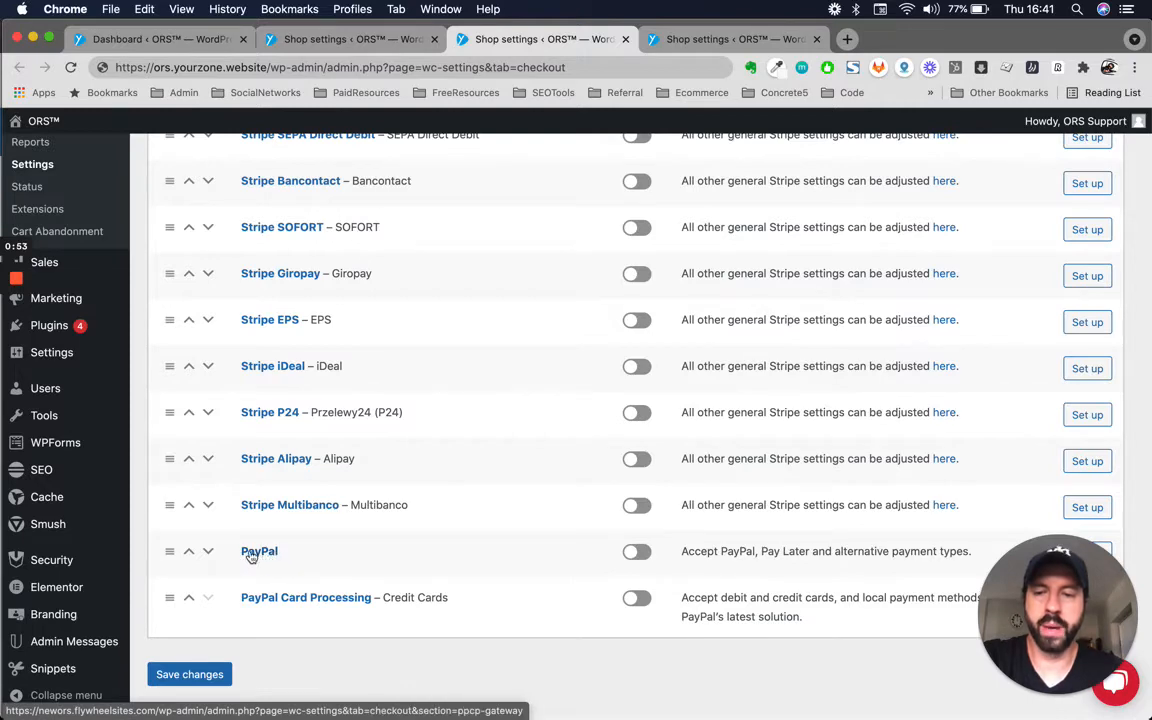
{"action": "scroll", "scroll_direction": "down", "scroll_amount": 3}
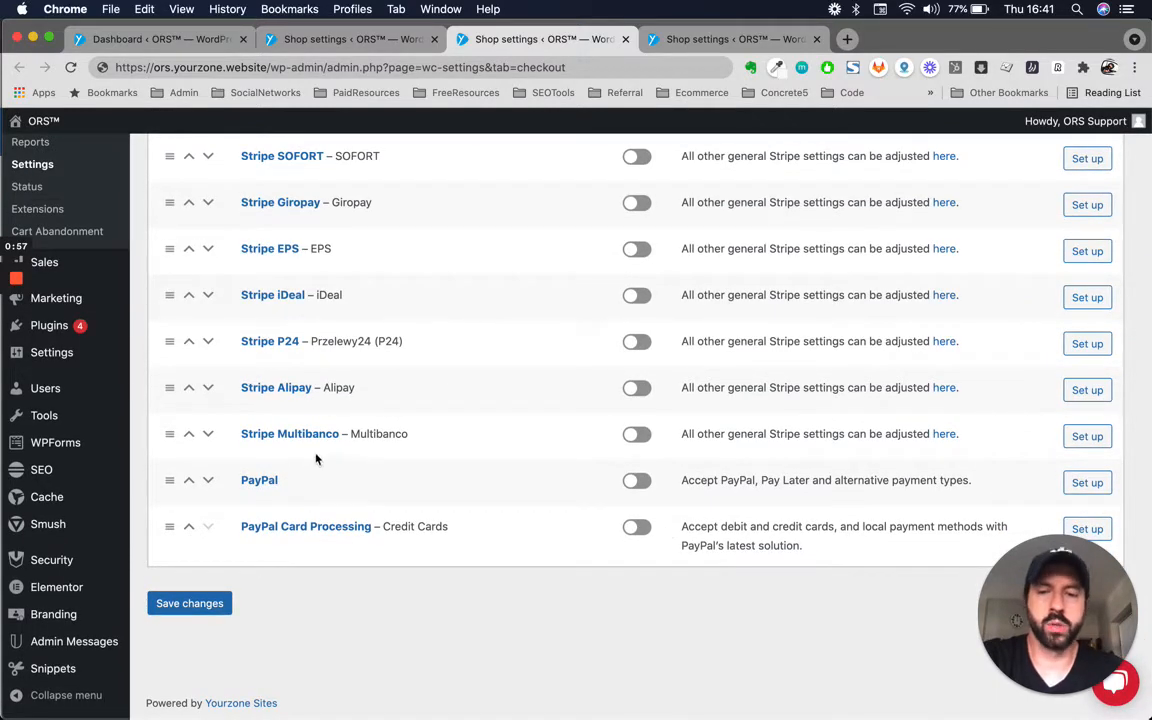
{"action": "mouse_move", "coordinate": [438, 571]}
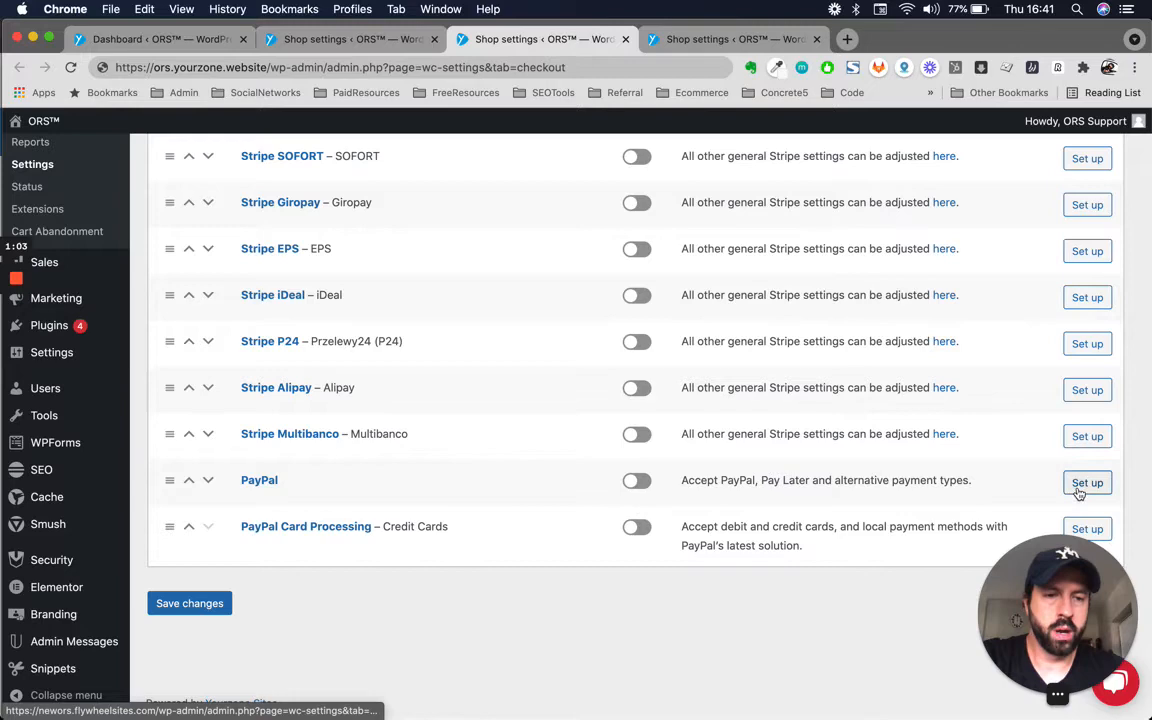
Step: Set up PayPal Checkout and launch the Connect to PayPal signup popup
{"action": "left_click", "coordinate": [1087, 482]}
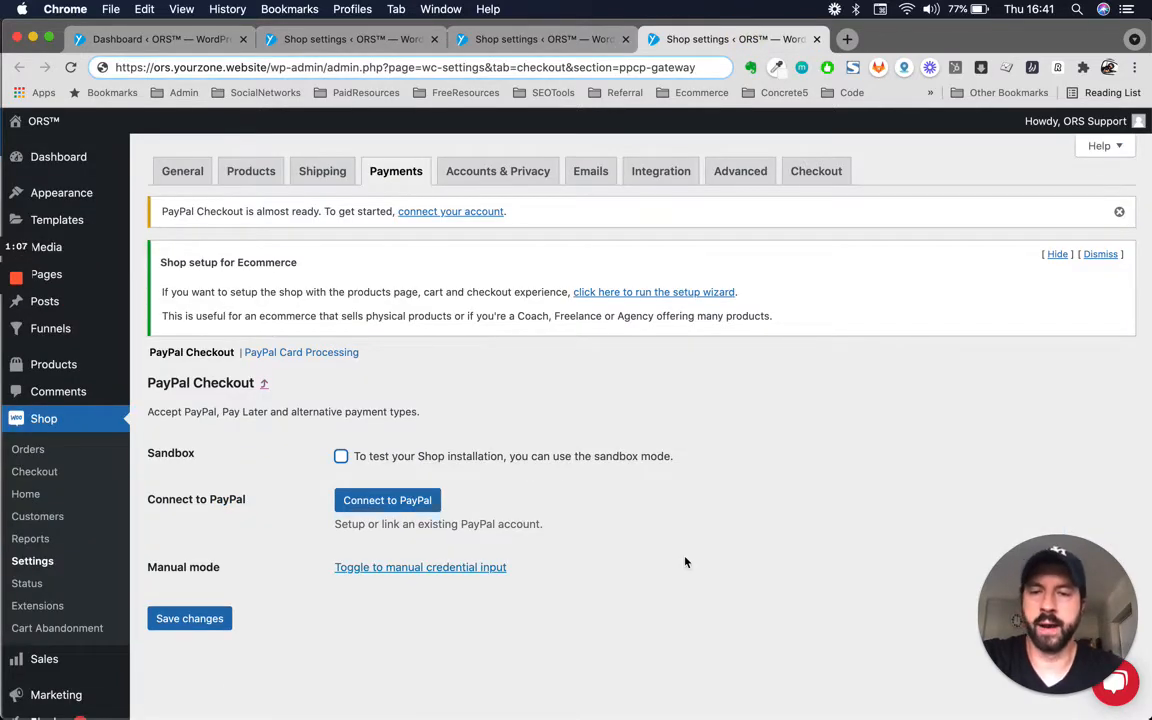
{"action": "mouse_move", "coordinate": [240, 473]}
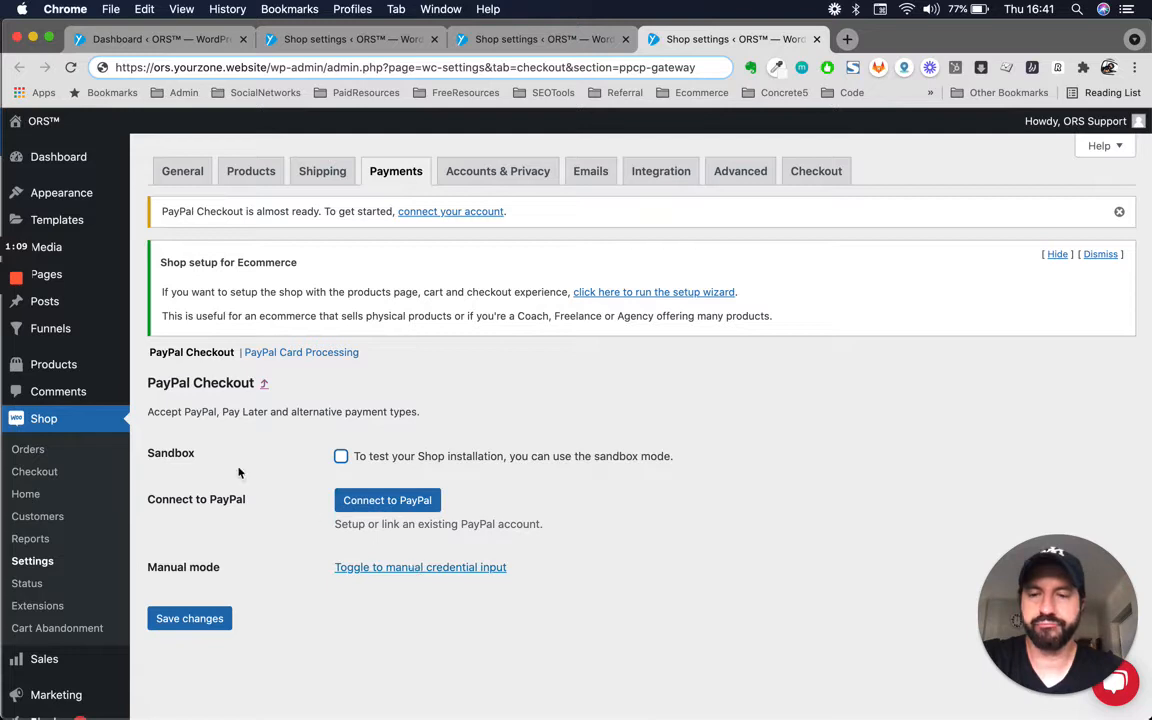
{"action": "mouse_move", "coordinate": [387, 500]}
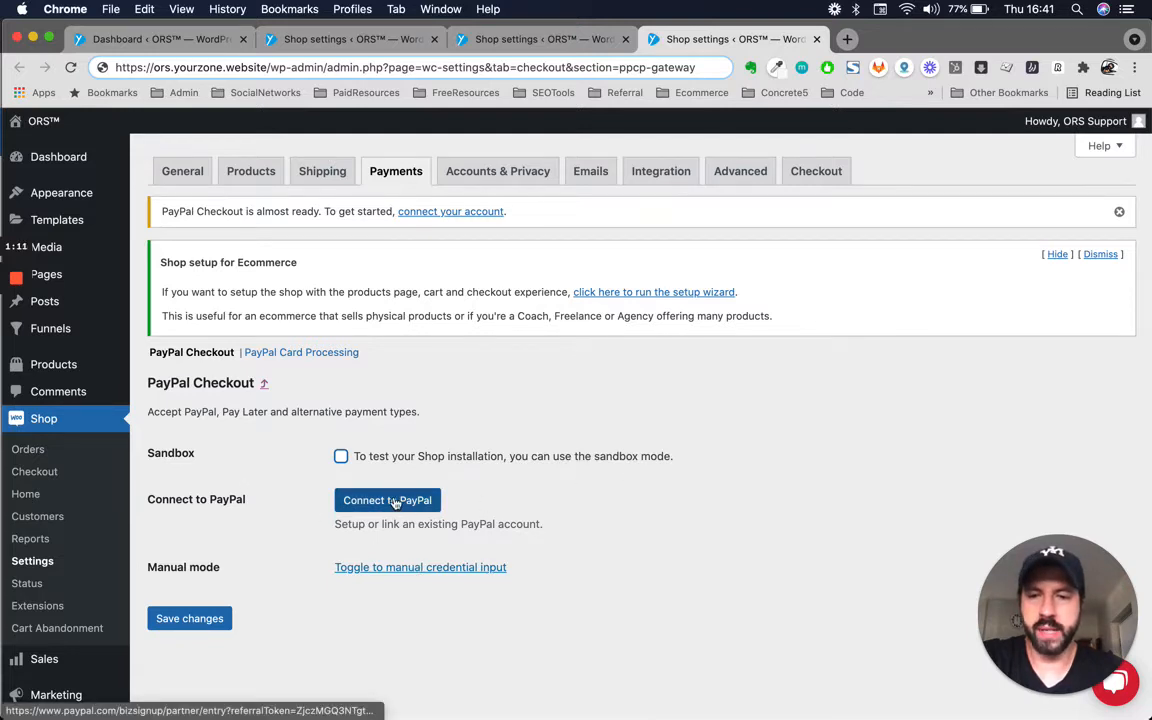
{"action": "left_click", "coordinate": [387, 500]}
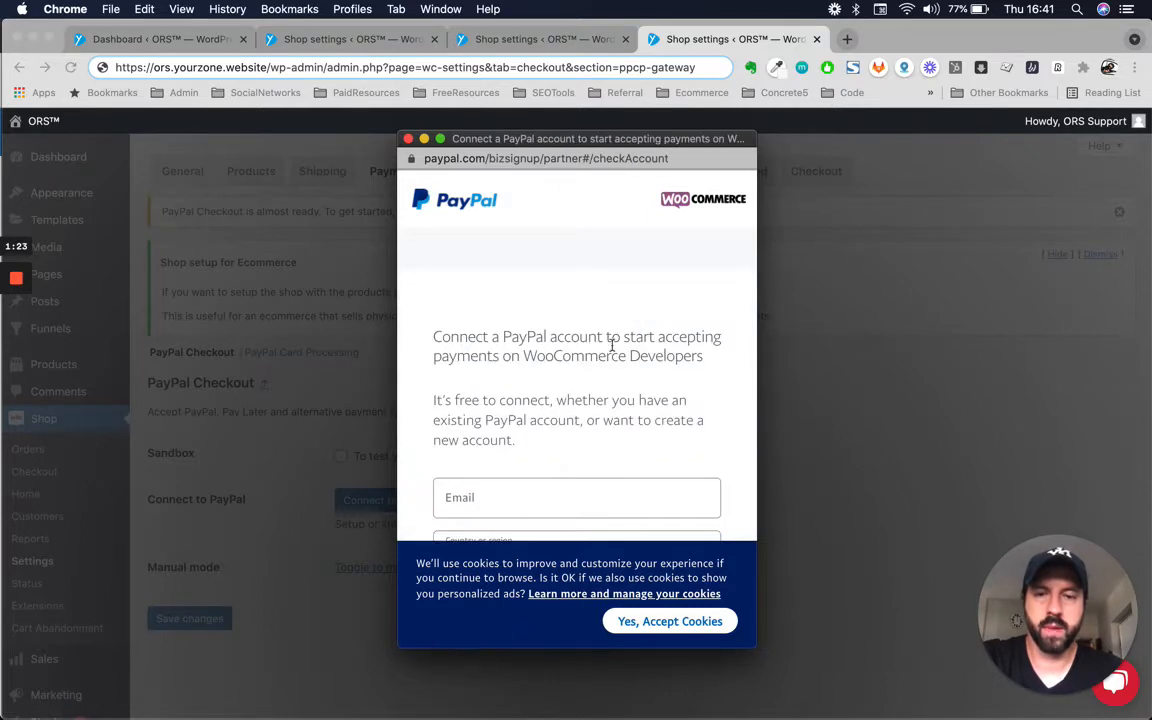
Step: Accept PayPal's cookies to reveal the email and country connection form
{"action": "left_click", "coordinate": [670, 621]}
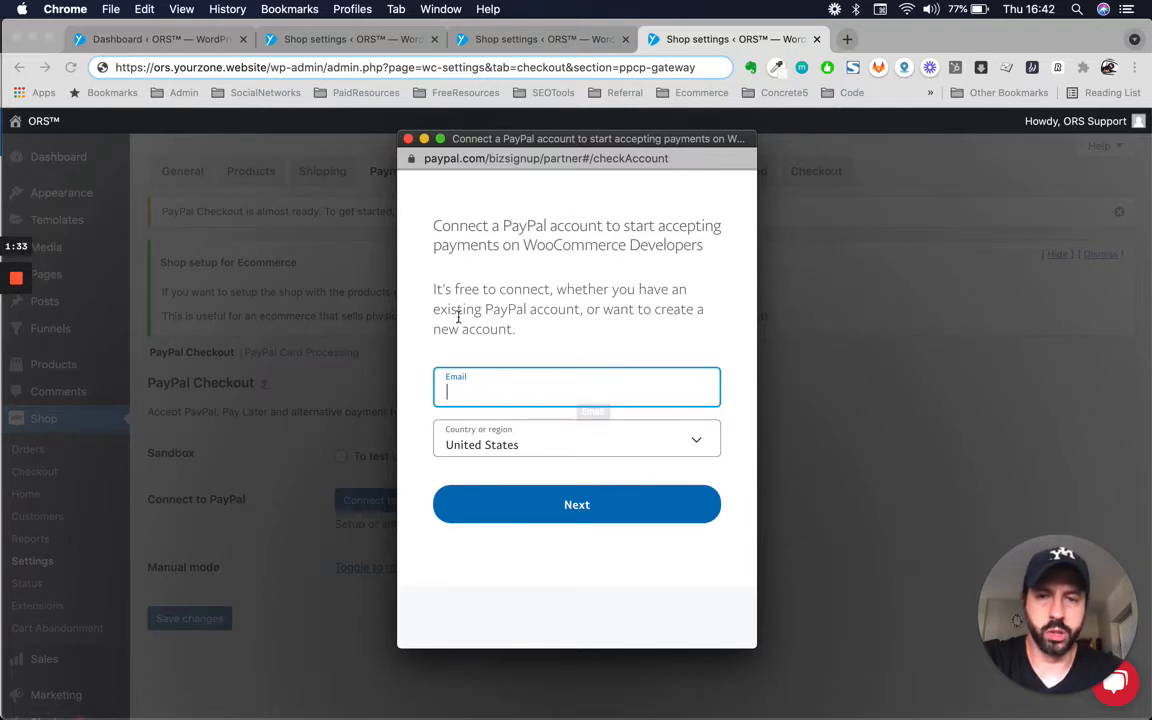
{"action": "mouse_move", "coordinate": [660, 415]}
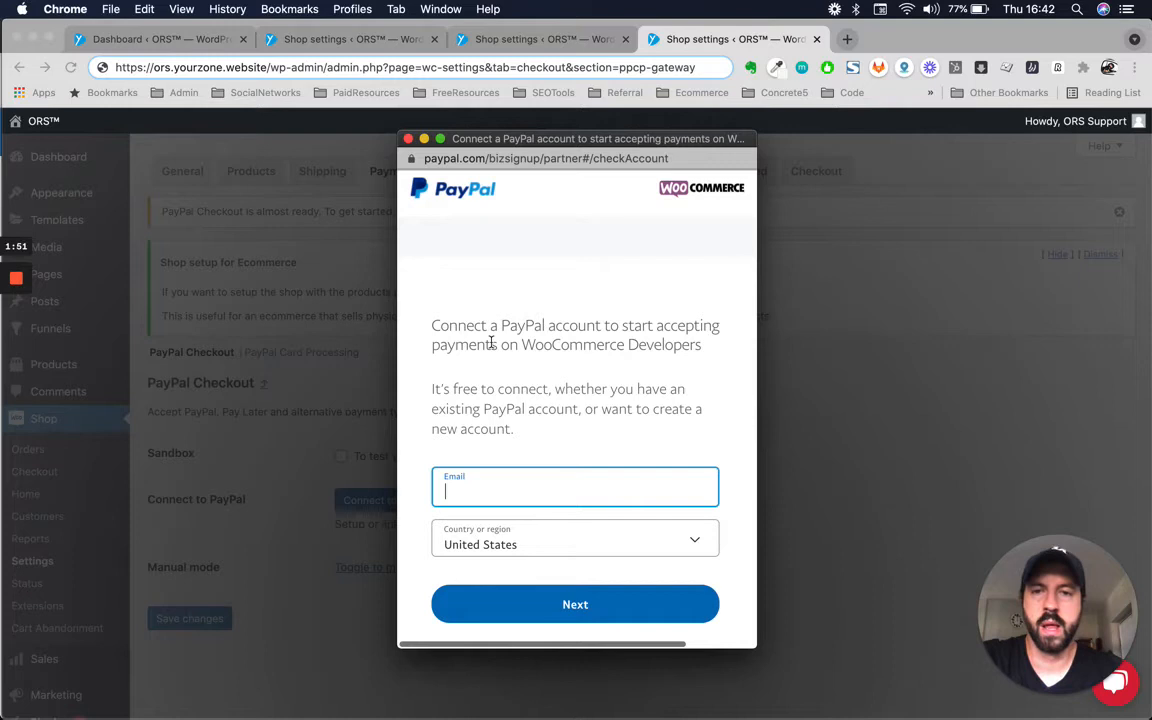
{"action": "mouse_move", "coordinate": [598, 296]}
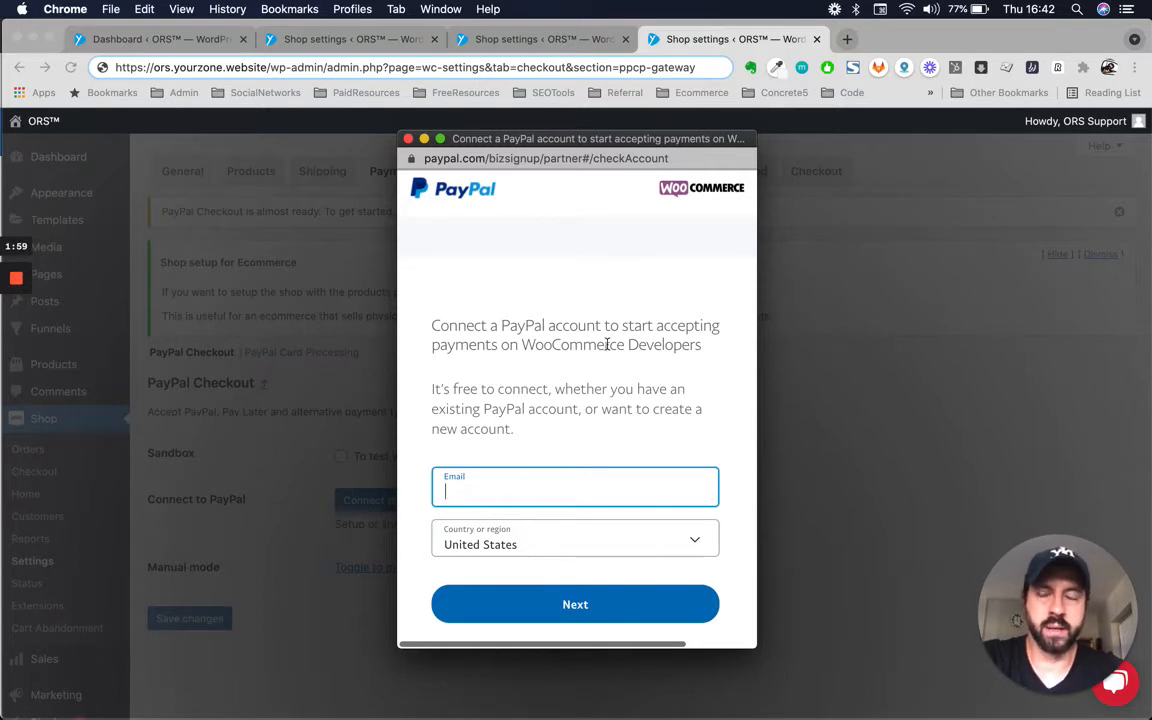
{"action": "mouse_move", "coordinate": [410, 142]}
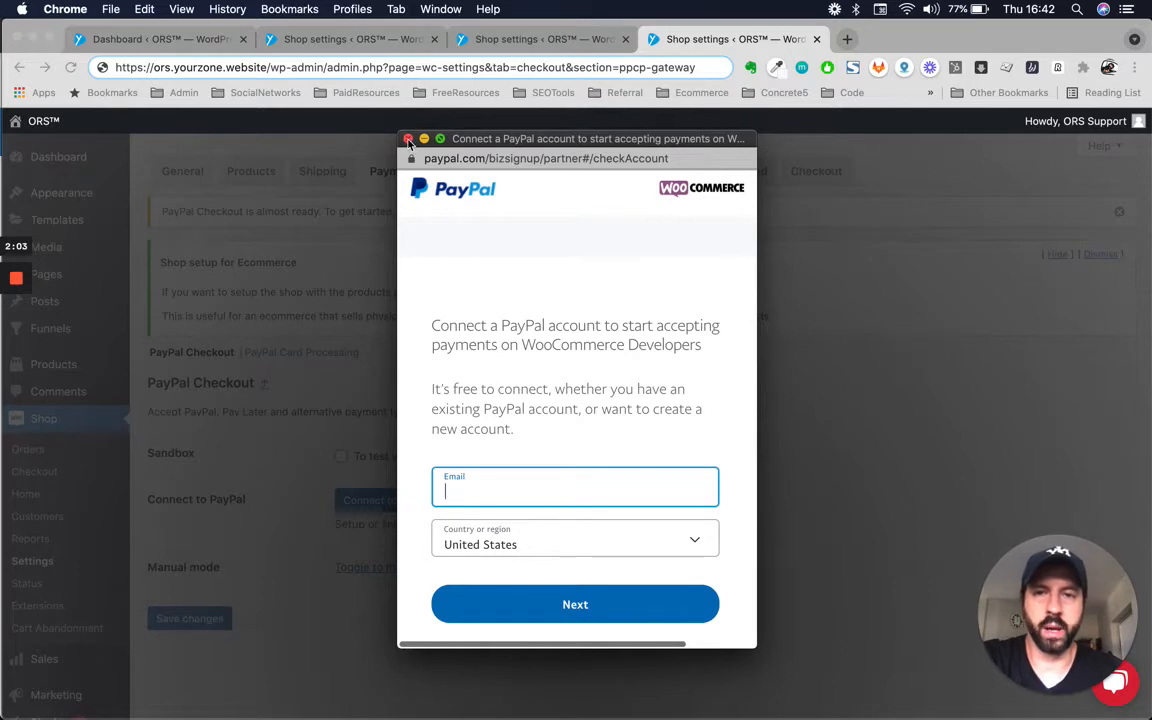
{"action": "mouse_move", "coordinate": [430, 195]}
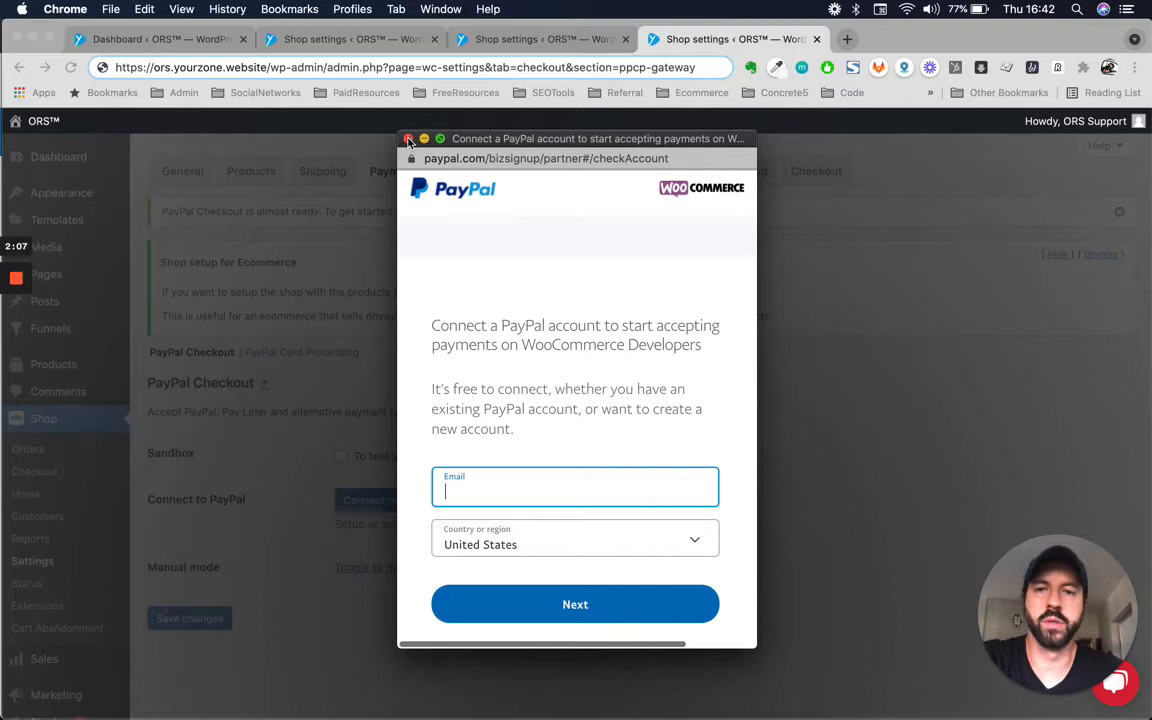
Step: Close the PayPal popup, enable Sandbox mode, and switch to manual API credential entry
{"action": "left_click", "coordinate": [409, 139]}
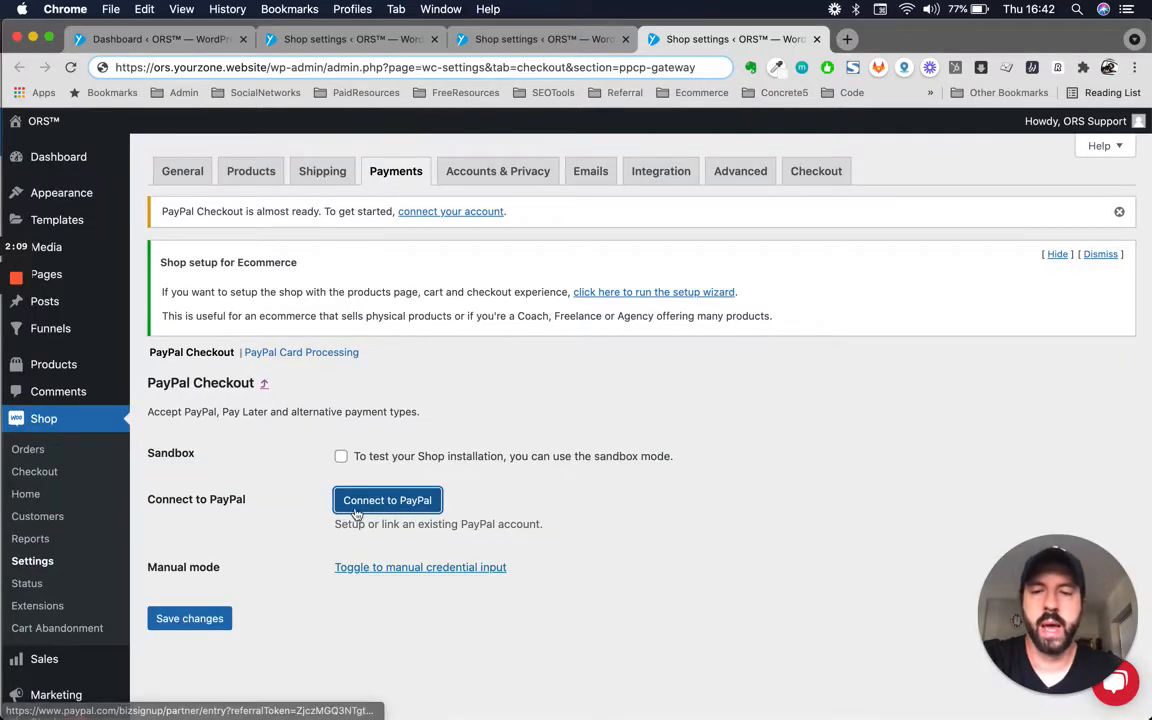
{"action": "mouse_move", "coordinate": [176, 509]}
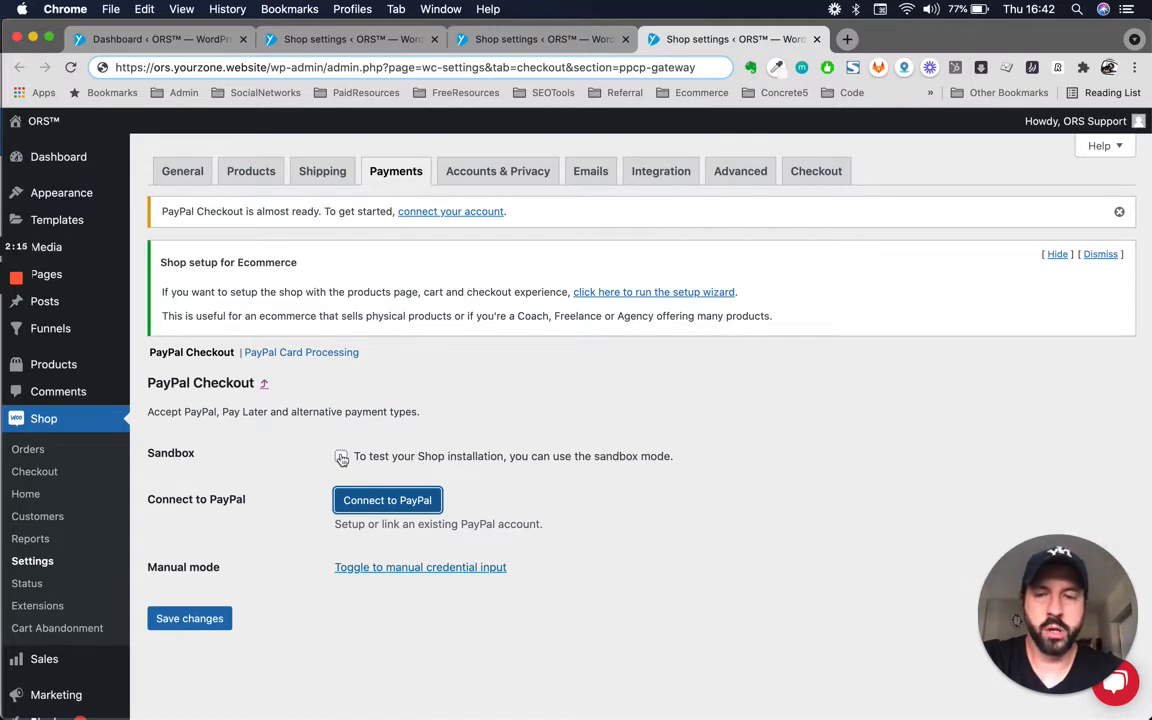
{"action": "left_click", "coordinate": [341, 457]}
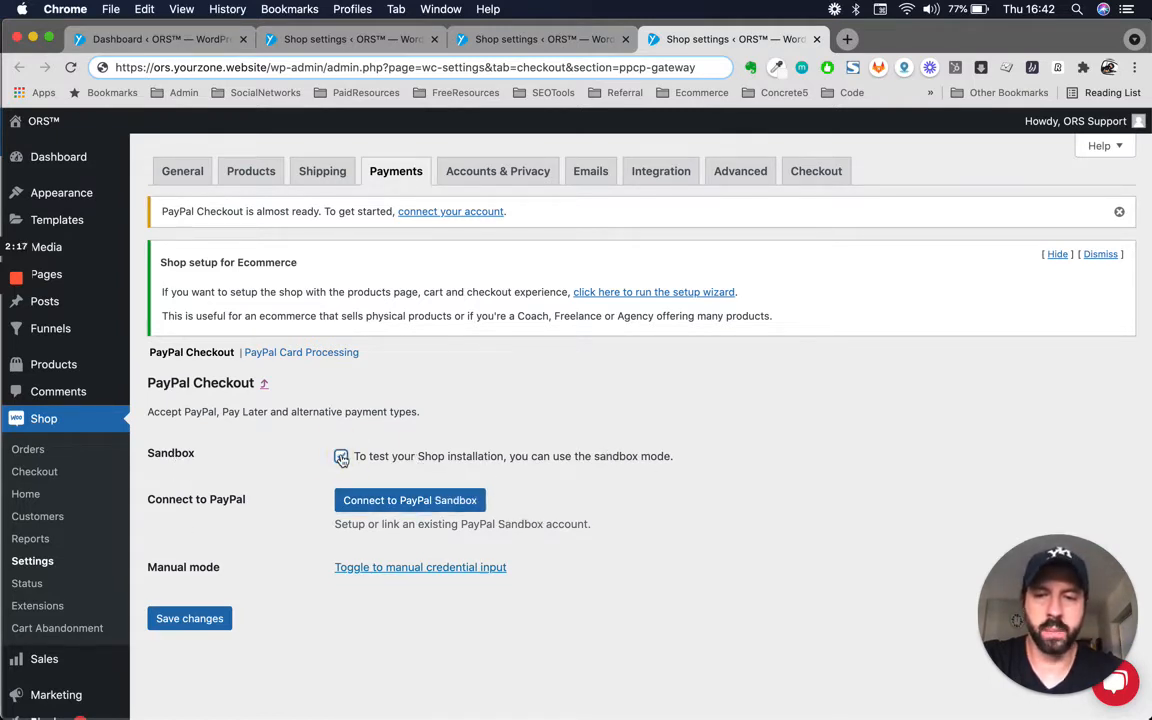
{"action": "left_click", "coordinate": [341, 456]}
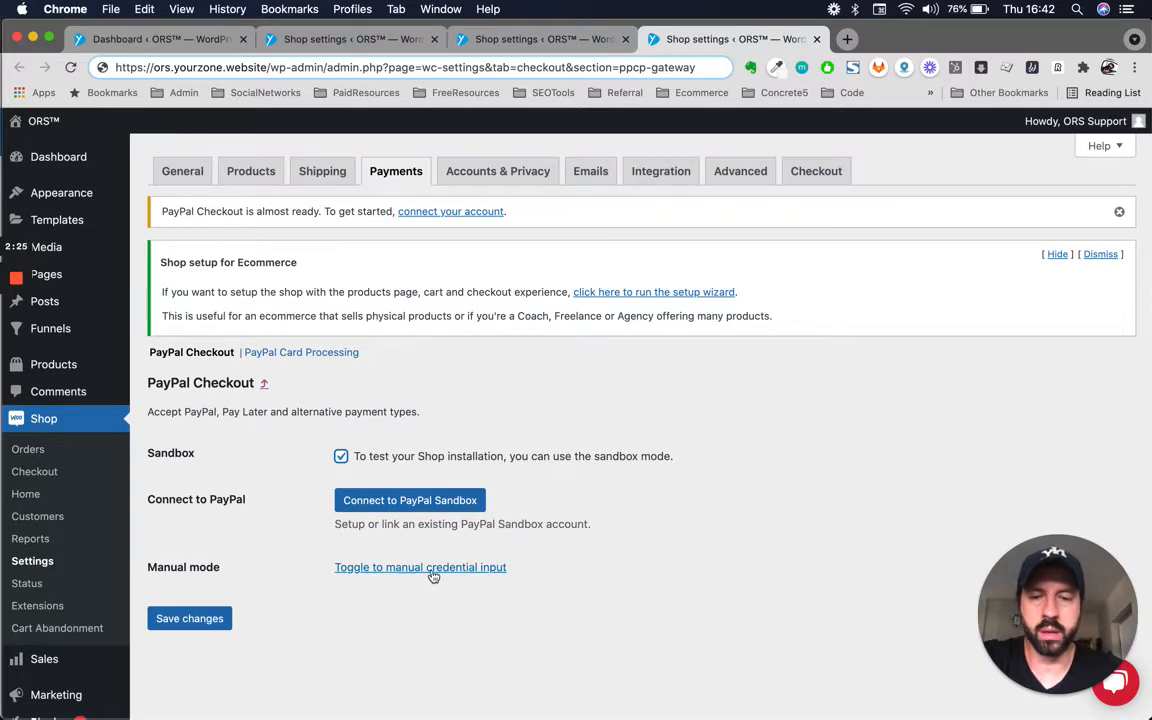
{"action": "left_click", "coordinate": [420, 567]}
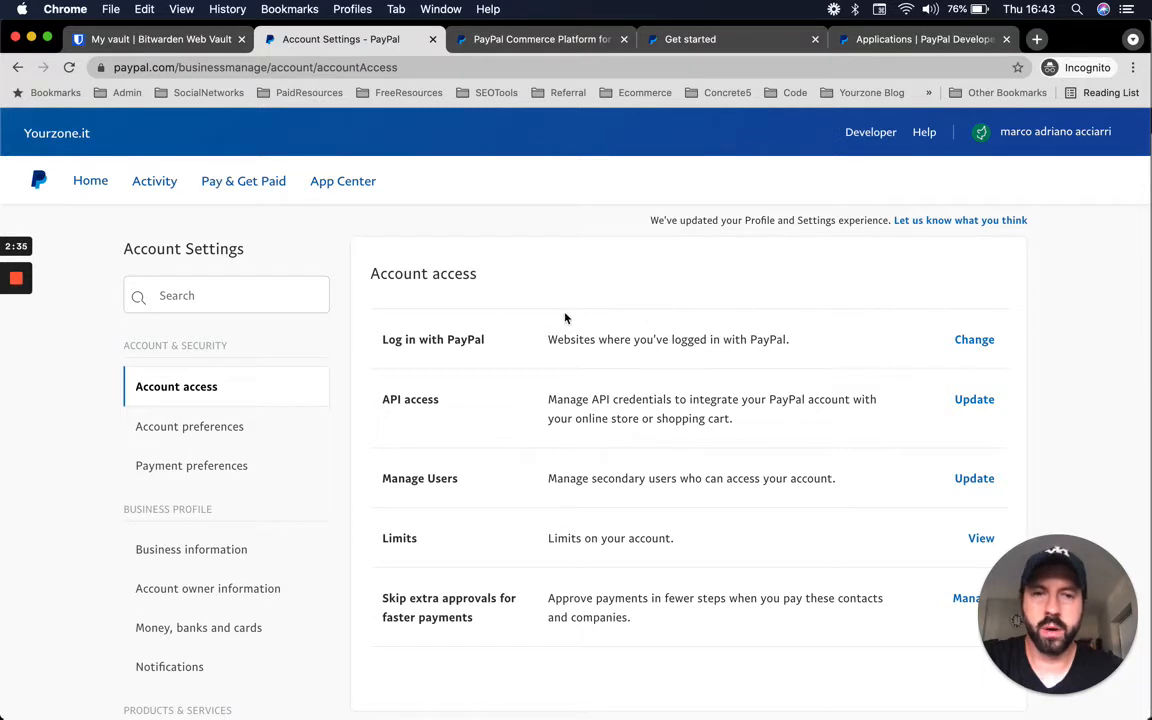
{"action": "mouse_move", "coordinate": [480, 311]}
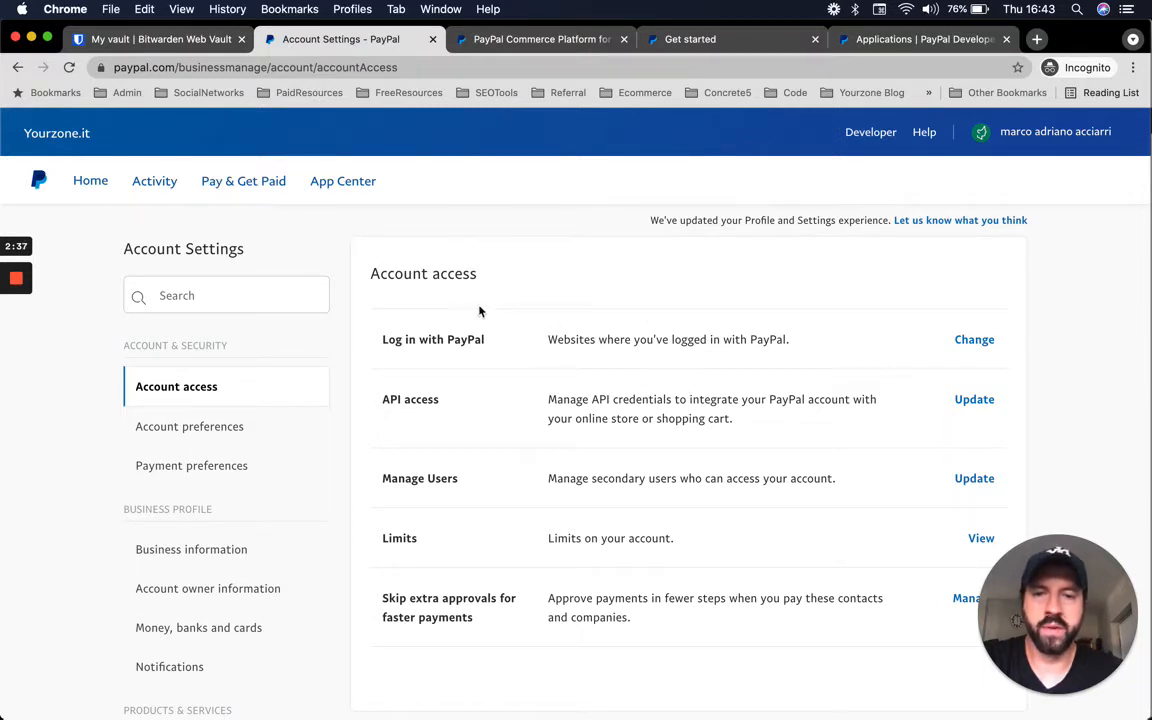
{"action": "left_click", "coordinate": [1055, 131]}
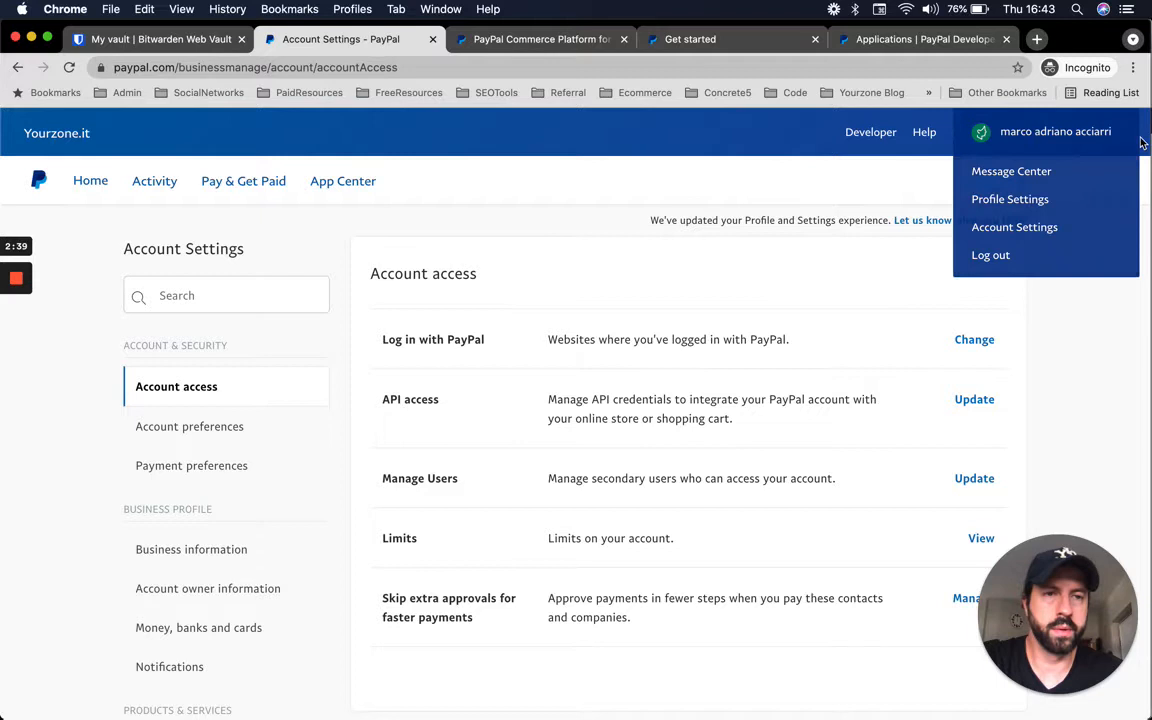
{"action": "mouse_move", "coordinate": [1014, 227]}
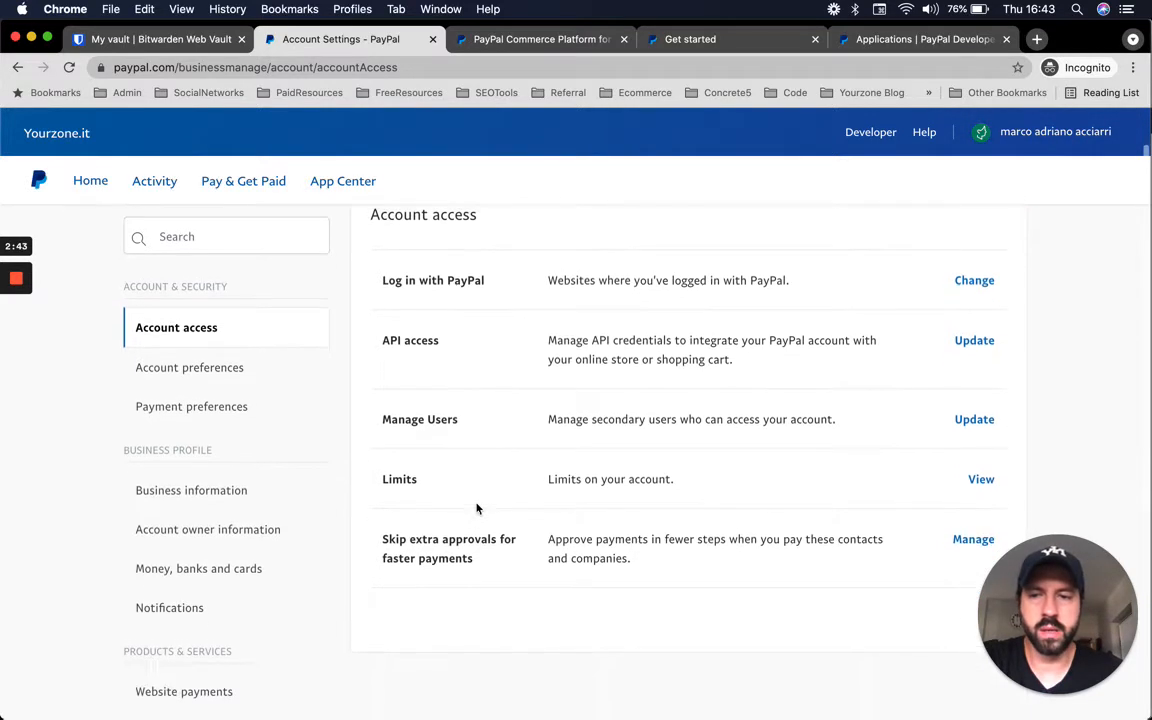
{"action": "scroll", "scroll_direction": "down", "scroll_amount": 3}
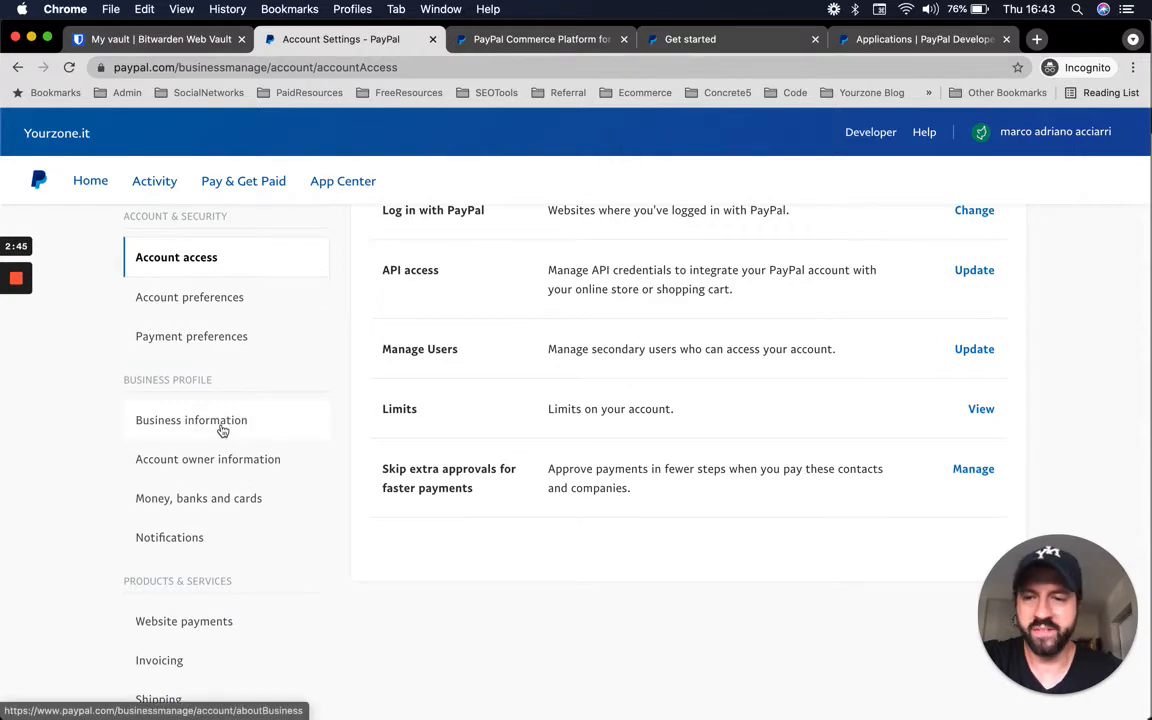
{"action": "scroll", "scroll_direction": "up", "scroll_amount": 3}
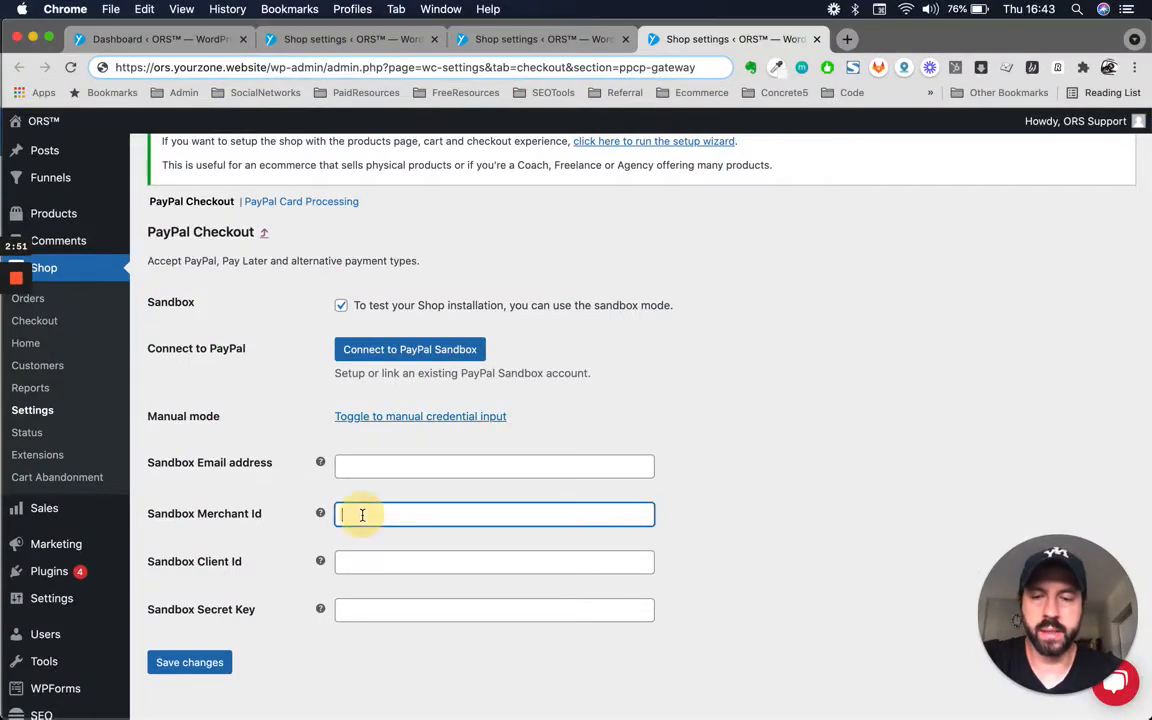
{"action": "mouse_move", "coordinate": [320, 514]}
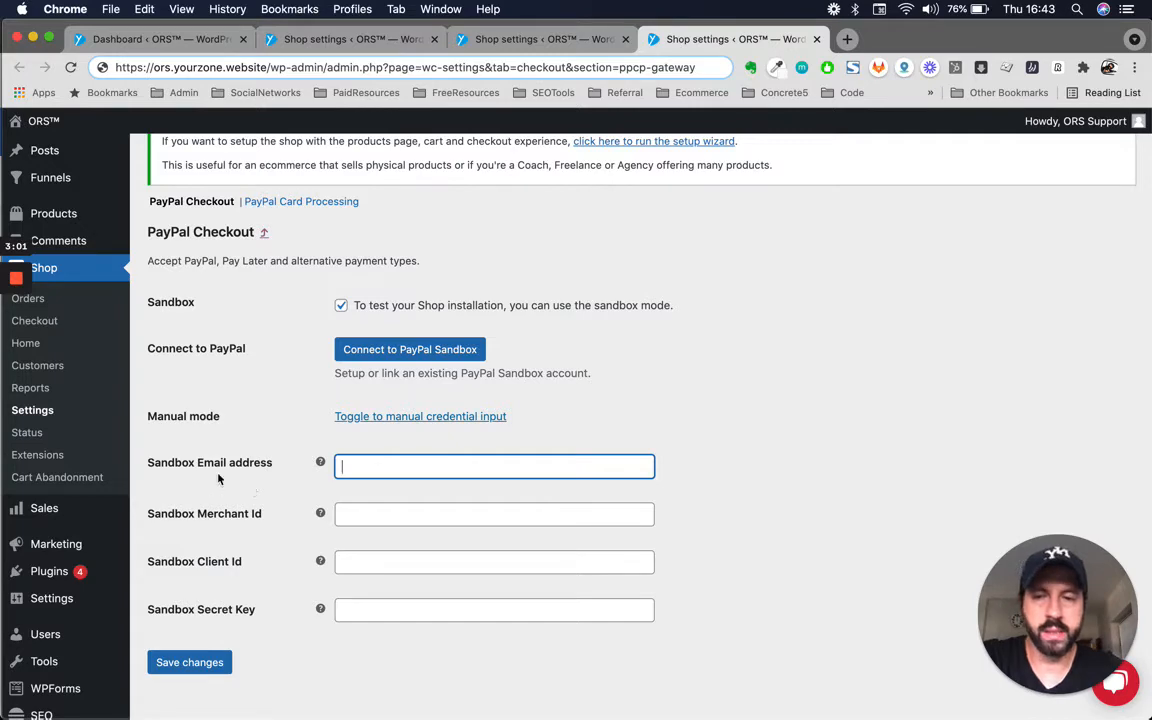
{"action": "mouse_move", "coordinate": [480, 478]}
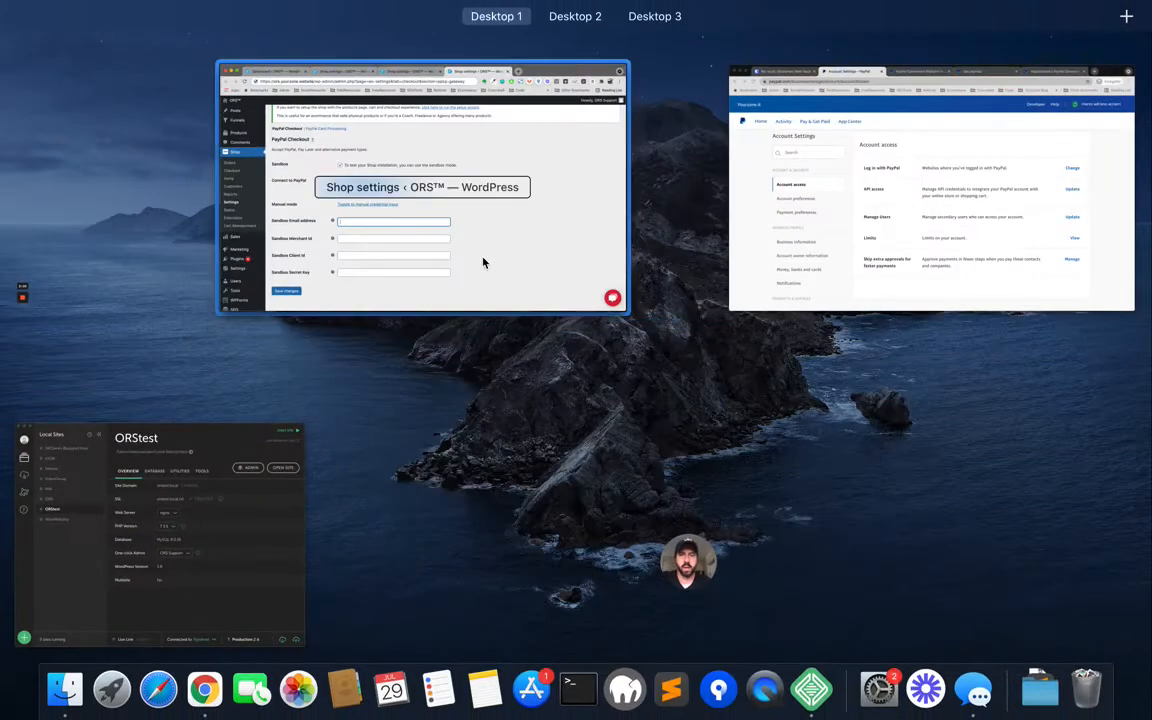
Step: Open the PayPal Commerce Platform for Business docs' Get Started guide on API credentials
{"action": "left_click", "coordinate": [420, 185]}
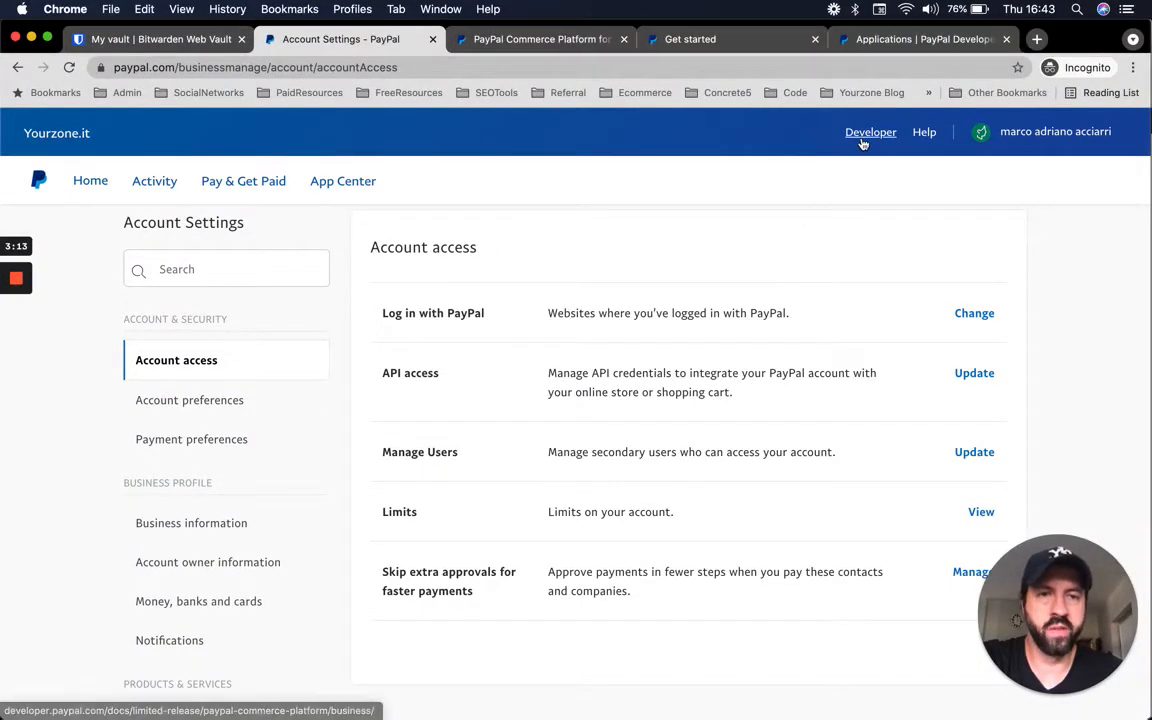
{"action": "left_click", "coordinate": [540, 39]}
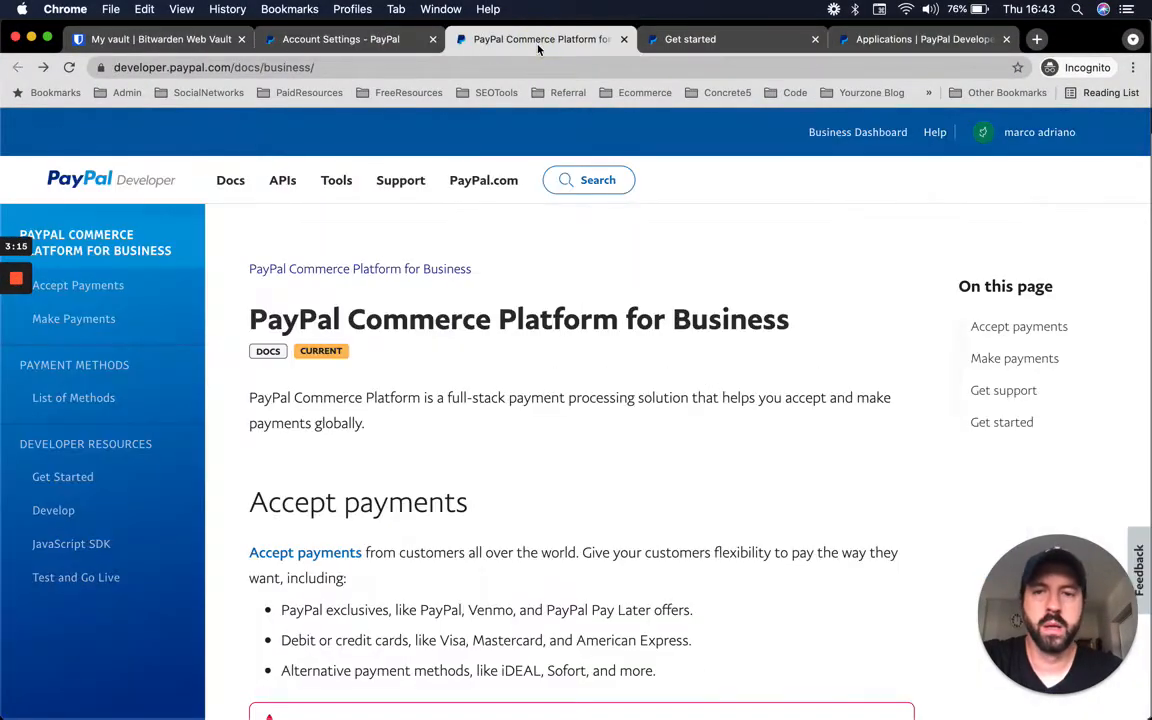
{"action": "mouse_move", "coordinate": [89, 285]}
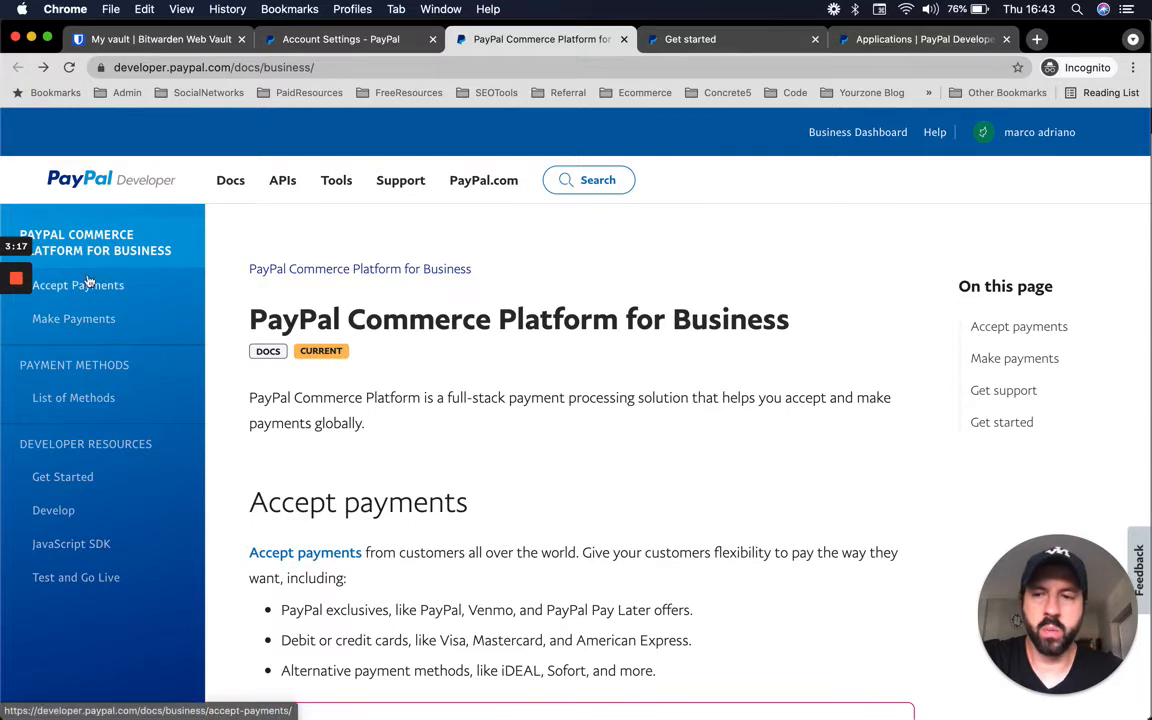
{"action": "left_click", "coordinate": [63, 476]}
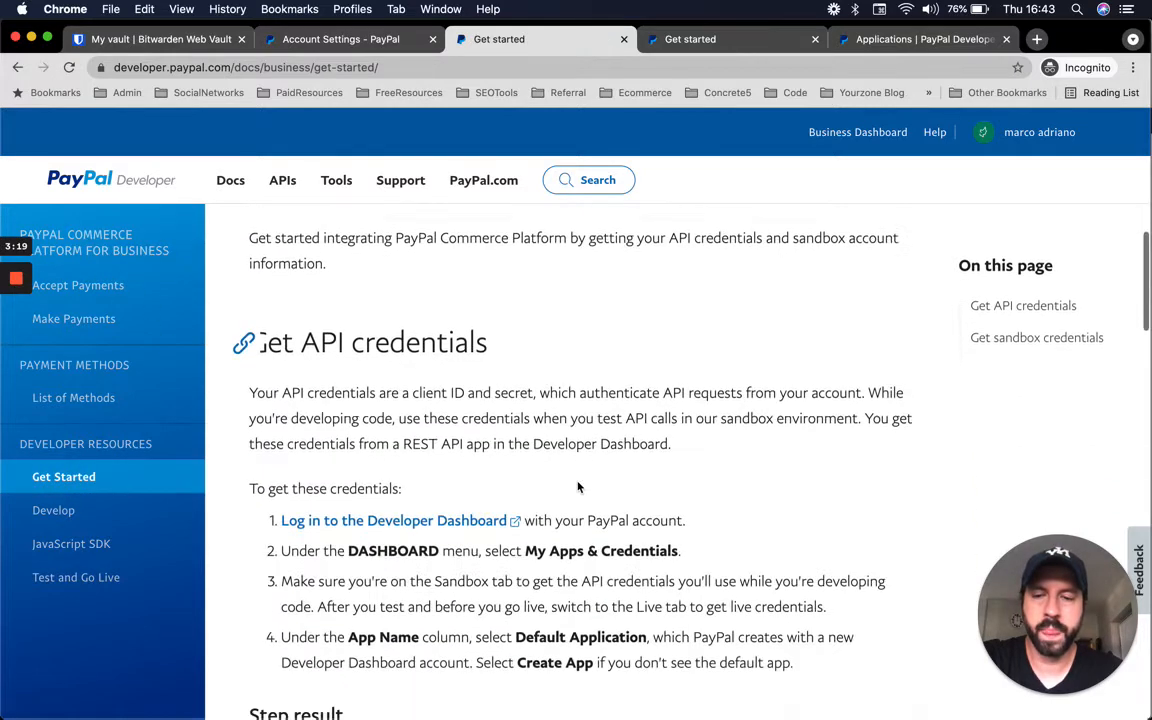
{"action": "scroll", "scroll_direction": "down", "scroll_amount": 3}
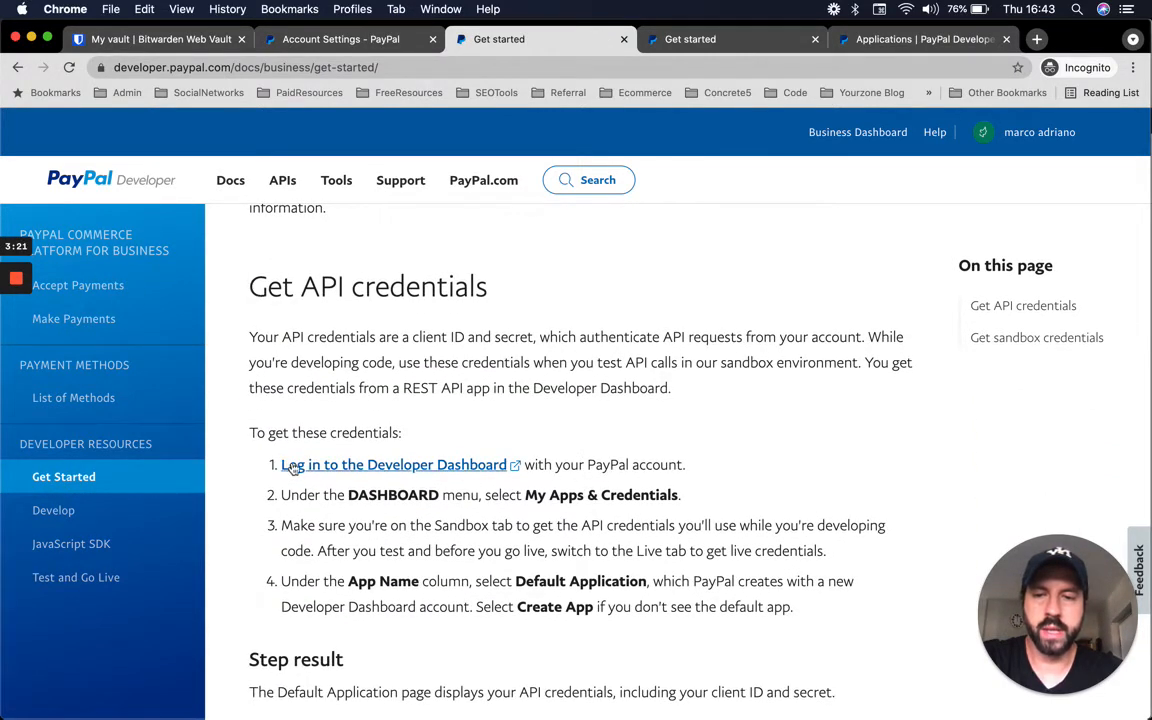
{"action": "scroll", "scroll_direction": "up", "scroll_amount": 3}
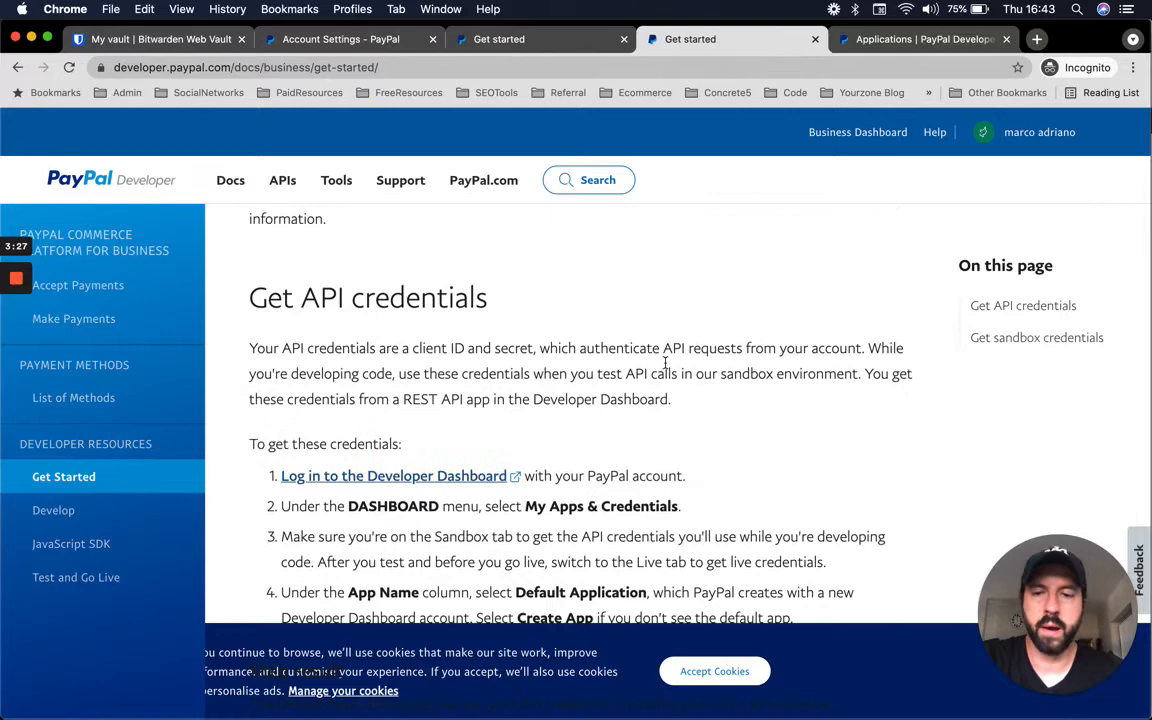
Step: Preview the Create App form, then return to the Jotform and YZ Website Test apps list
{"action": "left_click", "coordinate": [920, 39]}
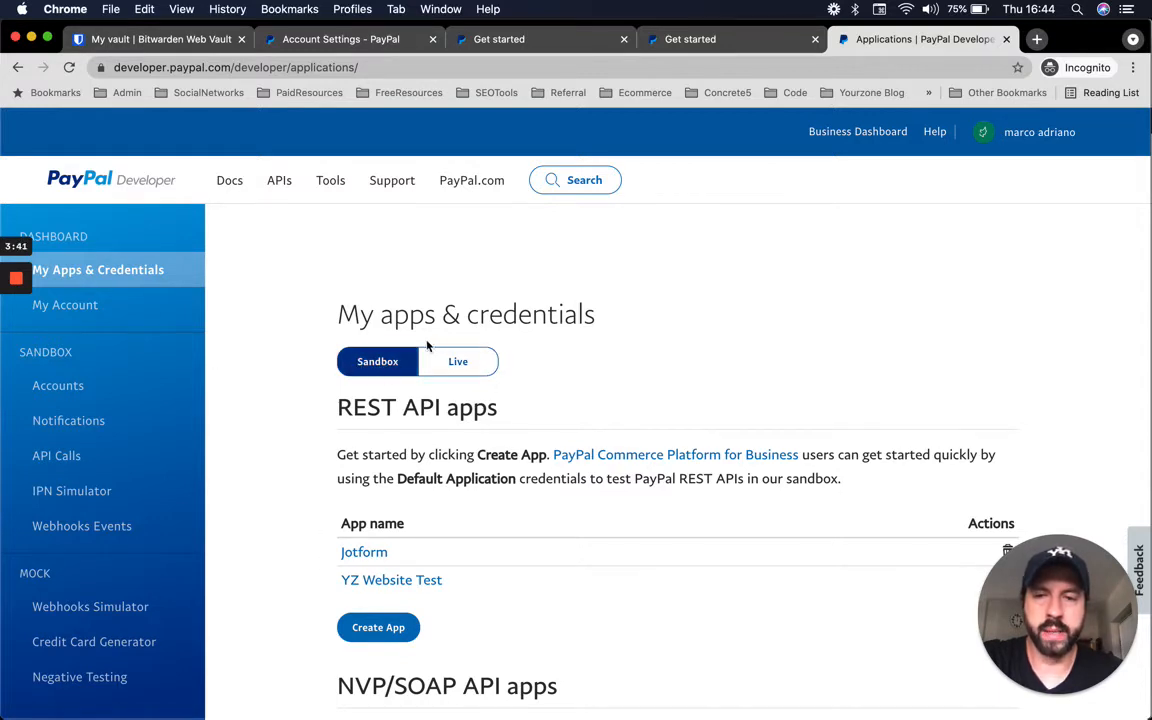
{"action": "mouse_move", "coordinate": [458, 365]}
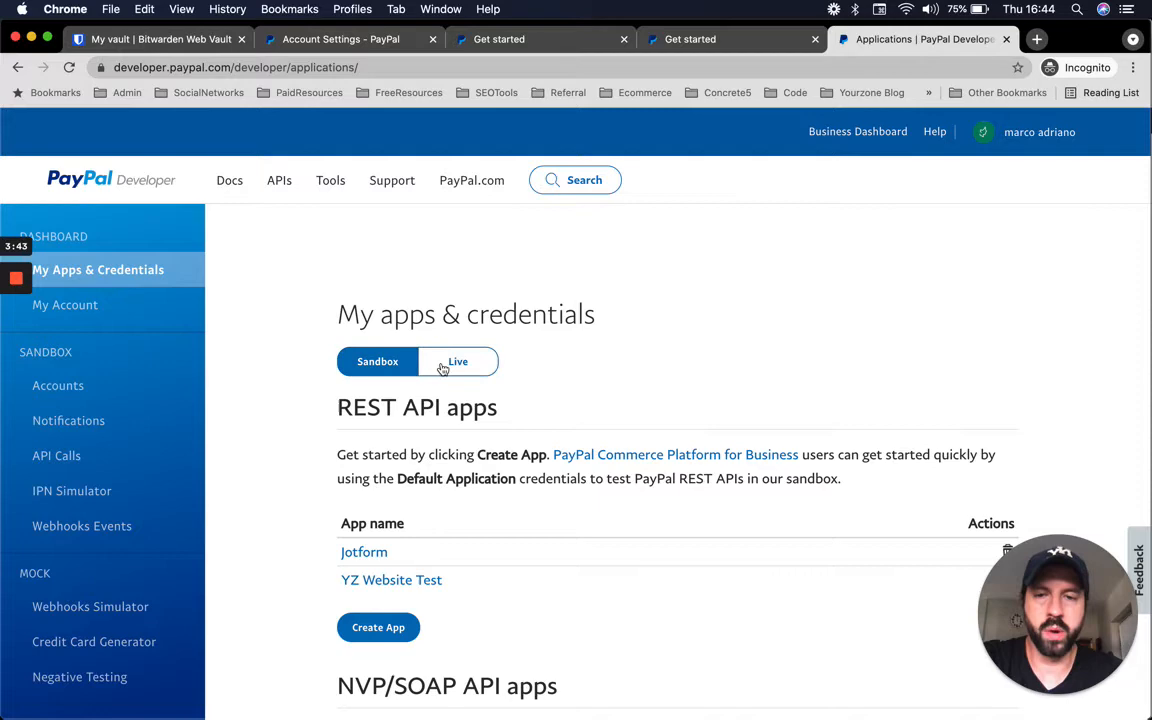
{"action": "mouse_move", "coordinate": [378, 627]}
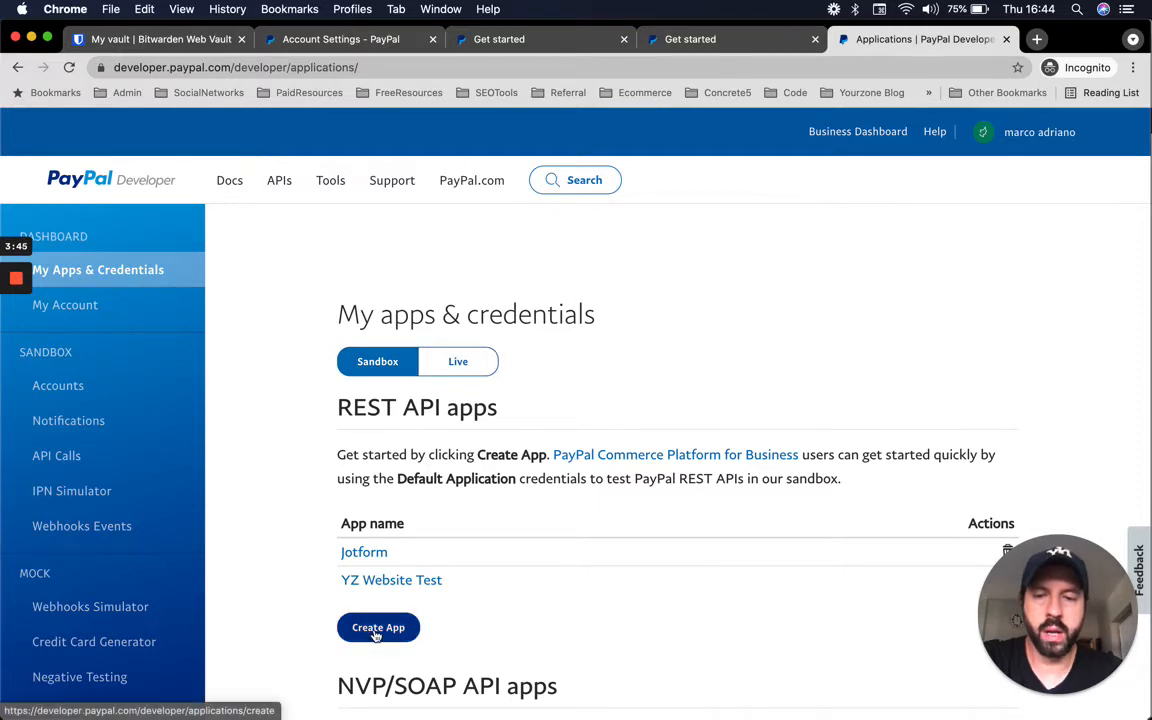
{"action": "left_click", "coordinate": [378, 627]}
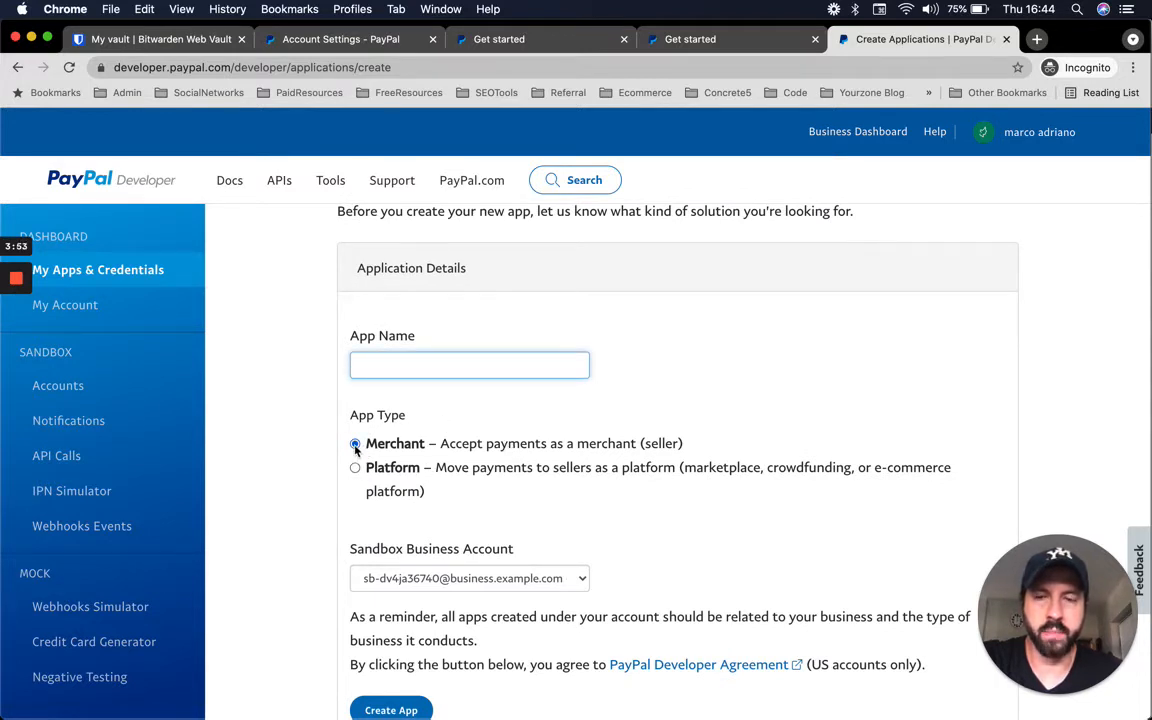
{"action": "mouse_move", "coordinate": [626, 502]}
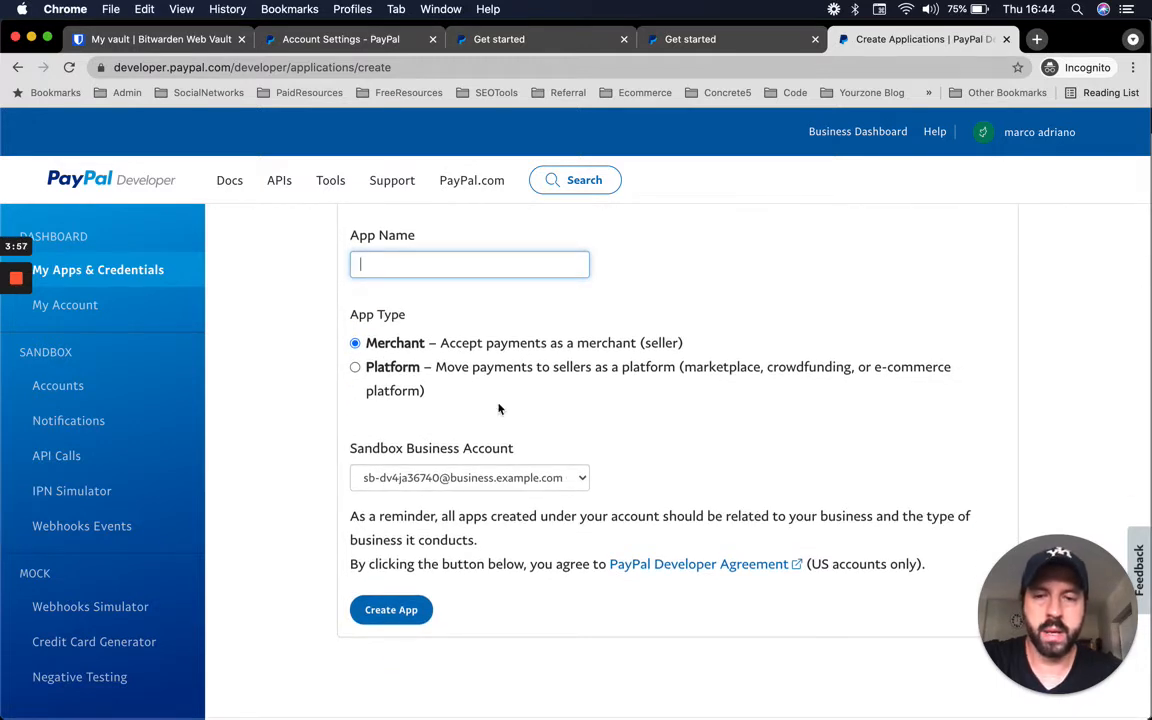
{"action": "scroll", "scroll_direction": "down", "scroll_amount": 3}
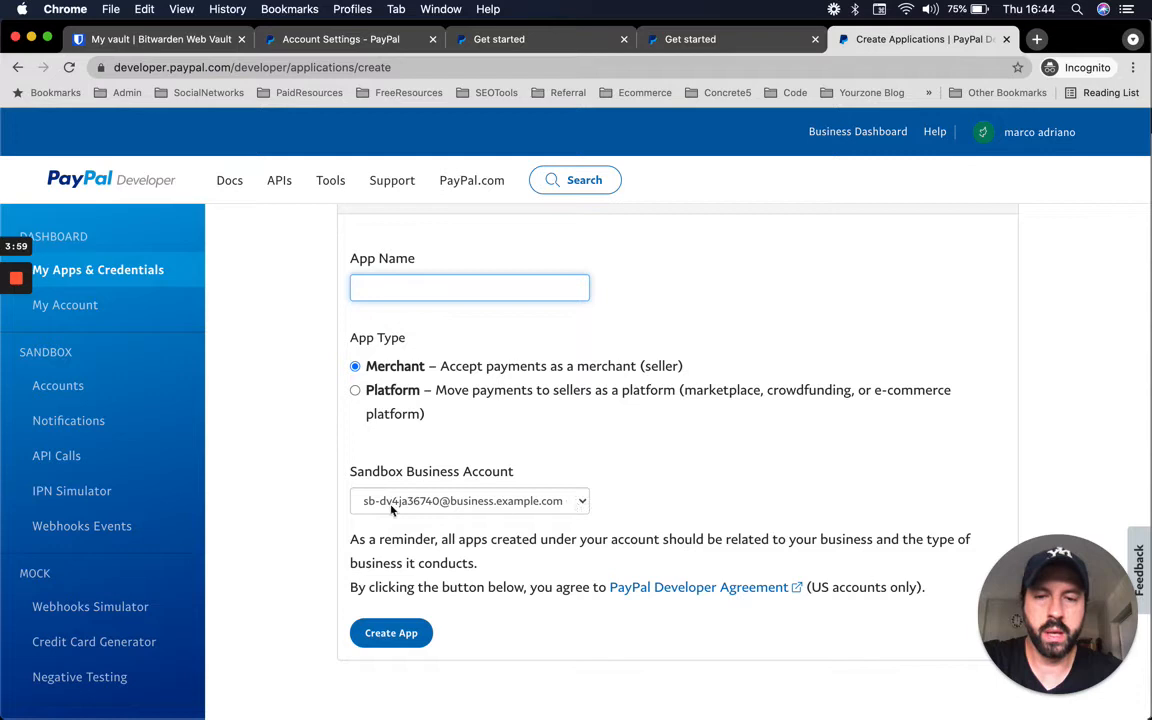
{"action": "mouse_move", "coordinate": [538, 524]}
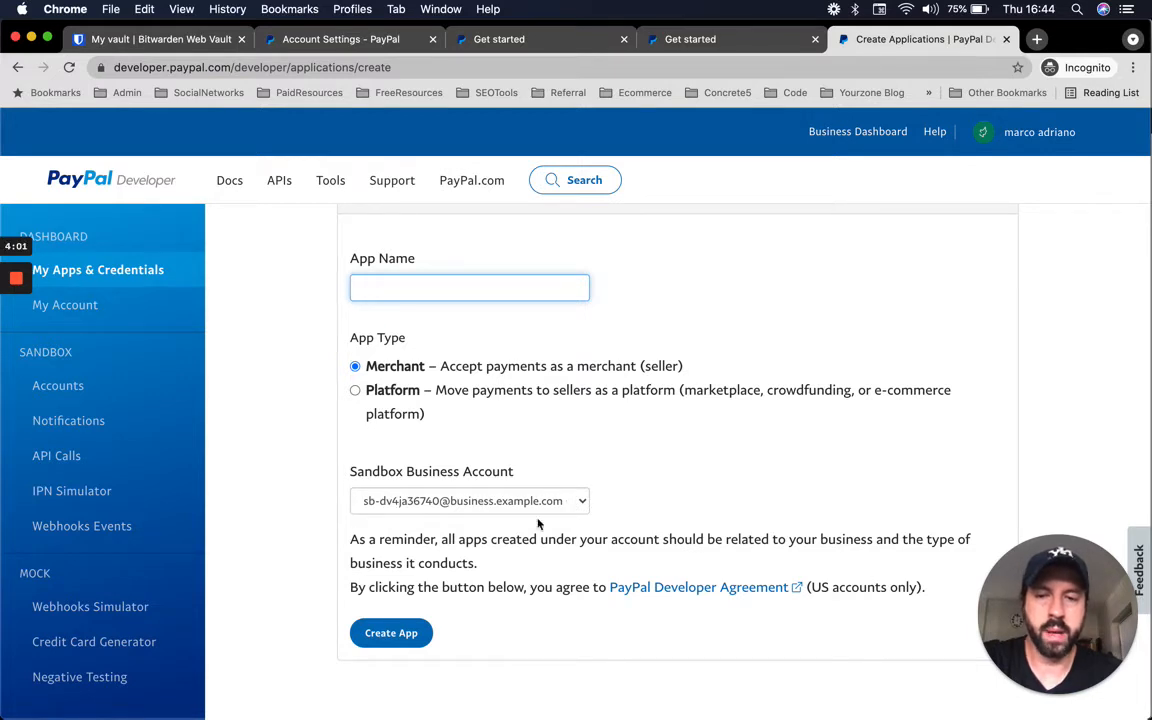
{"action": "scroll", "scroll_direction": "up", "scroll_amount": 3}
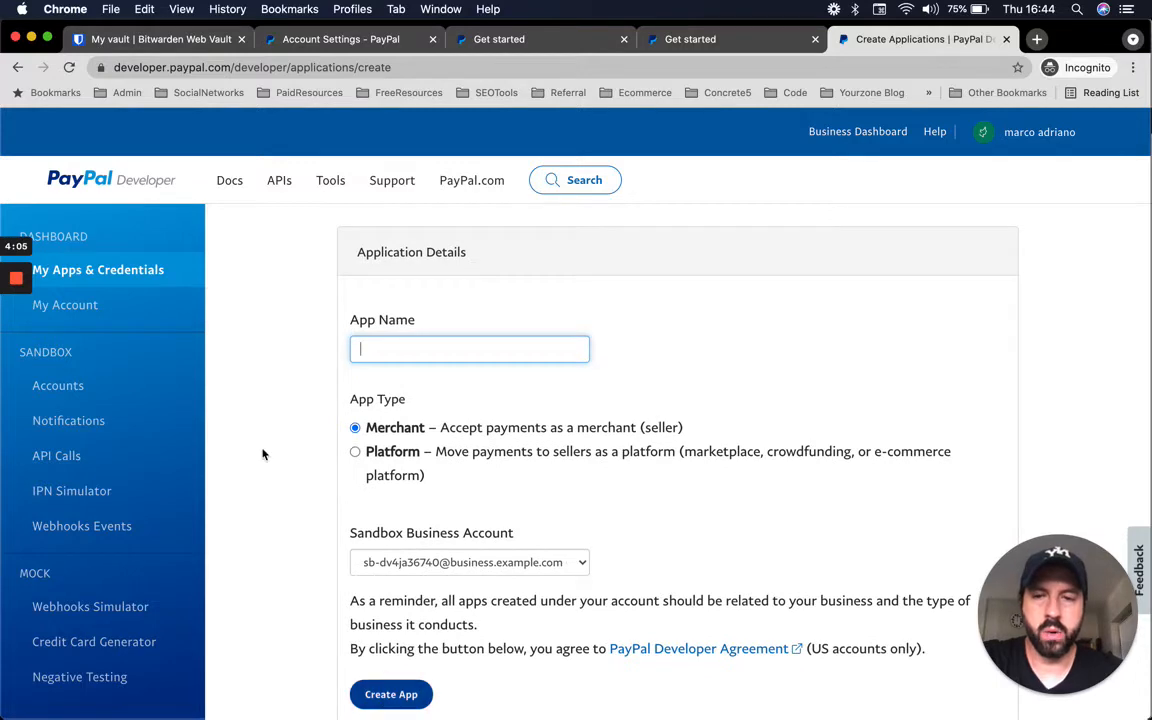
{"action": "left_click", "coordinate": [390, 694]}
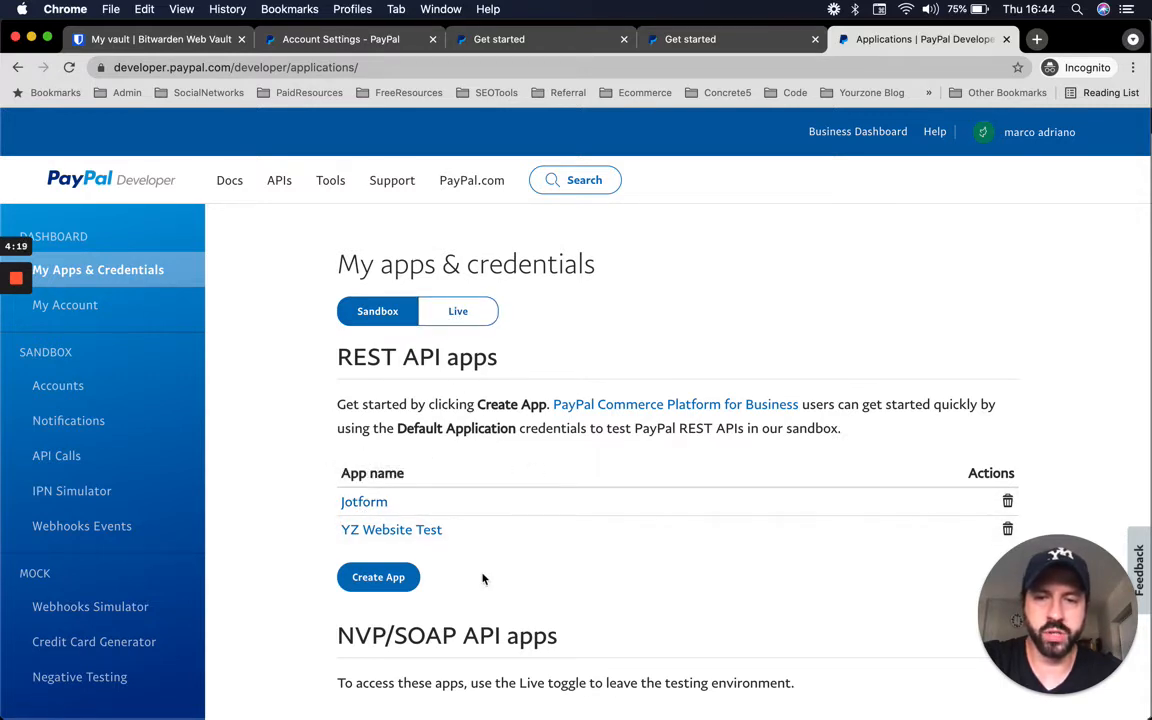
{"action": "mouse_move", "coordinate": [391, 529]}
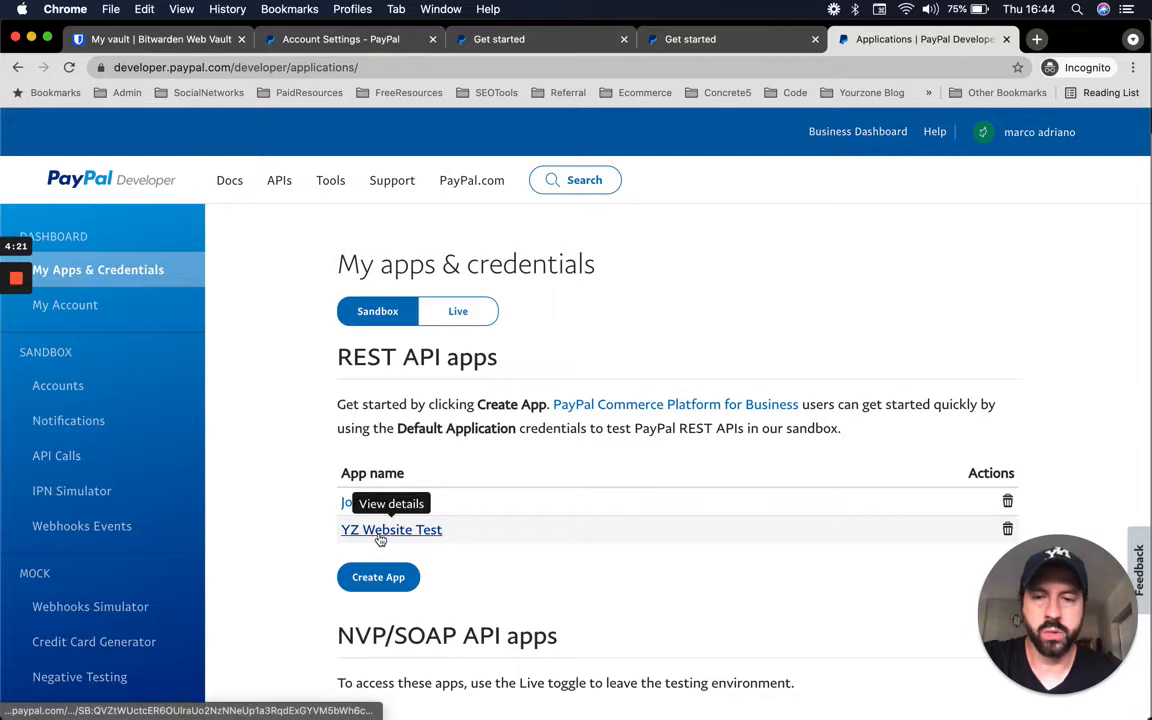
Step: Review YZ Website Test's sandbox account and Client ID, then show Mission Control
{"action": "left_click", "coordinate": [391, 529]}
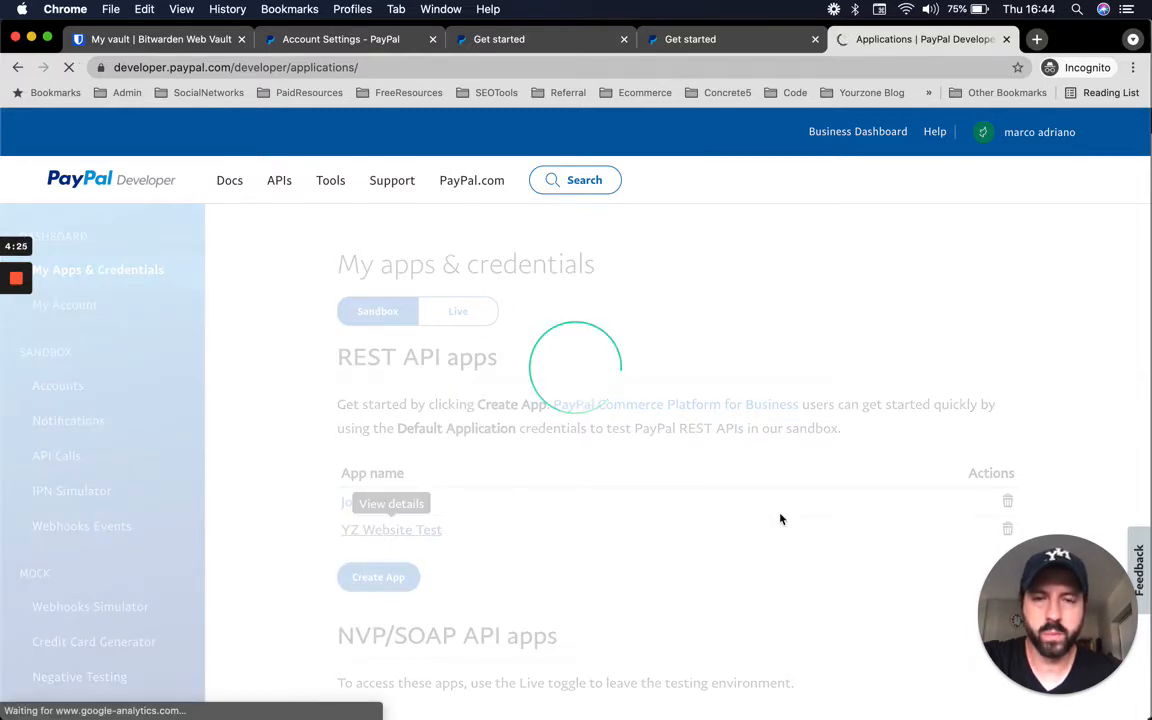
{"action": "left_click", "coordinate": [390, 529]}
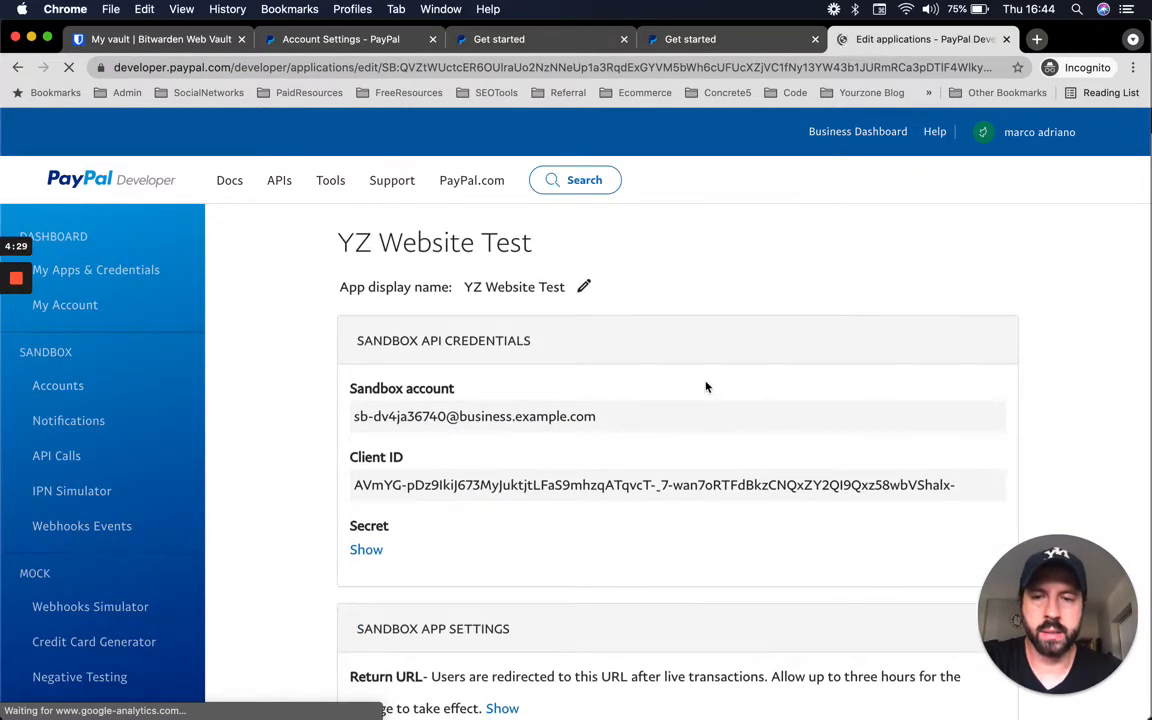
{"action": "scroll", "scroll_direction": "down", "scroll_amount": 3}
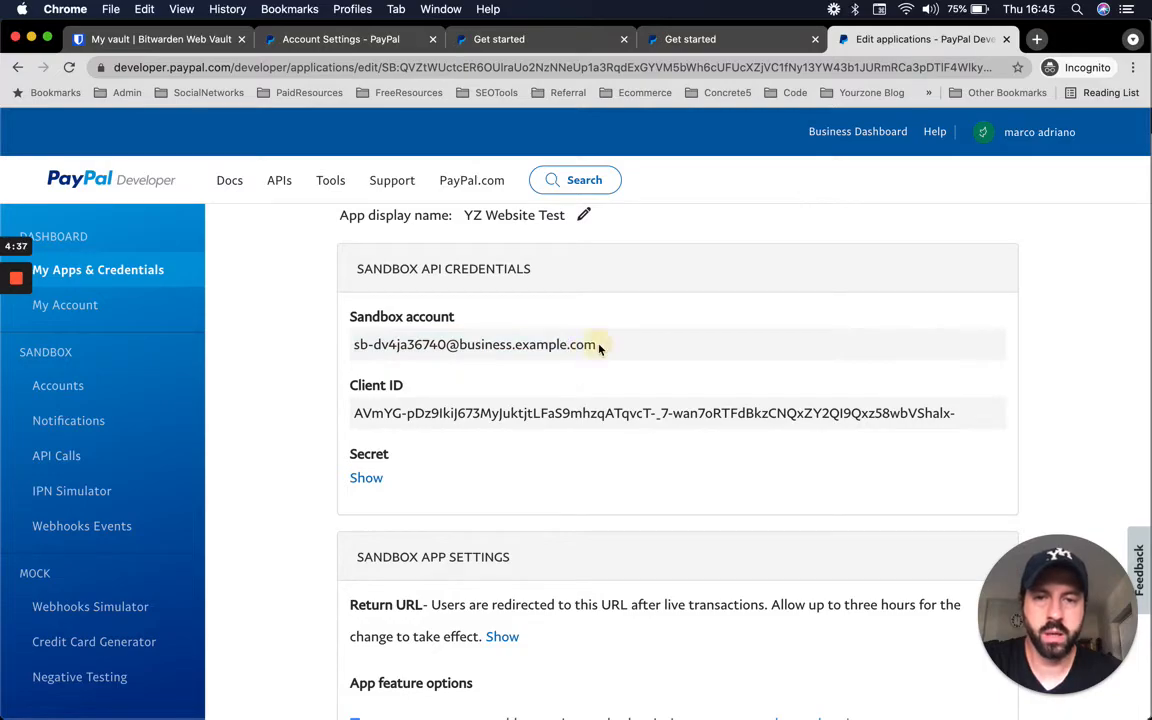
{"action": "left_click", "coordinate": [735, 39]}
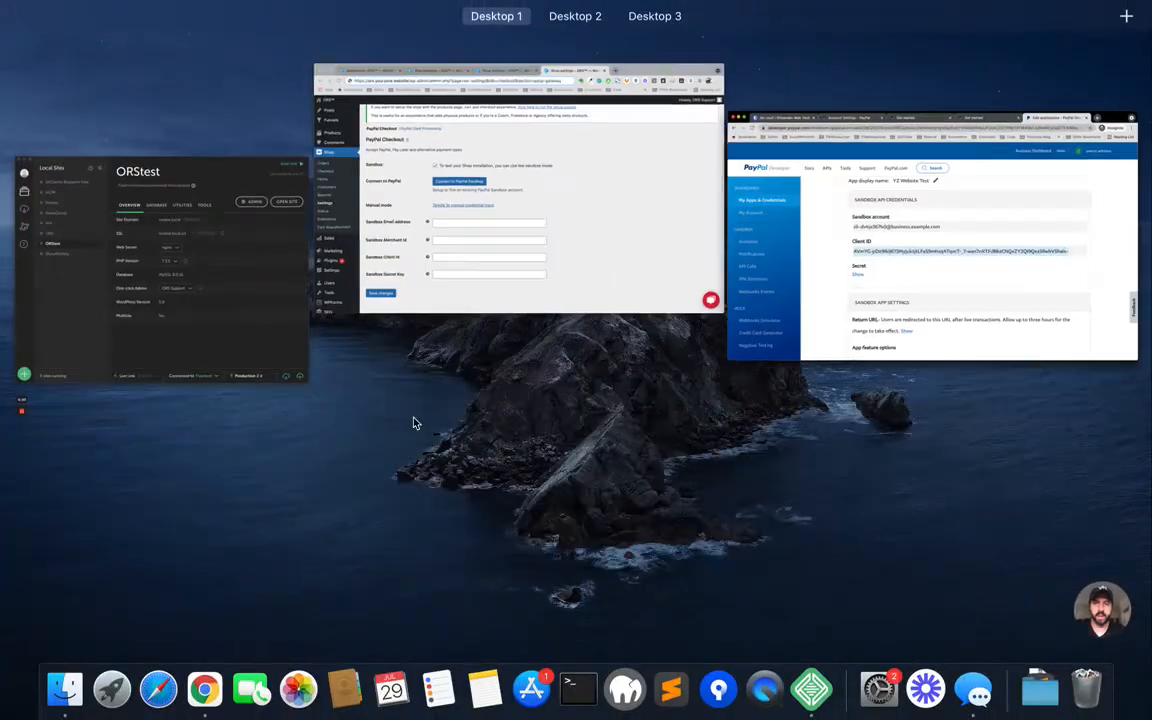
Step: Reveal and copy the YZ Website Test sandbox app secret
{"action": "left_click", "coordinate": [517, 200]}
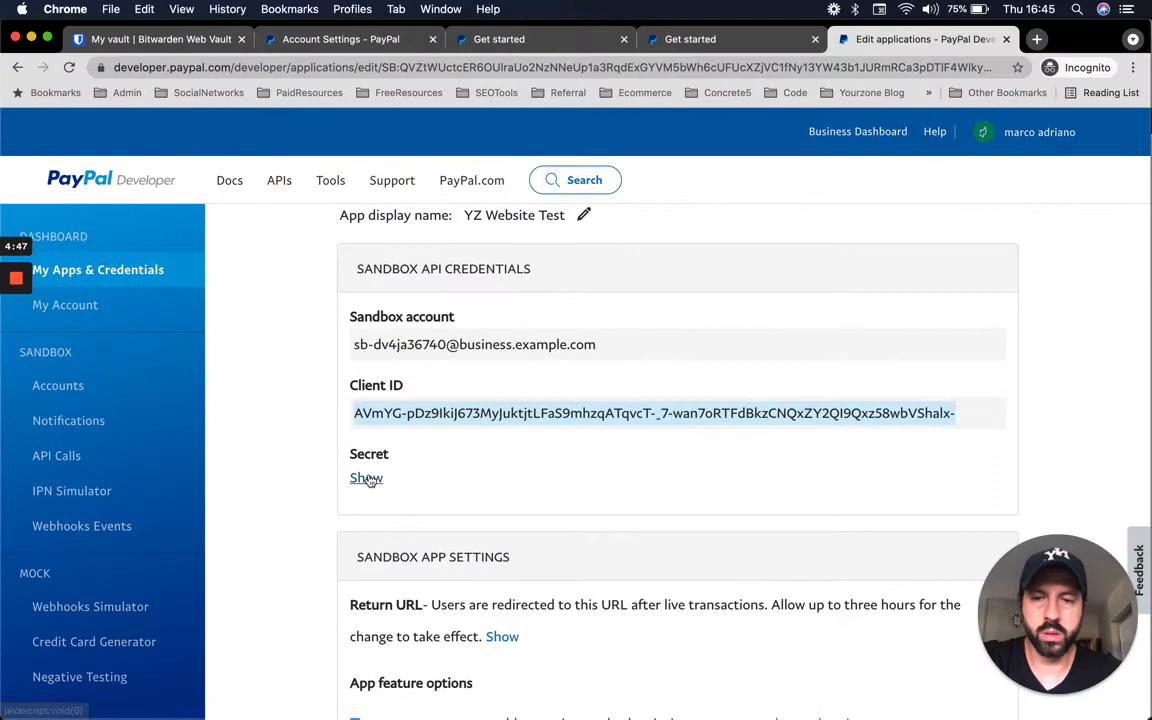
{"action": "left_click", "coordinate": [366, 478]}
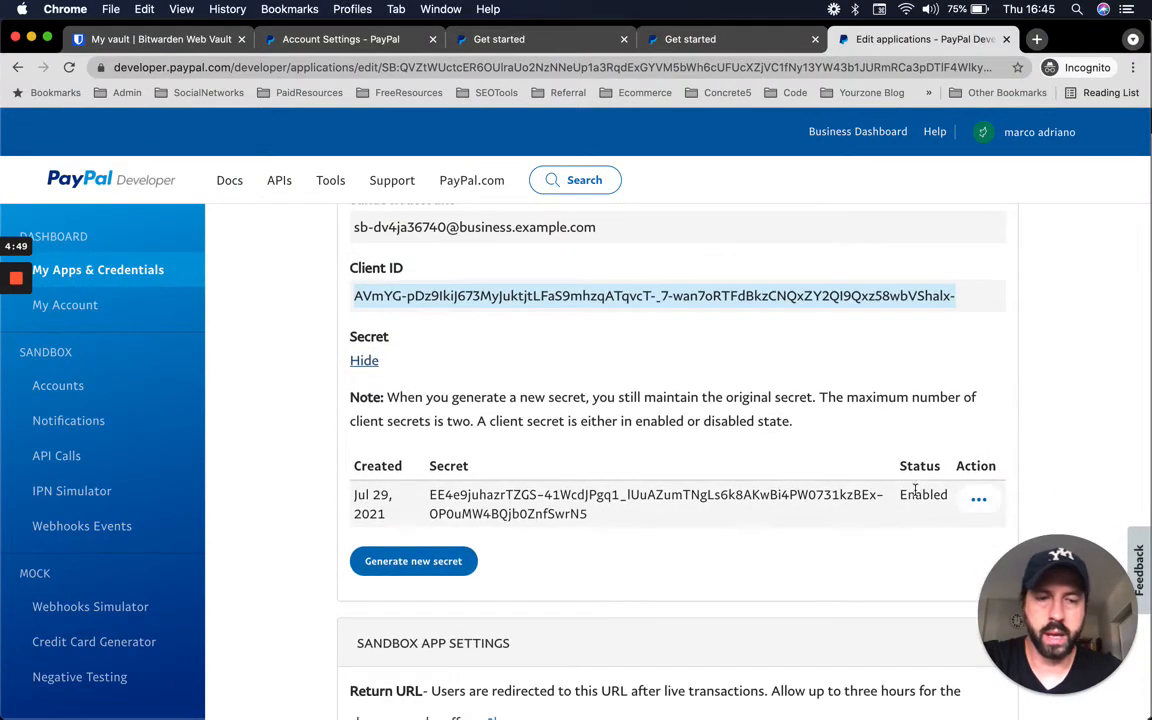
{"action": "scroll", "scroll_direction": "down", "scroll_amount": 3}
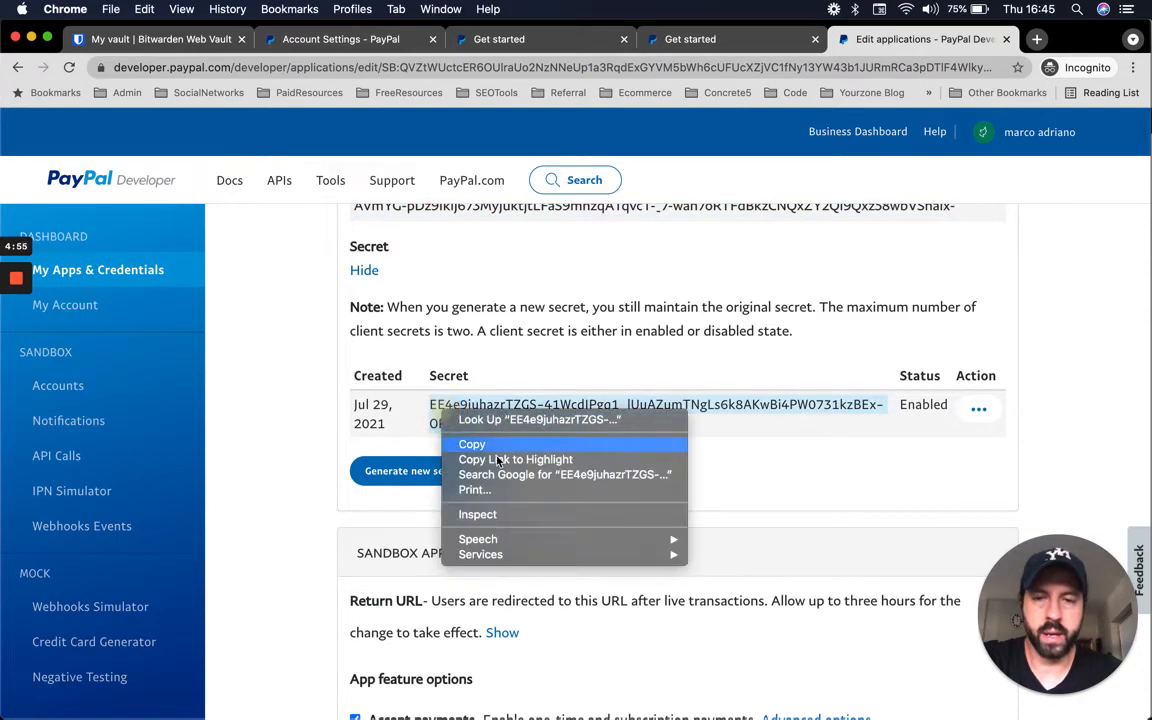
{"action": "left_click", "coordinate": [737, 39]}
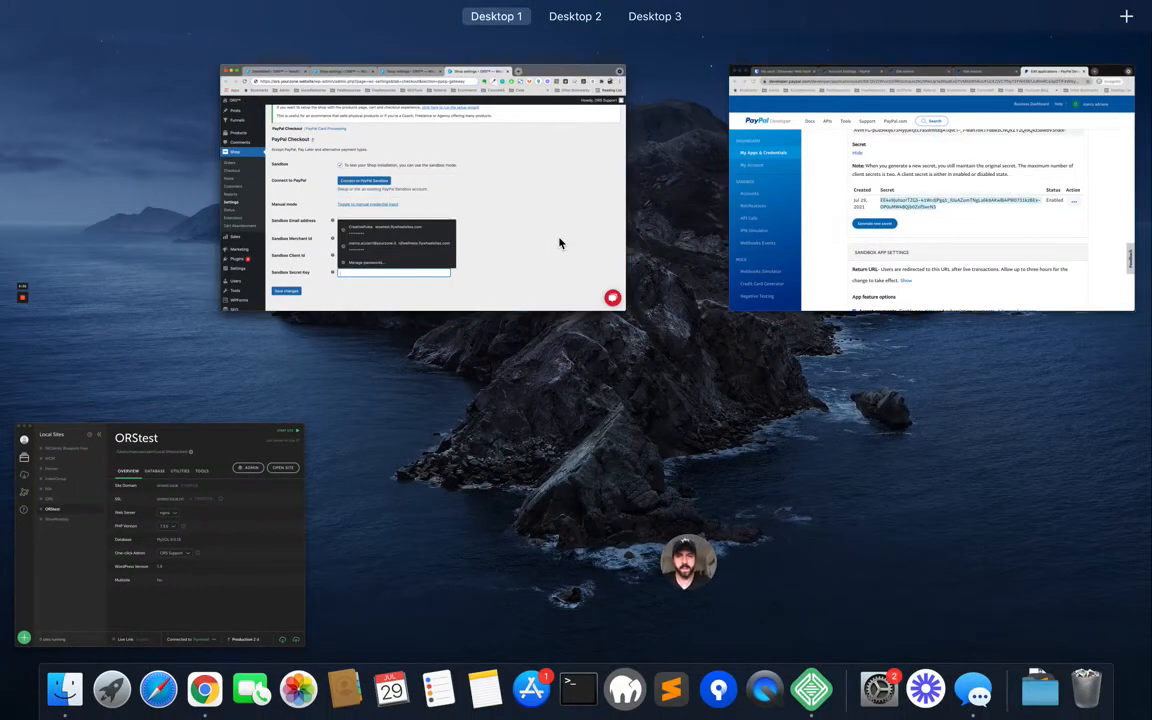
Step: Paste the secret into WooCommerce's Sandbox Secret Key field
{"action": "left_click", "coordinate": [420, 190]}
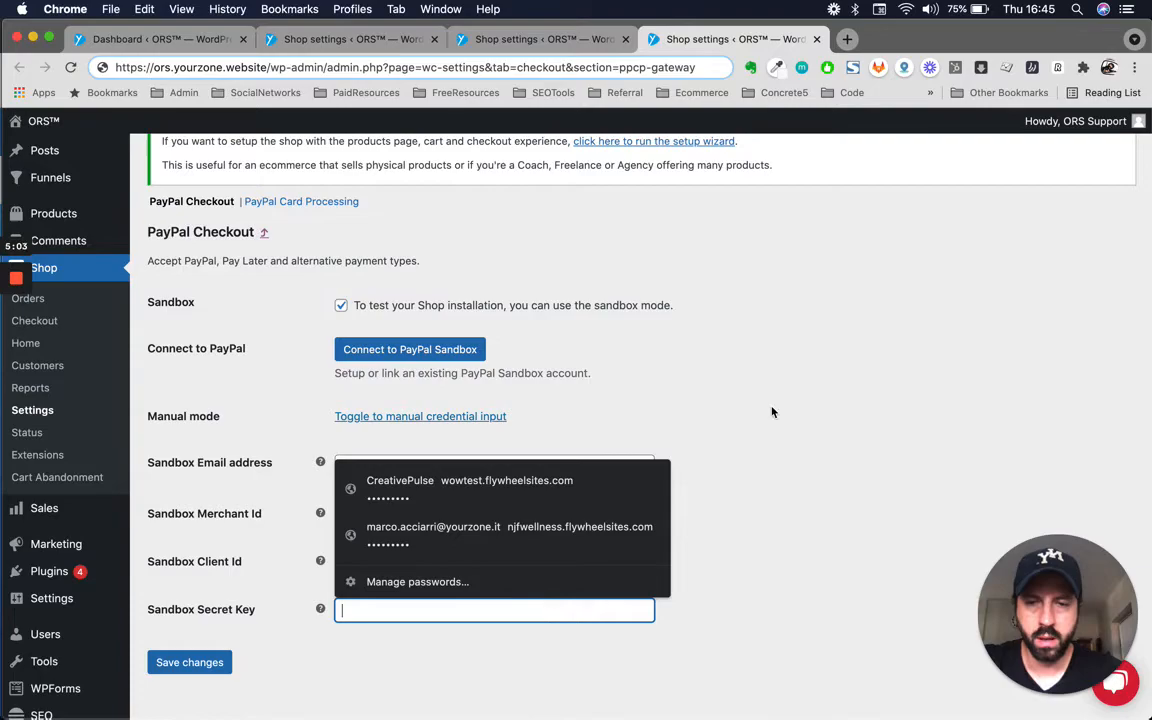
{"action": "left_click", "coordinate": [920, 39]}
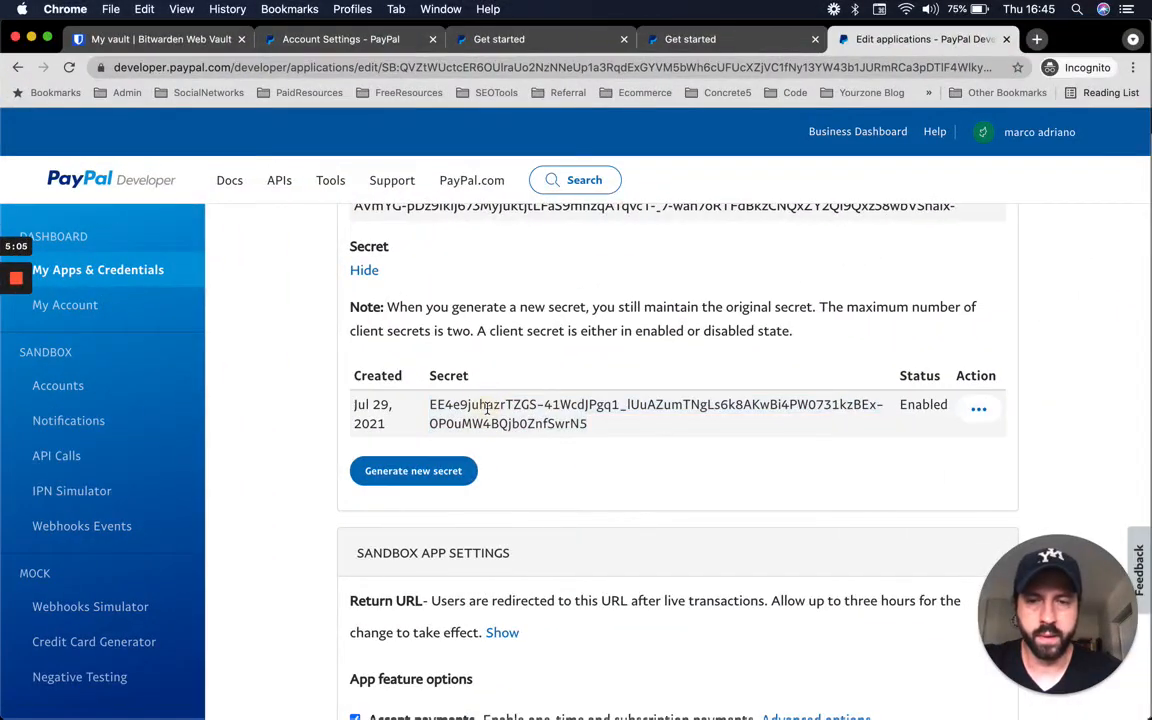
{"action": "left_click", "coordinate": [735, 39]}
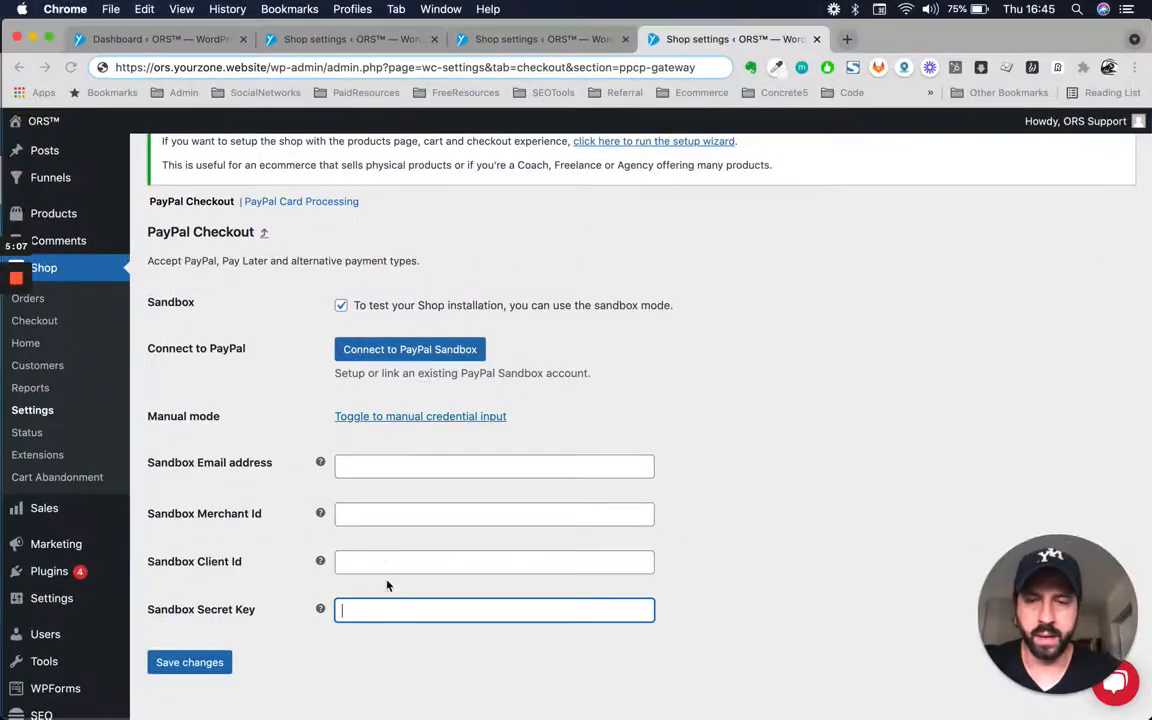
{"action": "left_click", "coordinate": [910, 39]}
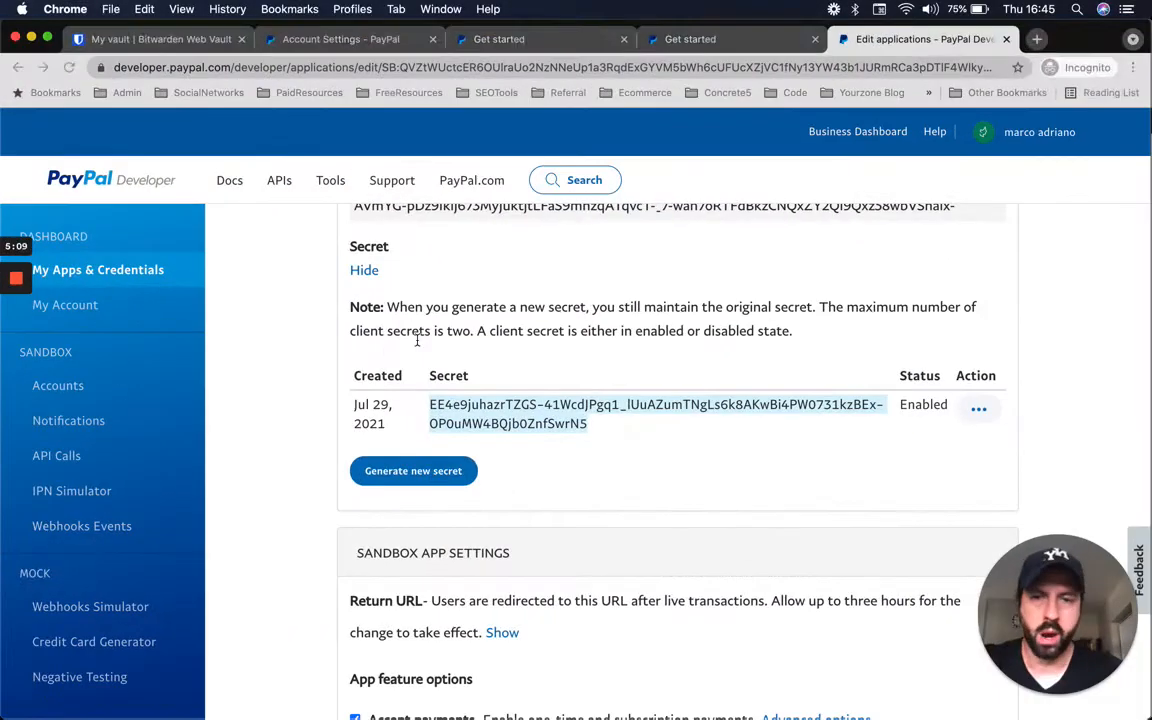
{"action": "scroll", "scroll_direction": "up", "scroll_amount": 3}
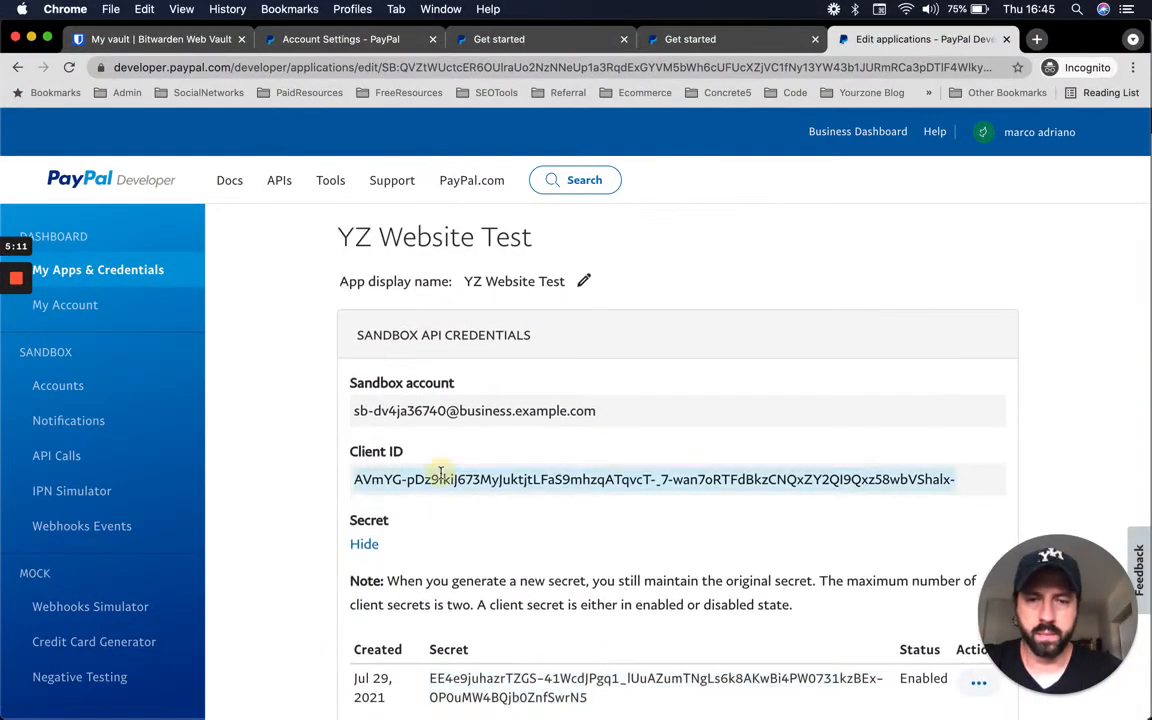
{"action": "left_click", "coordinate": [735, 39]}
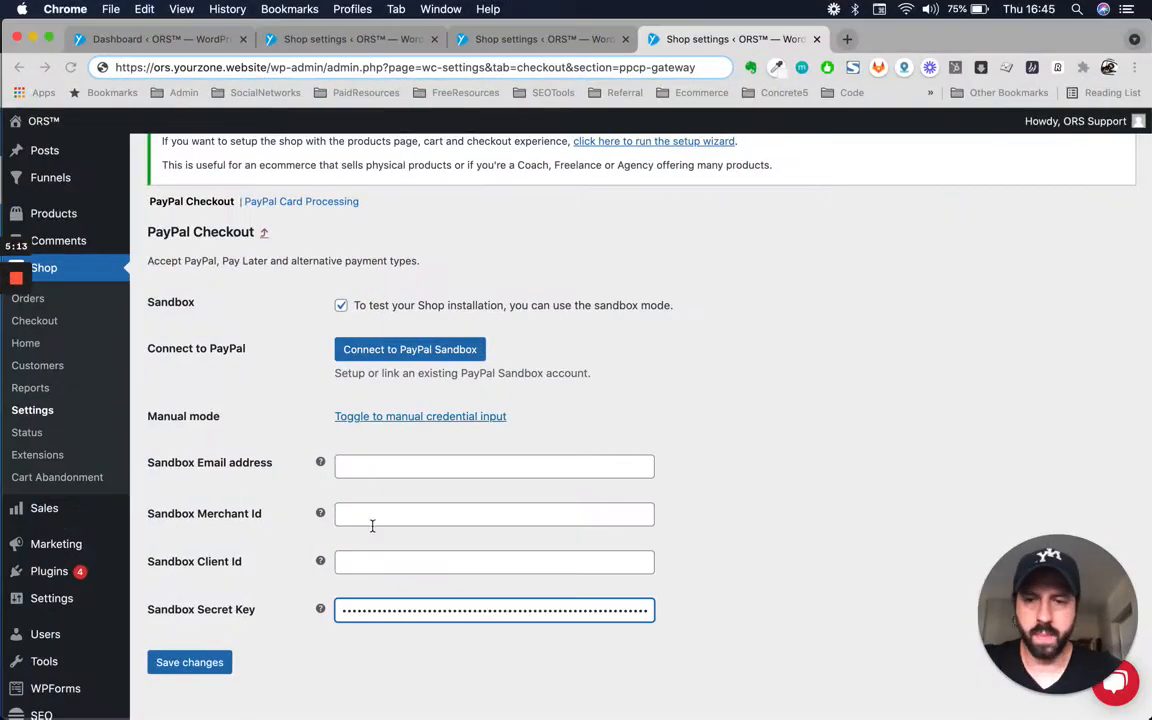
{"action": "left_click", "coordinate": [918, 39]}
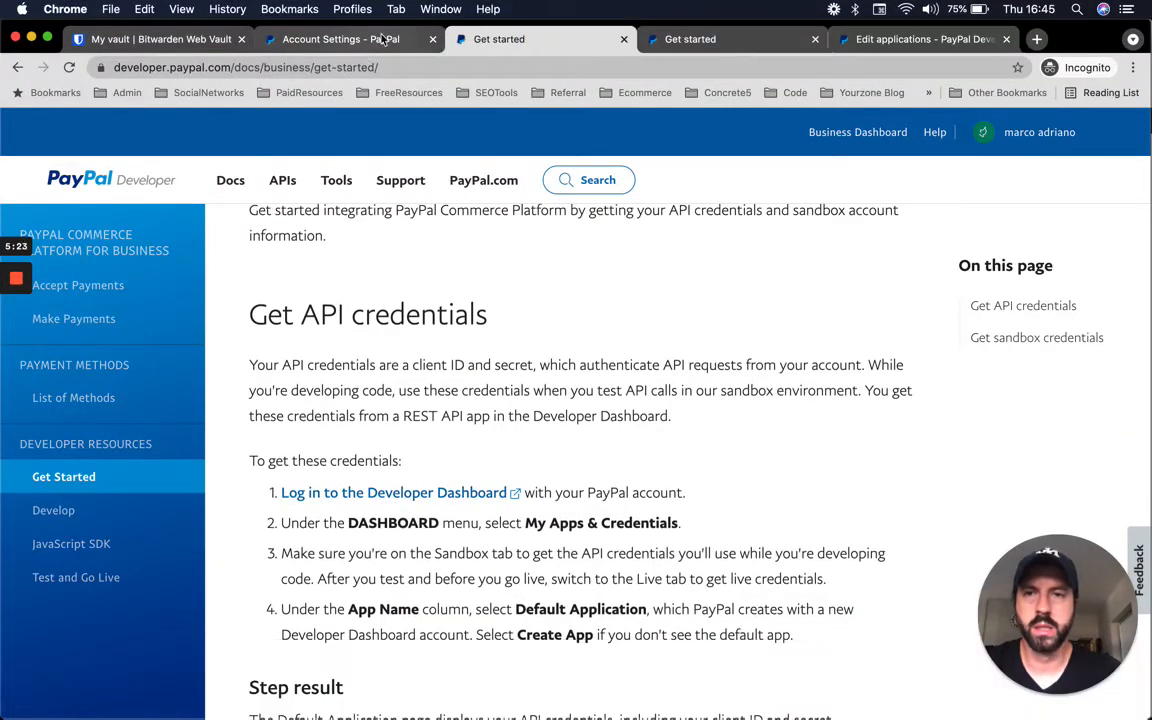
Step: Open PayPal's business information and select the PayPal Merchant ID
{"action": "left_click", "coordinate": [320, 39]}
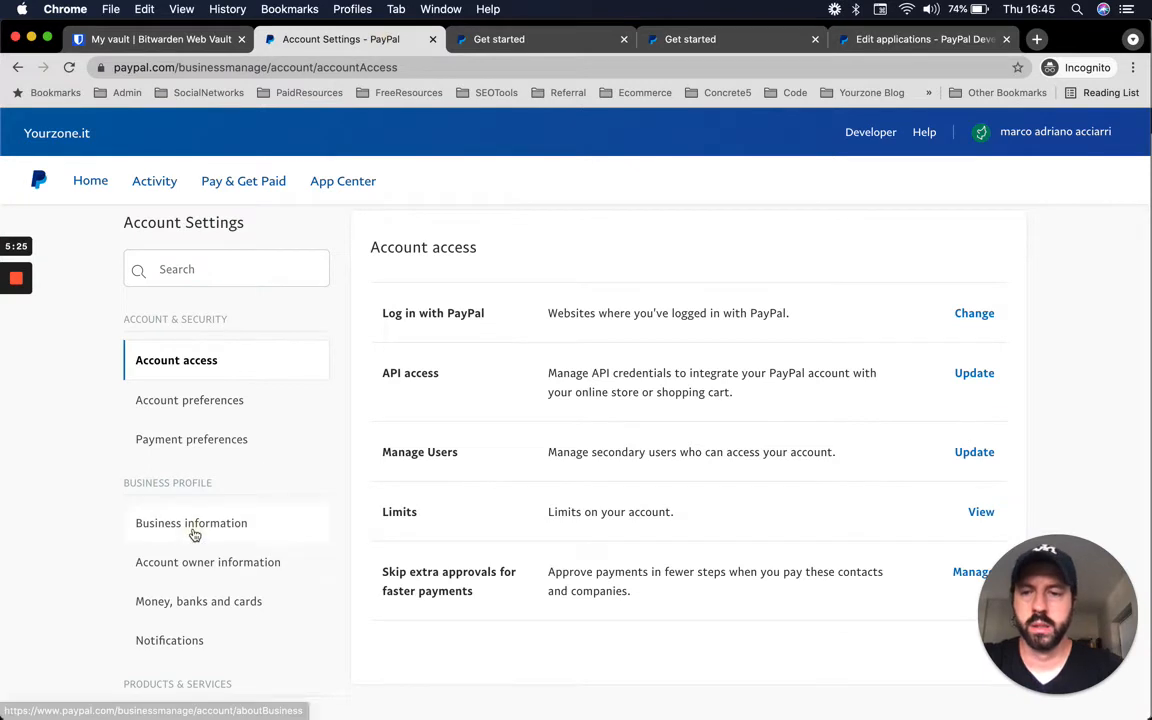
{"action": "left_click", "coordinate": [191, 522]}
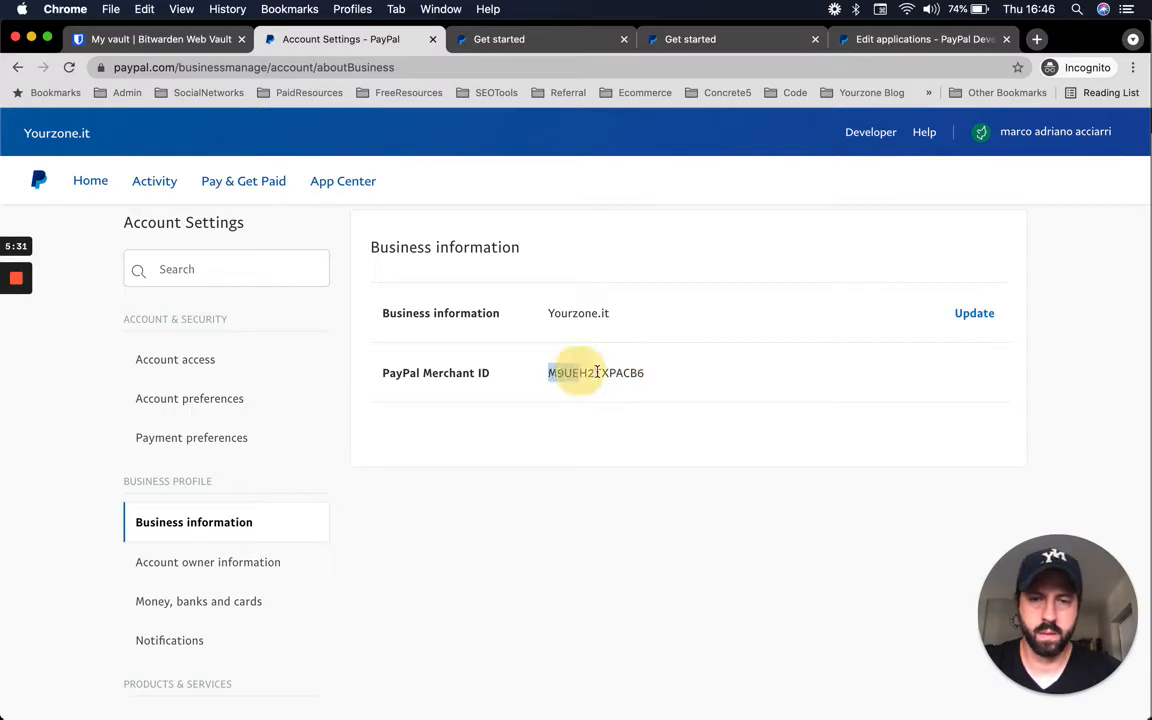
{"action": "left_click", "coordinate": [730, 39]}
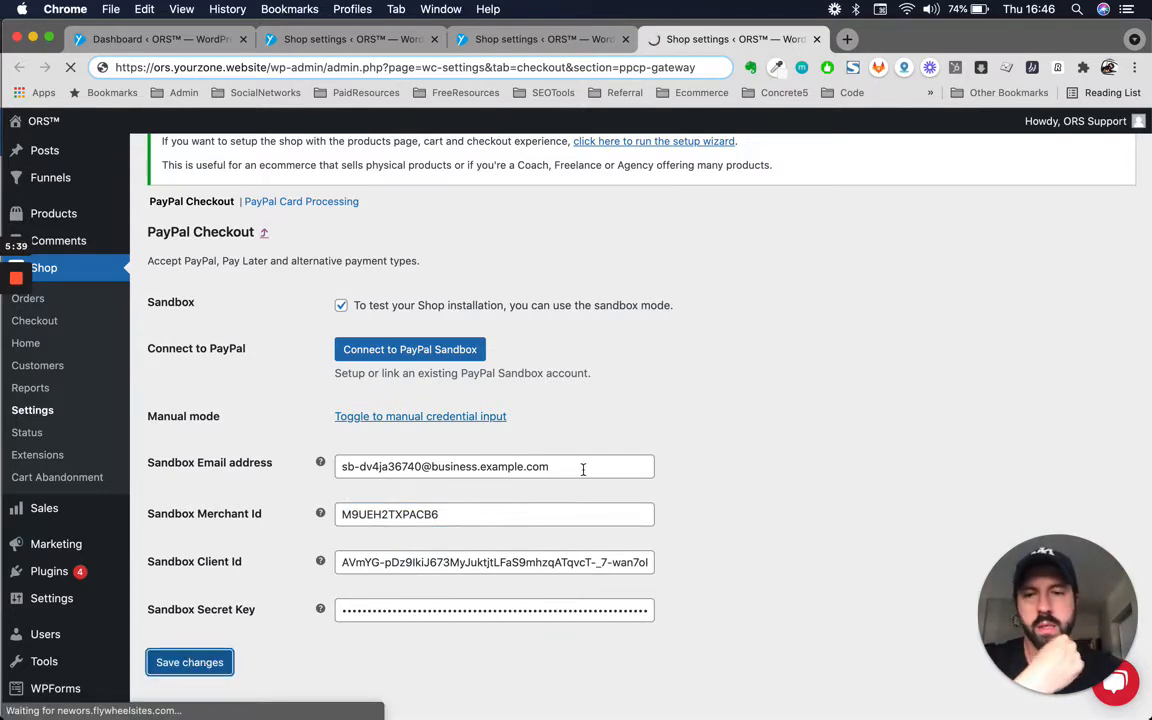
Step: Save the sandbox email, merchant ID, client ID and secret, then review the settings page
{"action": "left_click", "coordinate": [189, 662]}
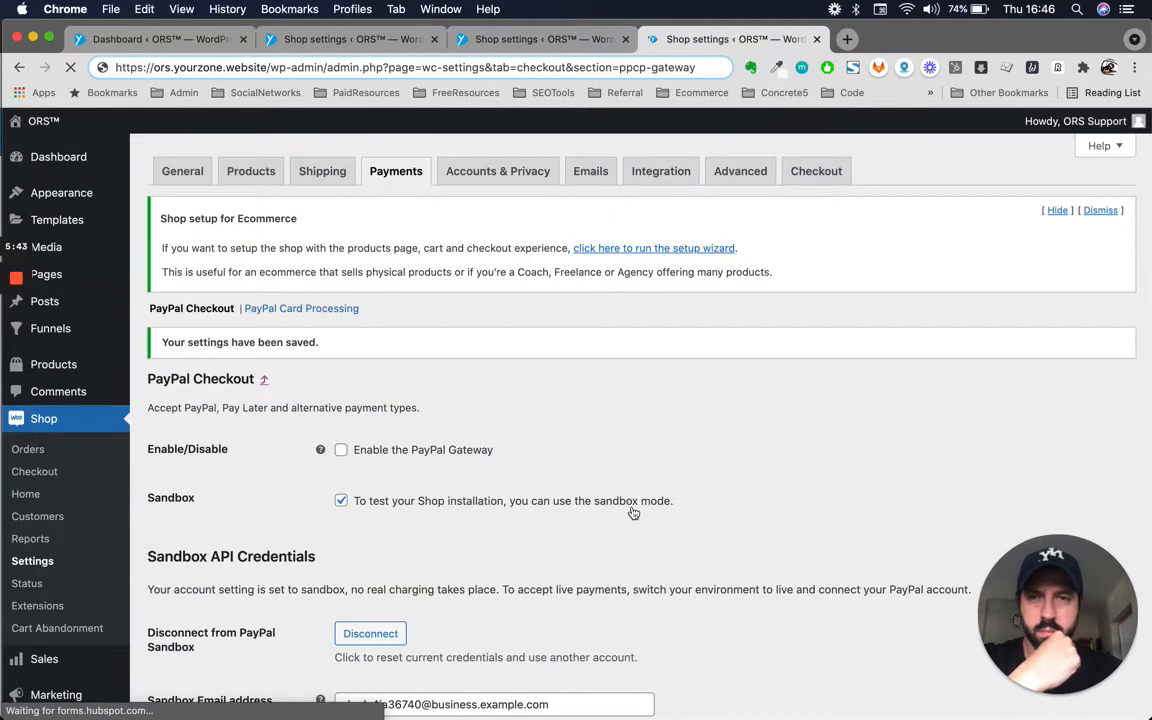
{"action": "scroll", "scroll_direction": "down", "scroll_amount": 3}
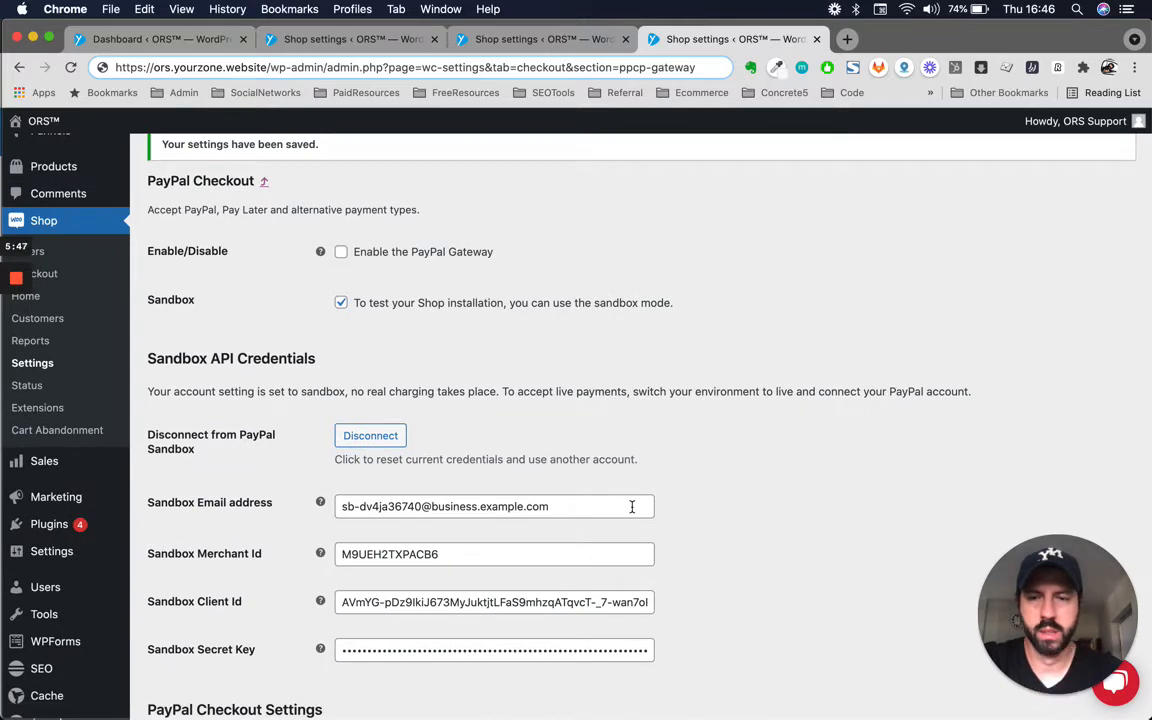
{"action": "scroll", "scroll_direction": "down", "scroll_amount": 3}
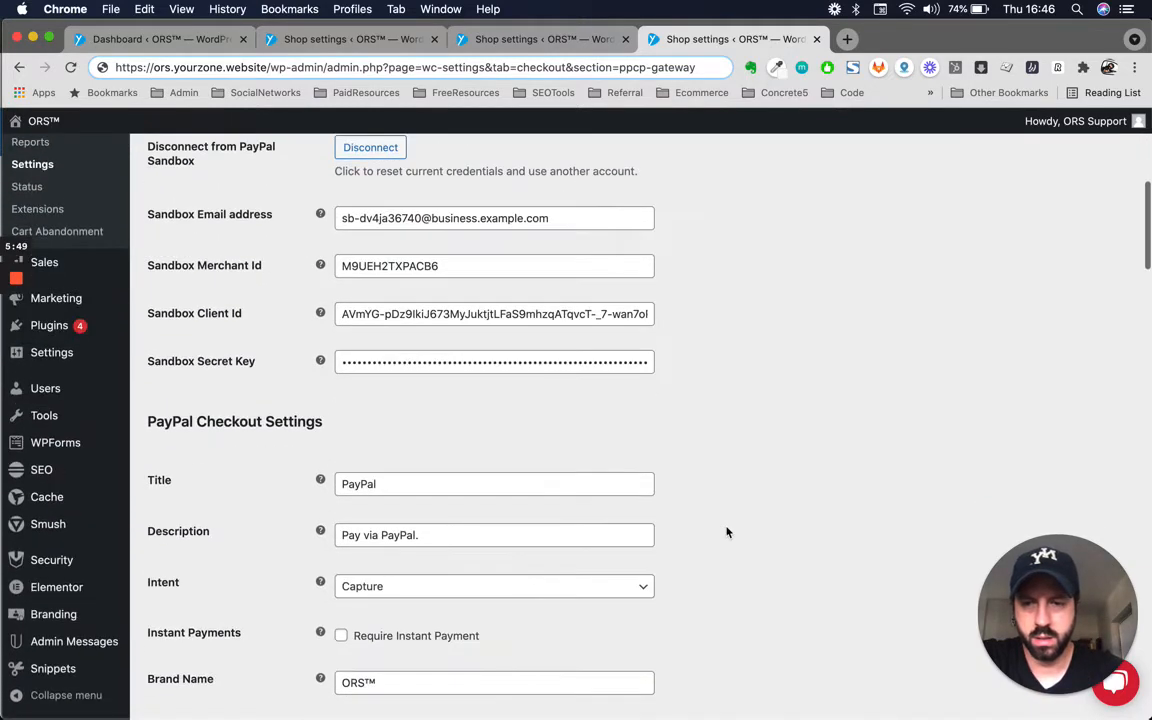
{"action": "scroll", "scroll_direction": "down", "scroll_amount": 3}
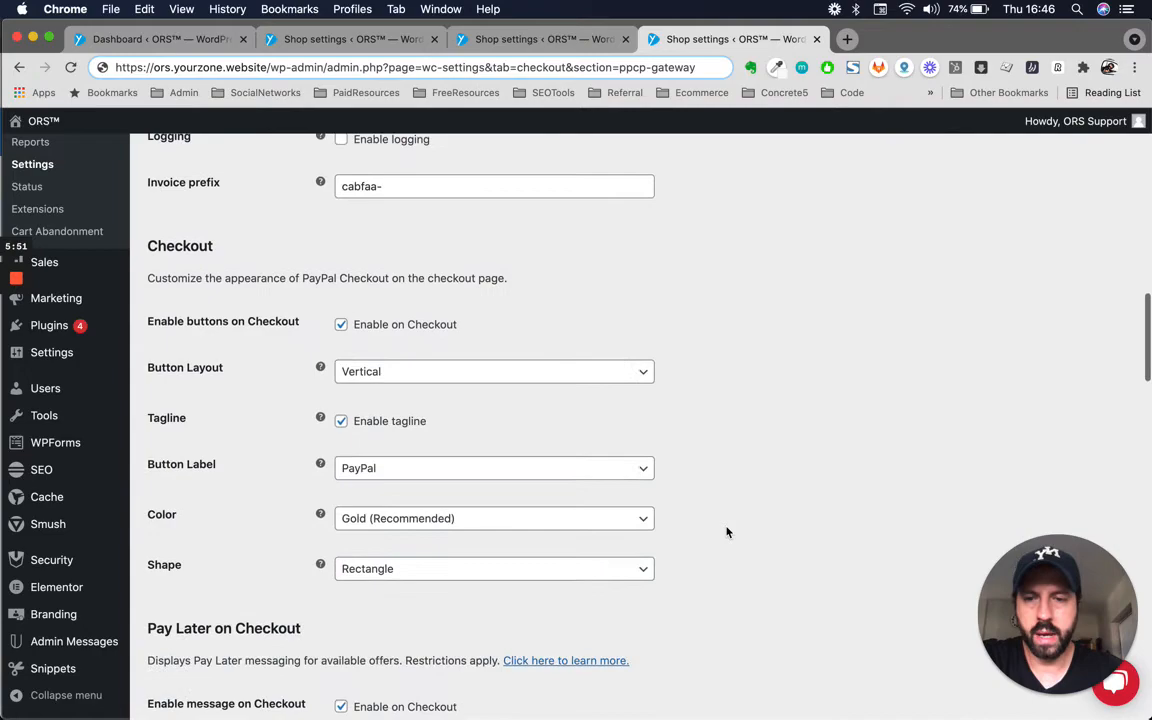
{"action": "scroll", "scroll_direction": "down", "scroll_amount": 3}
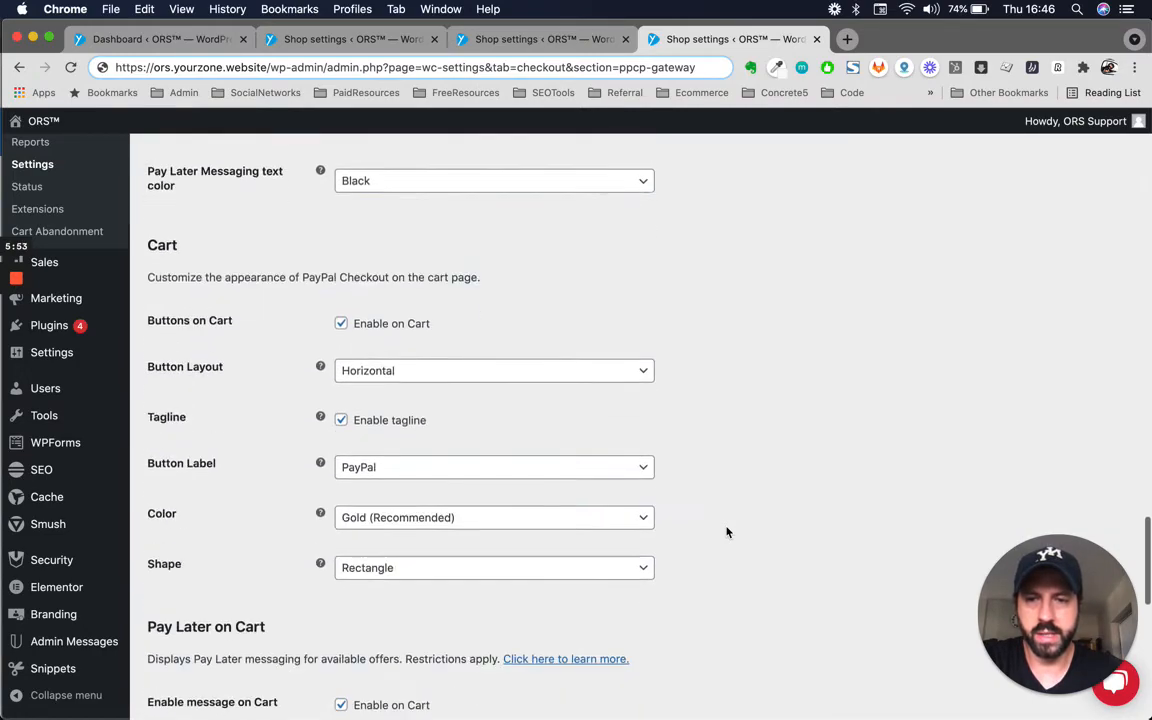
{"action": "scroll", "scroll_direction": "down", "scroll_amount": 3}
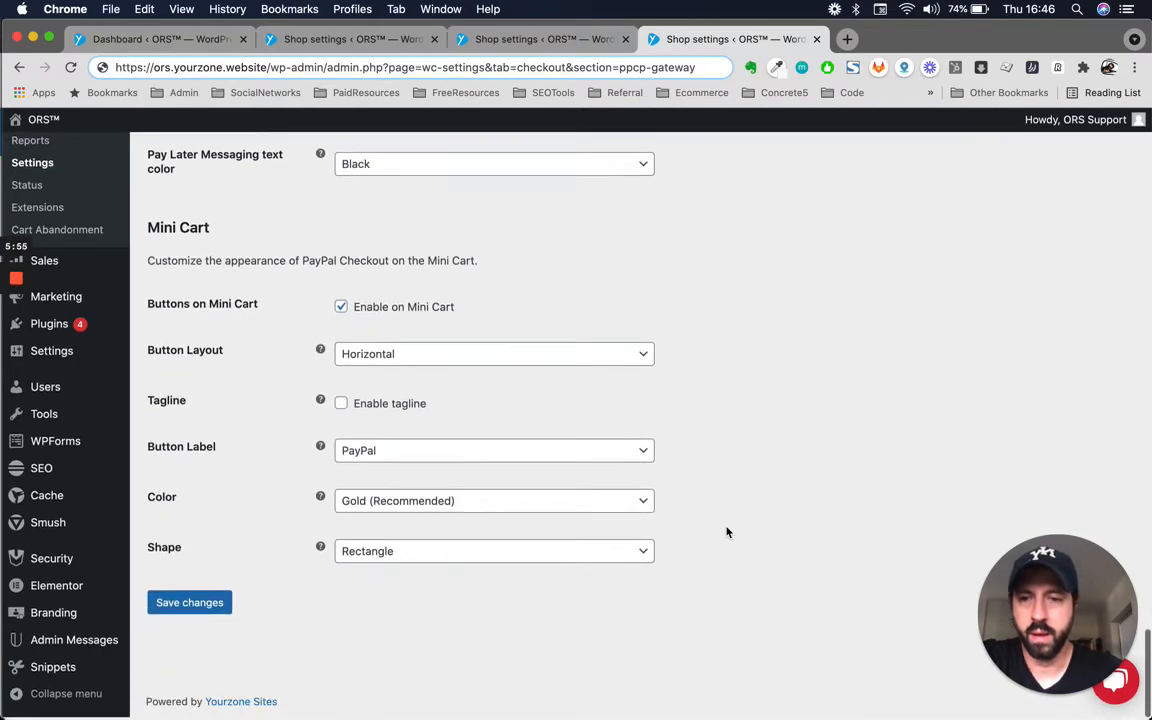
{"action": "scroll", "scroll_direction": "up", "scroll_amount": 3}
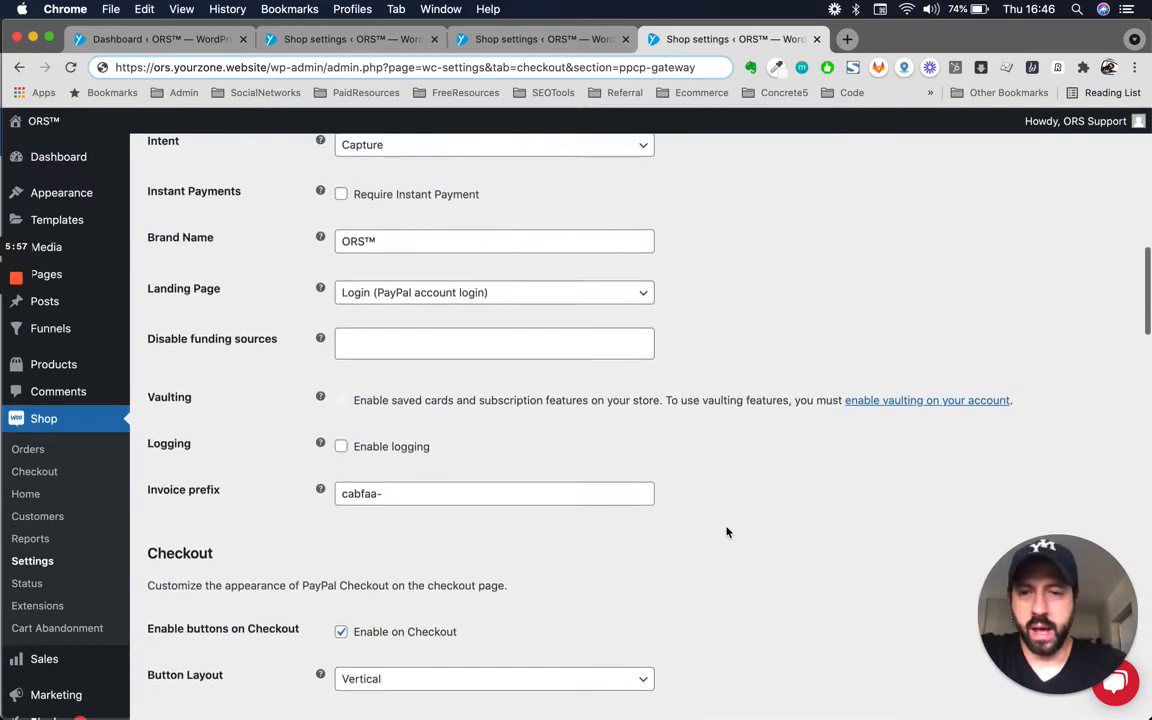
{"action": "scroll", "scroll_direction": "up", "scroll_amount": 3}
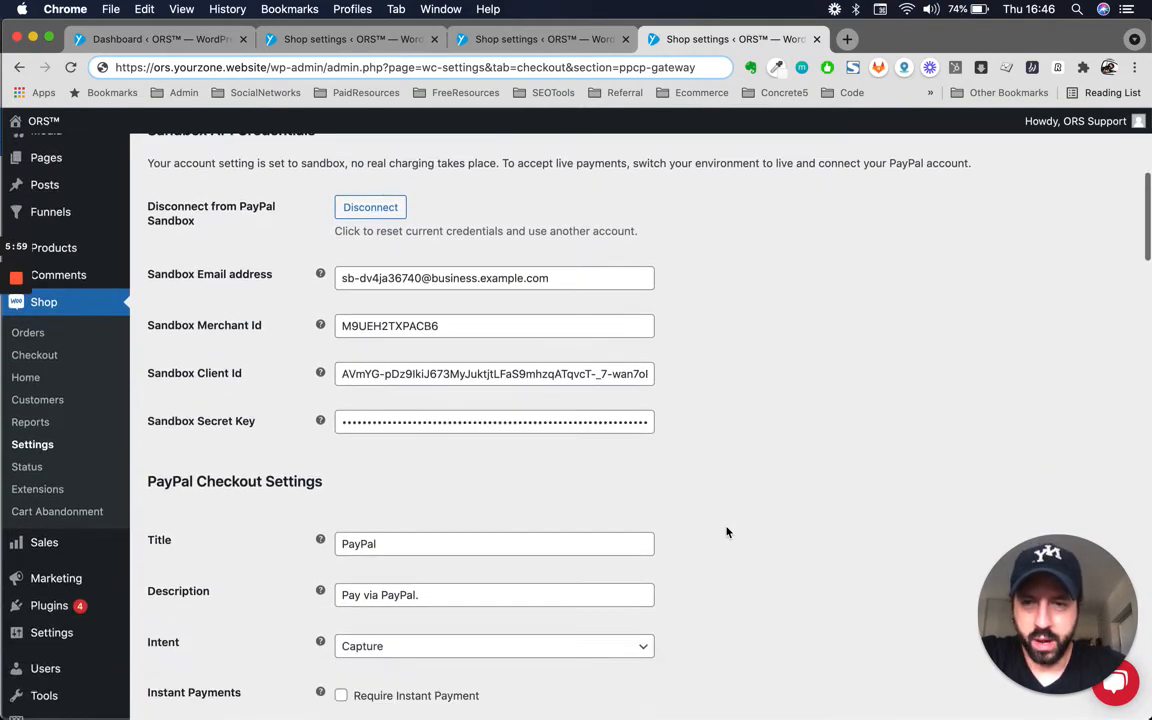
{"action": "scroll", "scroll_direction": "down", "scroll_amount": 3}
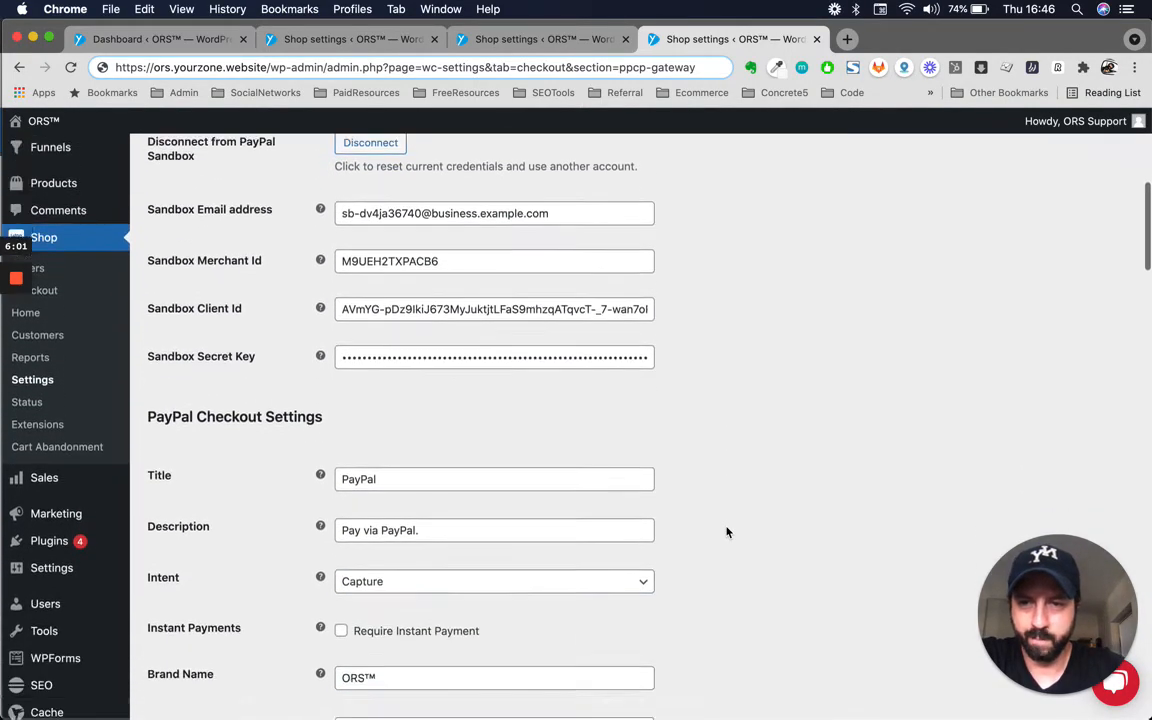
{"action": "scroll", "scroll_direction": "up", "scroll_amount": 3}
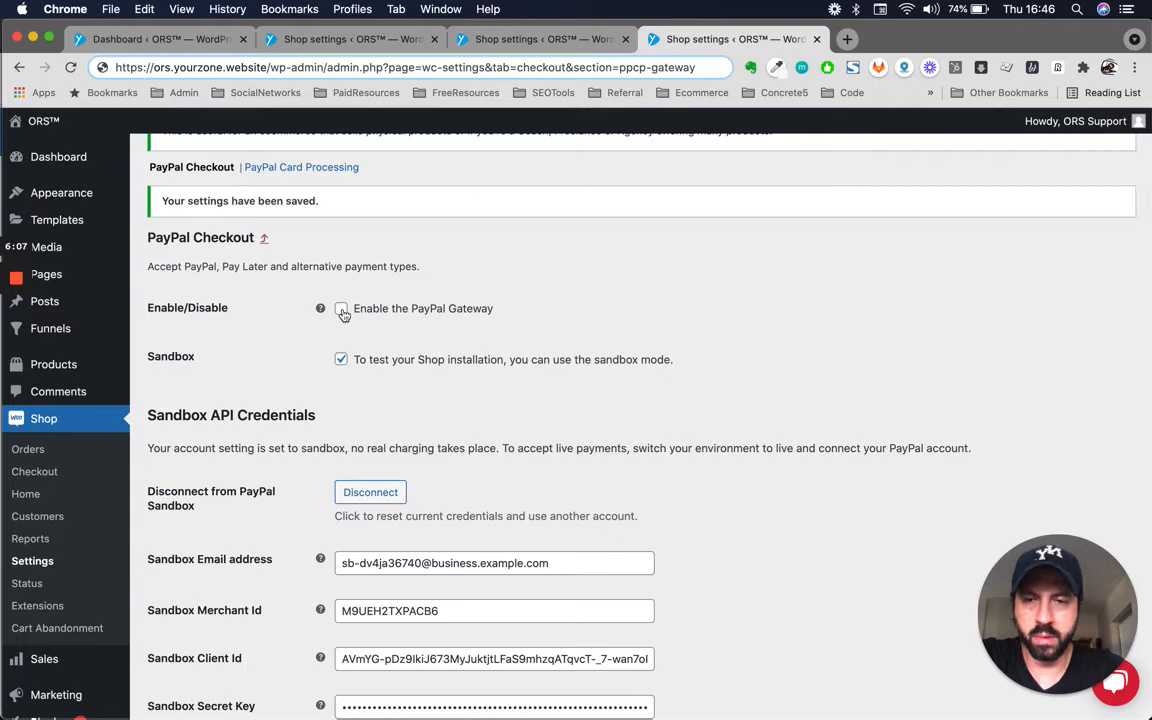
Step: Review the payment intent options and enable Require Instant Payment
{"action": "scroll", "scroll_direction": "down", "scroll_amount": 3}
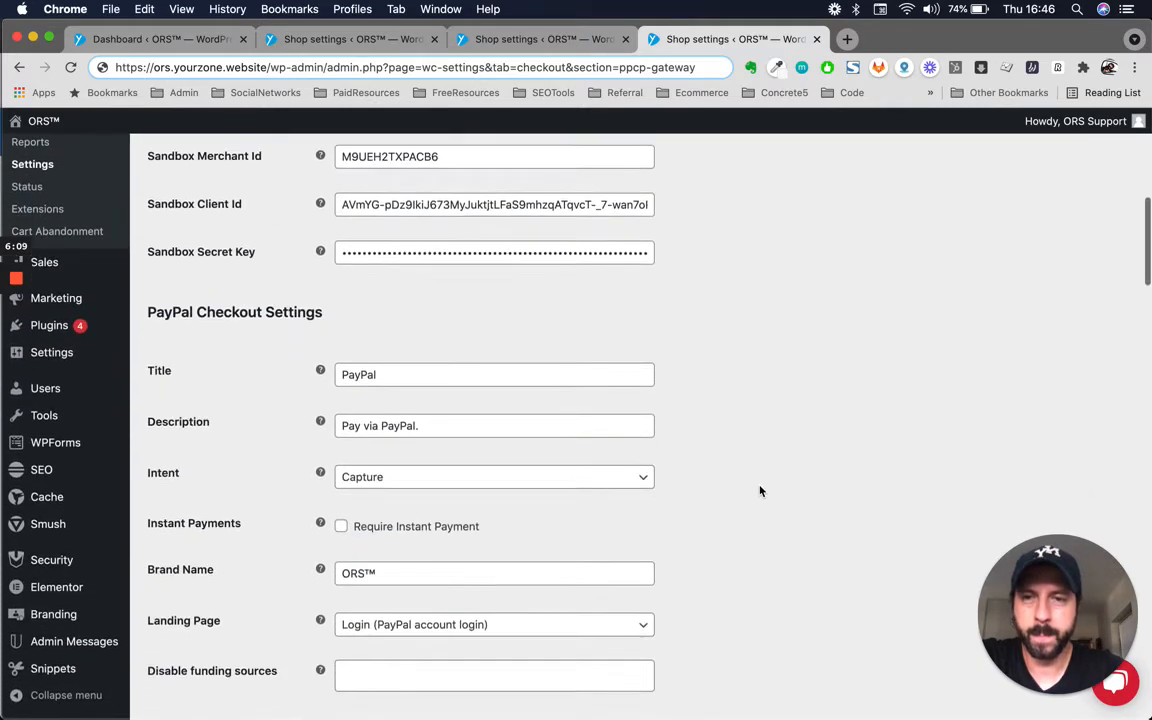
{"action": "scroll", "scroll_direction": "down", "scroll_amount": 3}
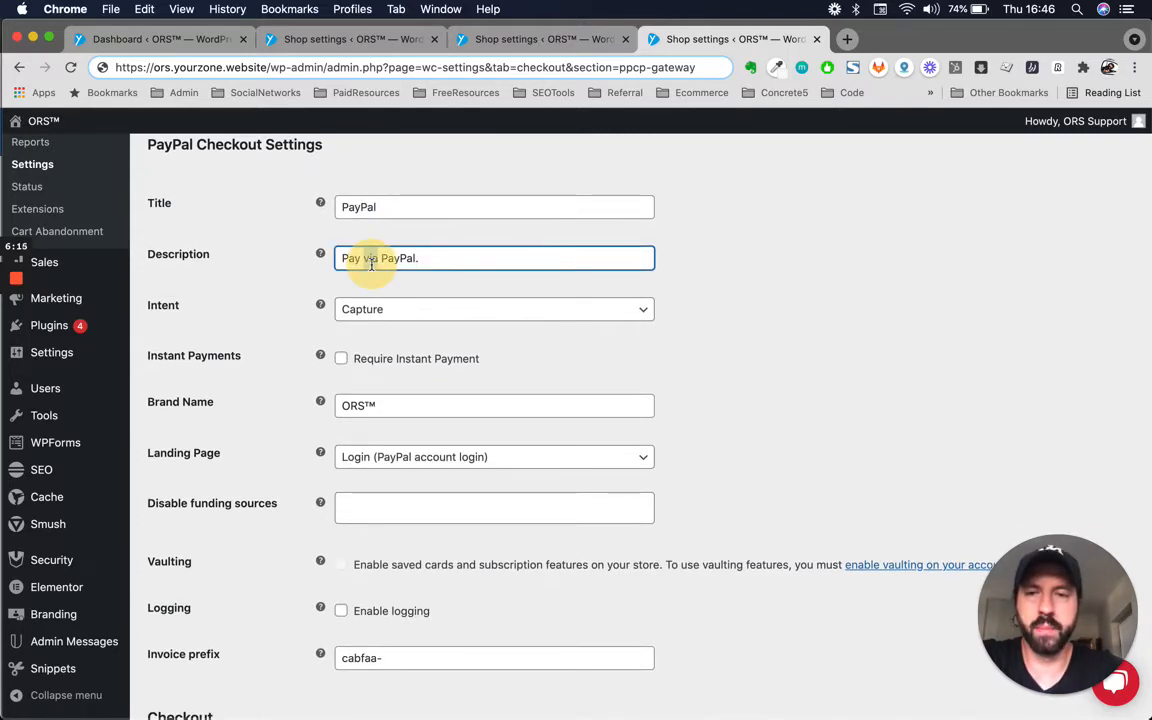
{"action": "left_click", "coordinate": [494, 309]}
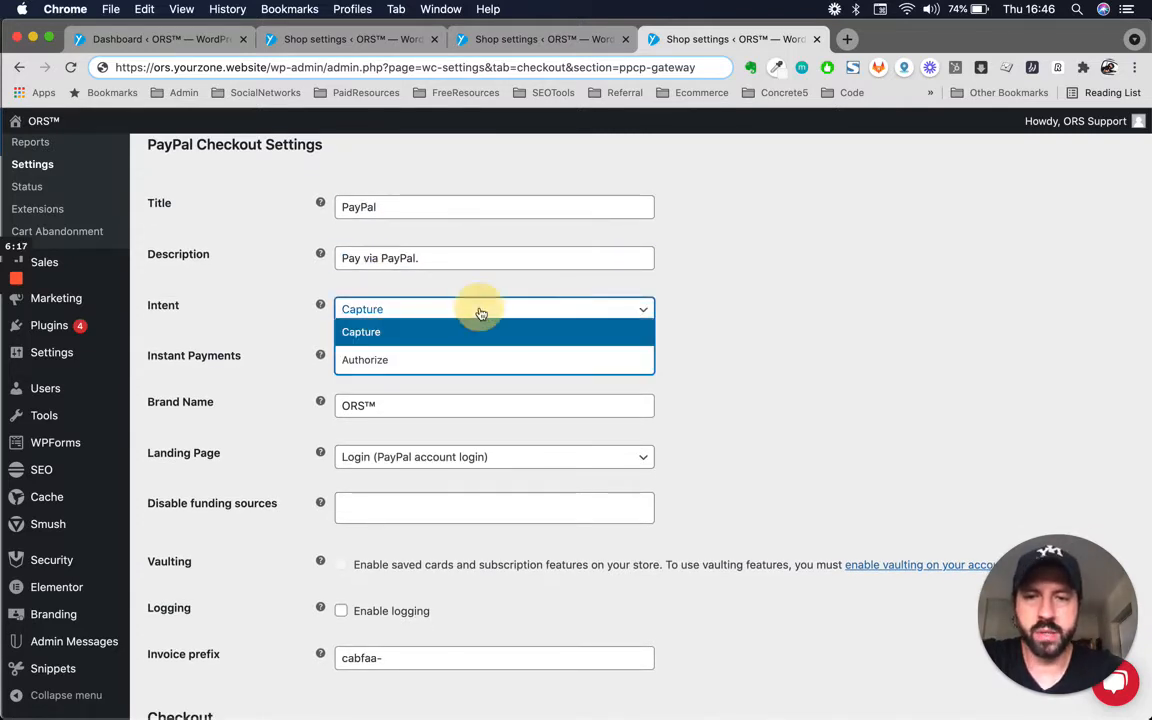
{"action": "mouse_move", "coordinate": [800, 351]}
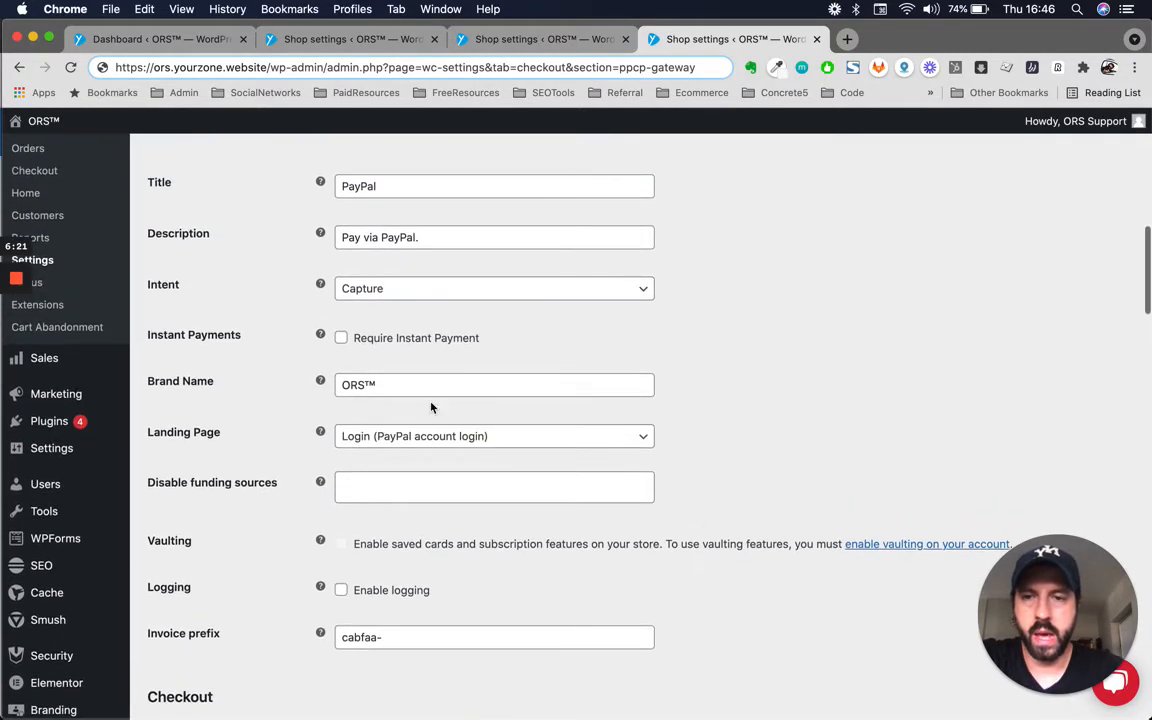
{"action": "left_click", "coordinate": [341, 337]}
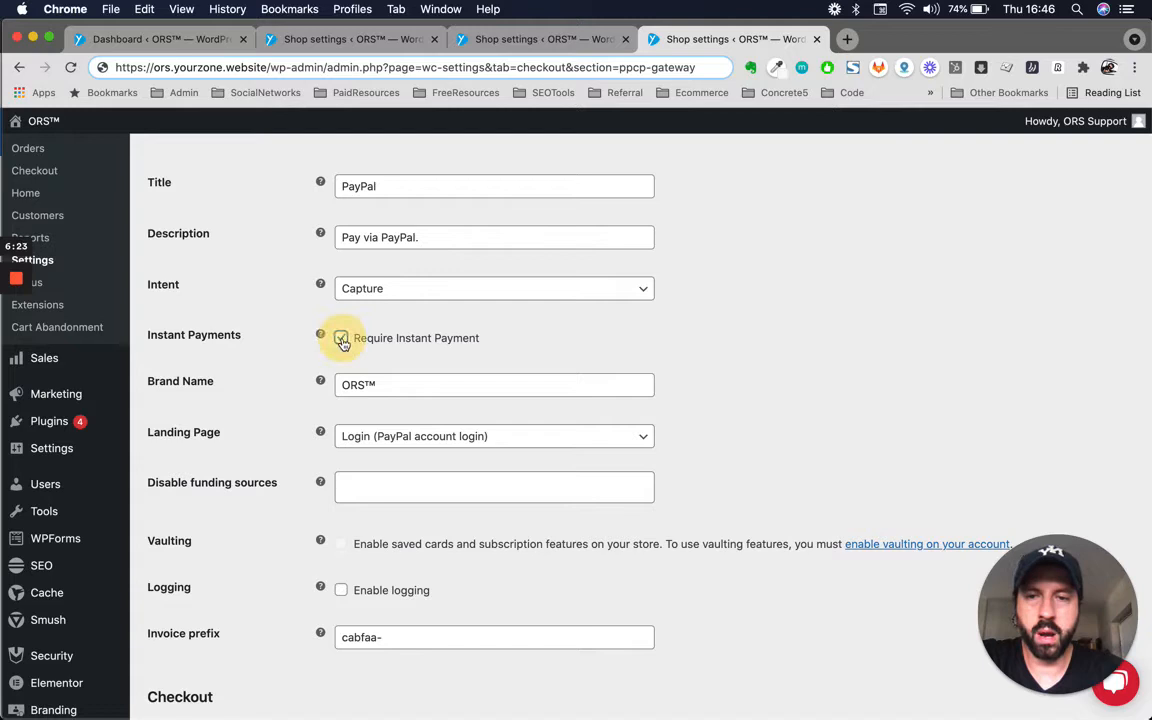
{"action": "left_click", "coordinate": [341, 337]}
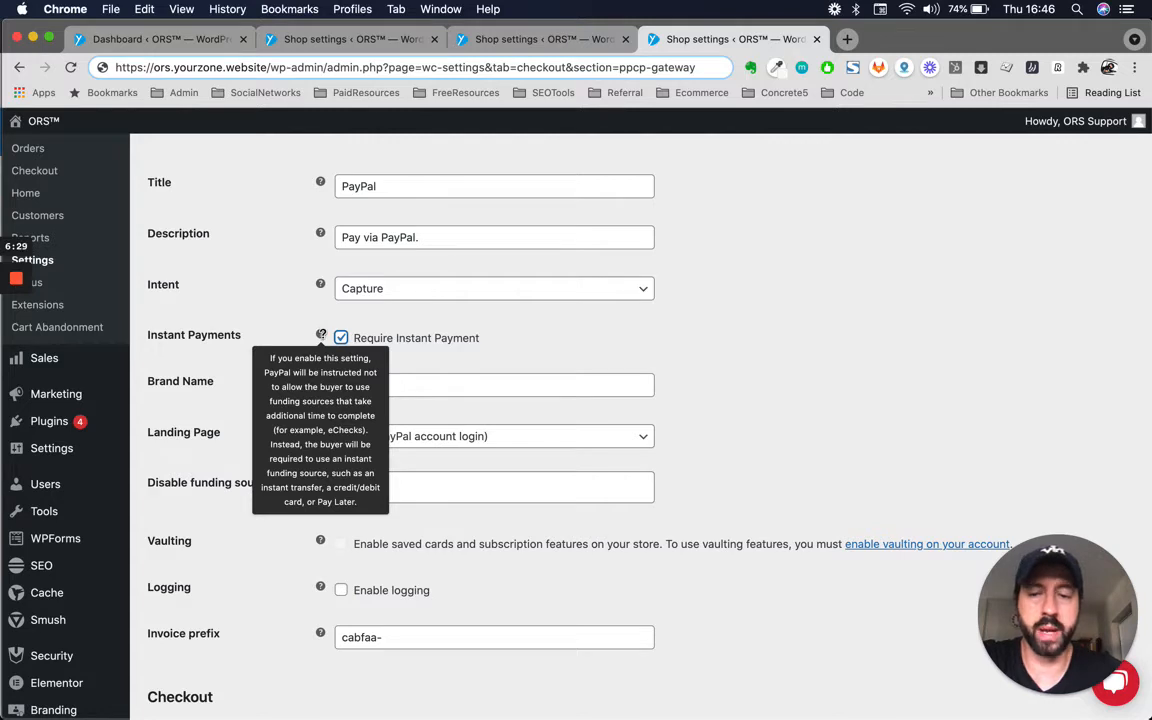
{"action": "mouse_move", "coordinate": [809, 457]}
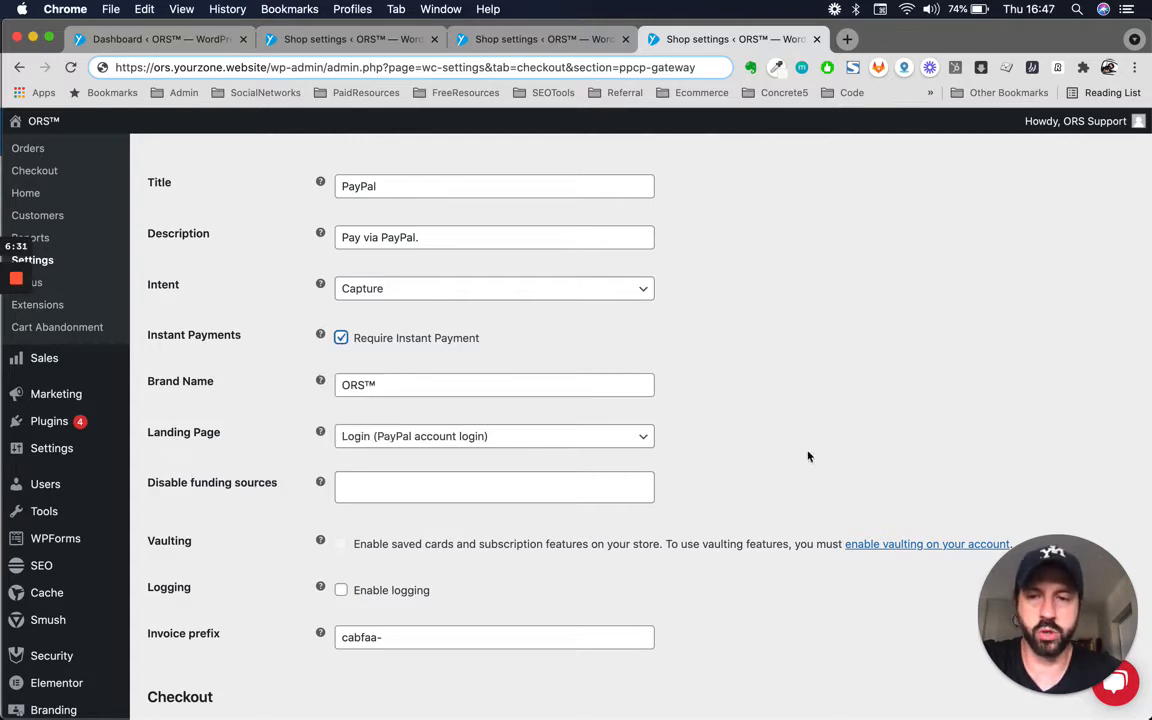
Step: Set the landing page to Billing (Non-PayPal account) and review the disableable funding sources
{"action": "scroll", "scroll_direction": "down", "scroll_amount": 3}
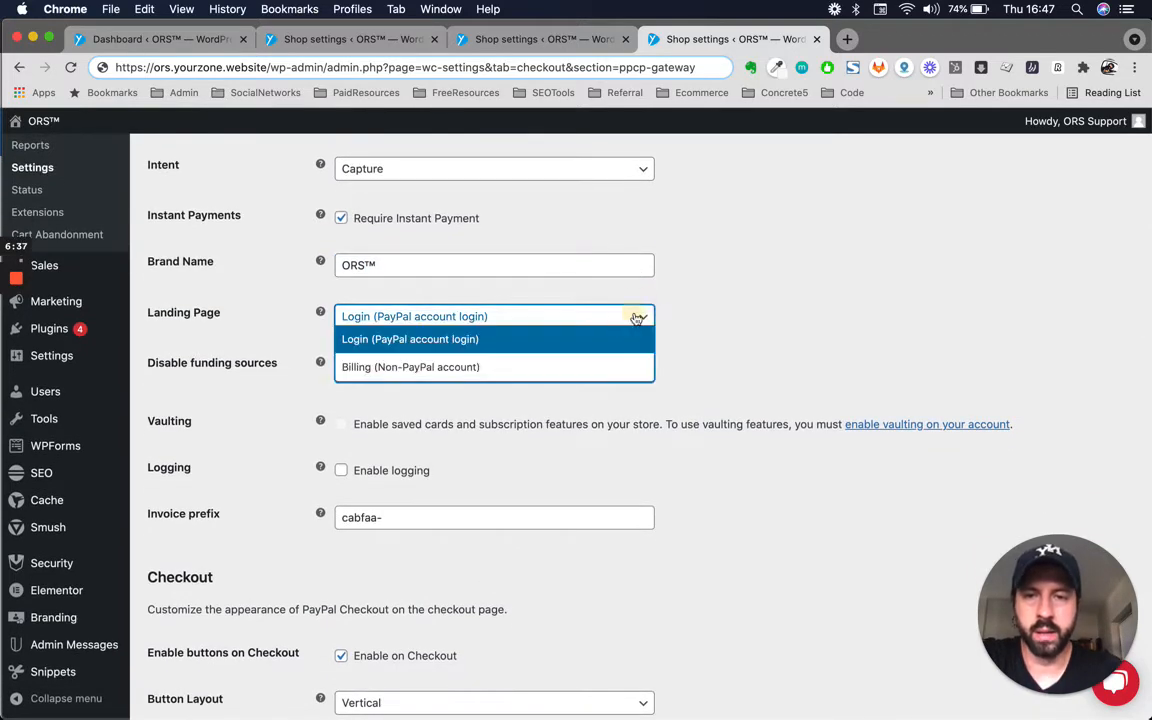
{"action": "left_click", "coordinate": [410, 339]}
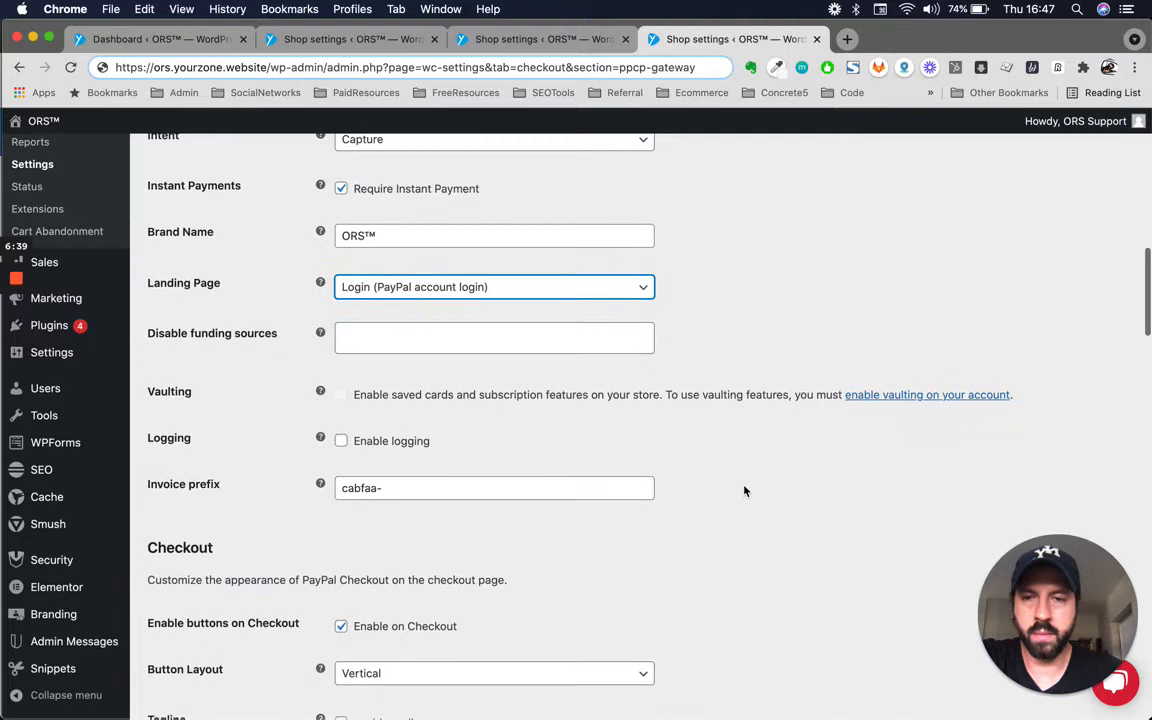
{"action": "left_click", "coordinate": [494, 287]}
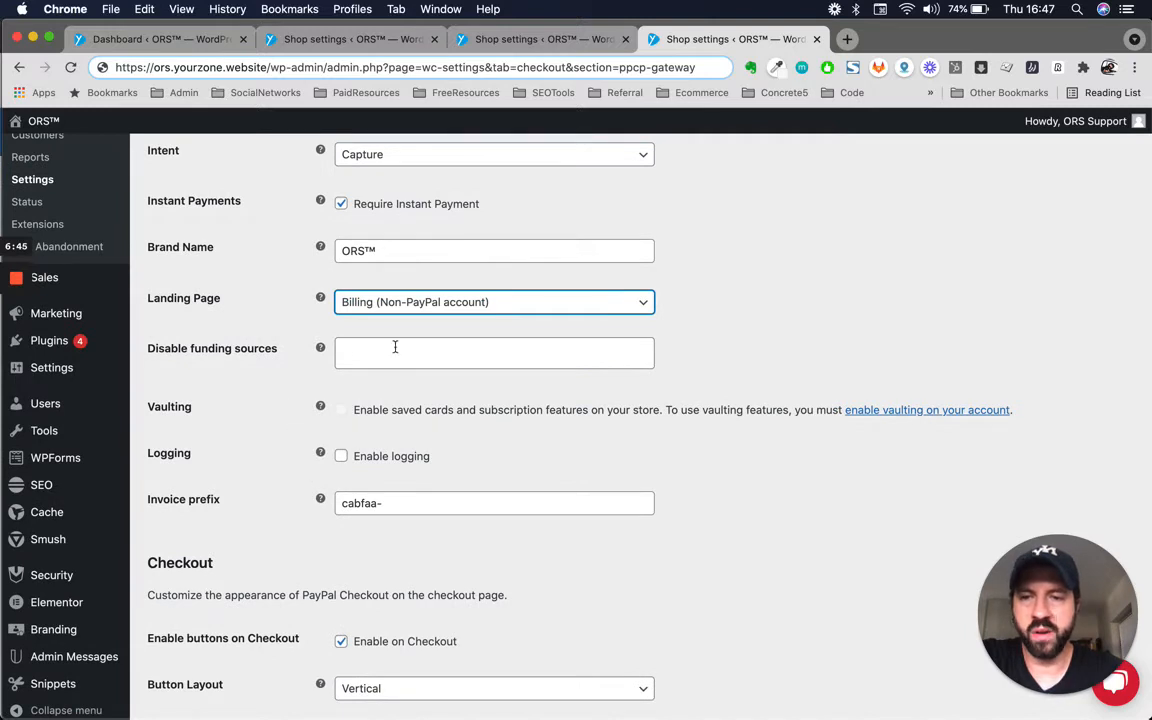
{"action": "left_click", "coordinate": [494, 352]}
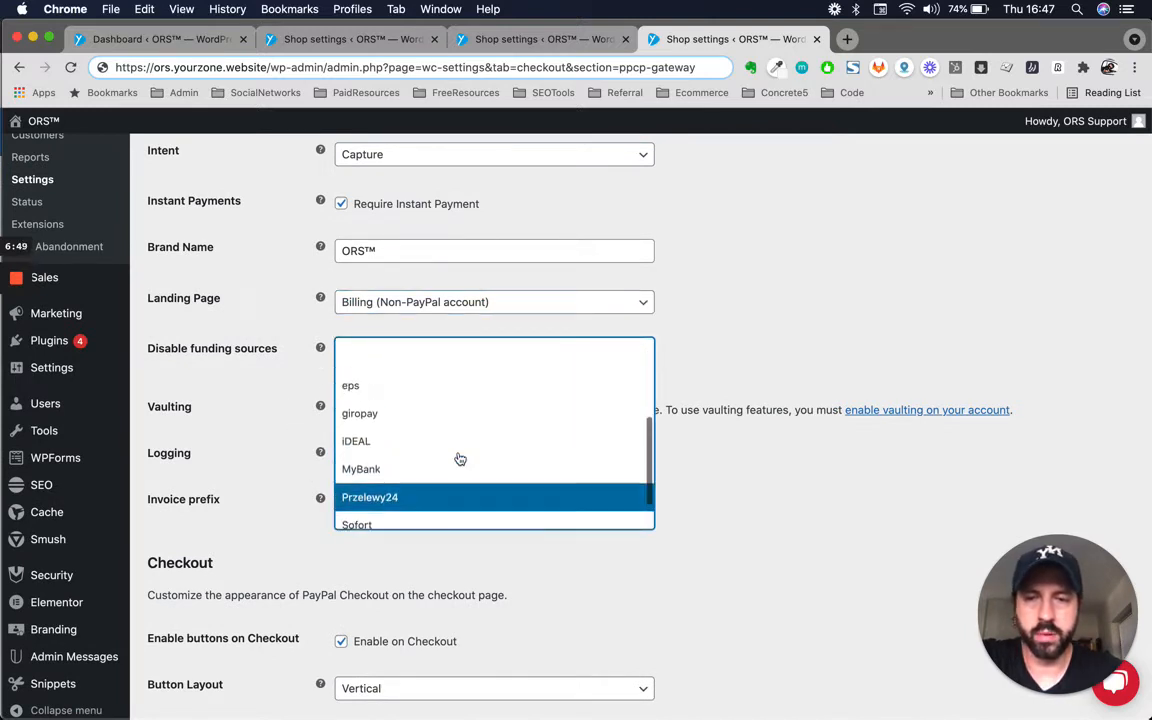
{"action": "scroll", "scroll_direction": "up", "scroll_amount": 3}
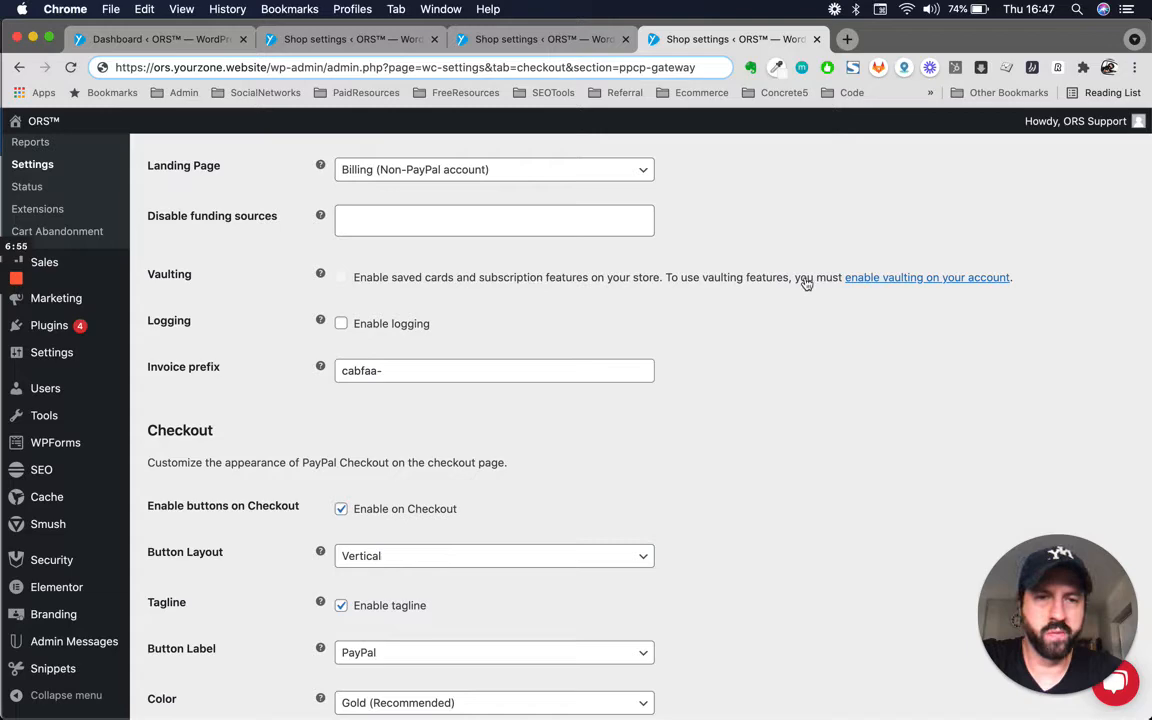
{"action": "scroll", "scroll_direction": "down", "scroll_amount": 3}
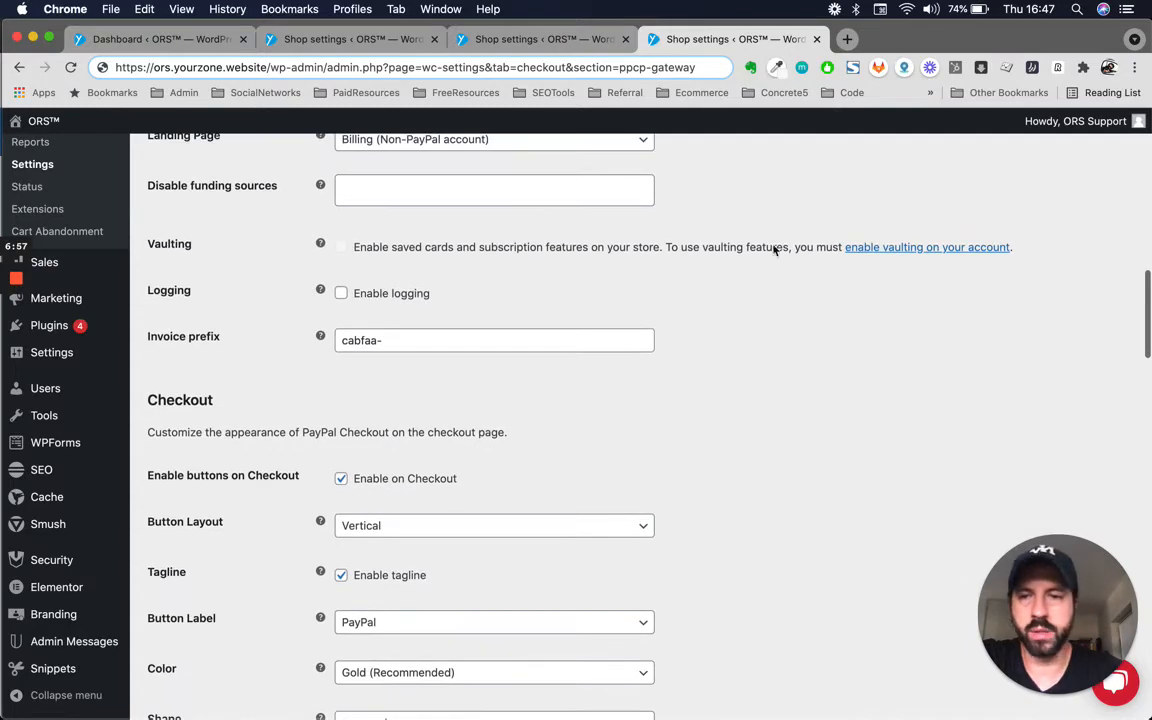
{"action": "scroll", "scroll_direction": "down", "scroll_amount": 3}
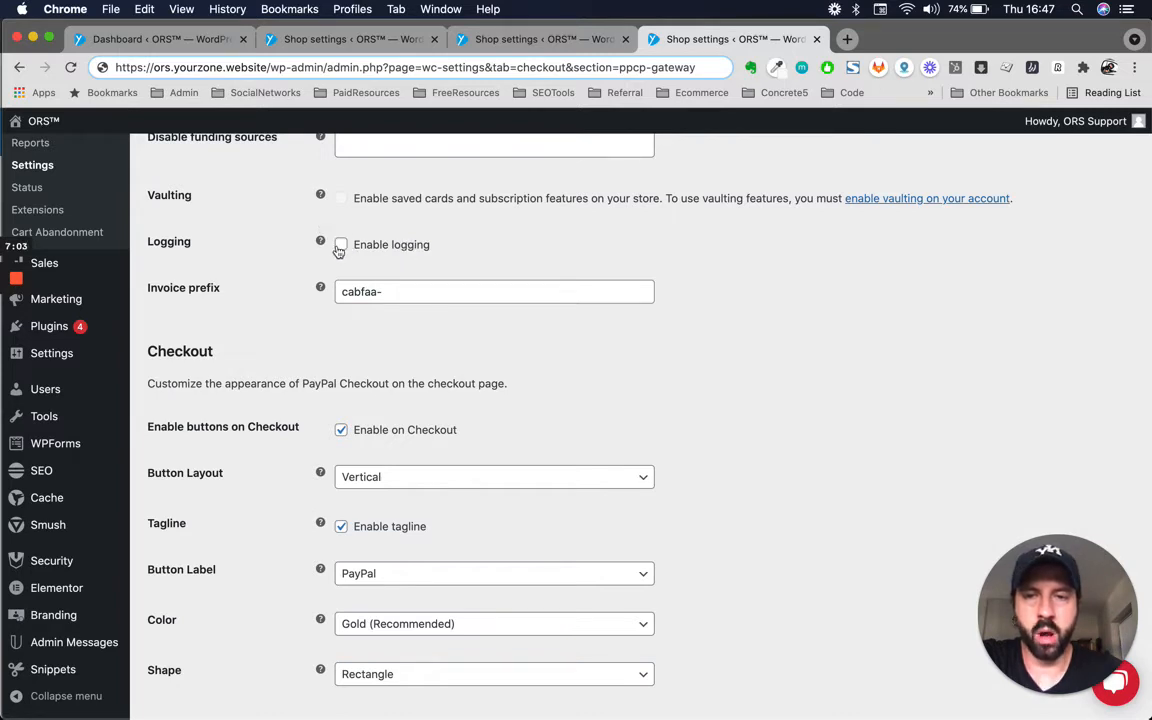
{"action": "scroll", "scroll_direction": "down", "scroll_amount": 3}
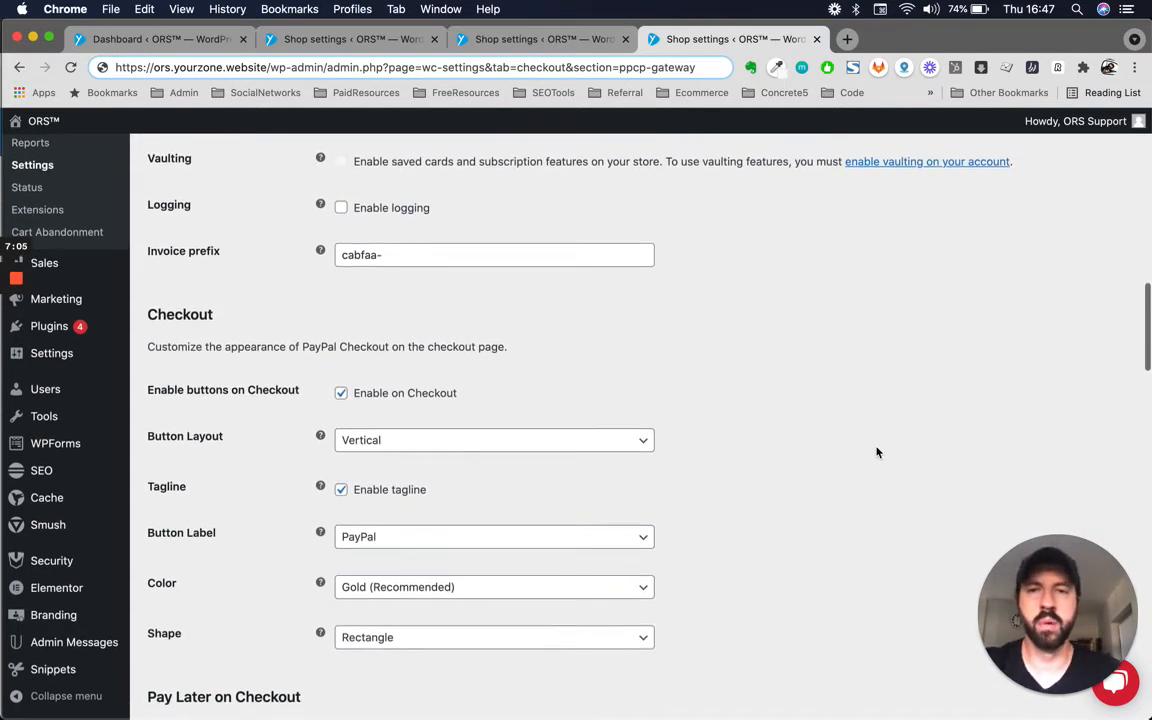
{"action": "left_click", "coordinate": [494, 254]}
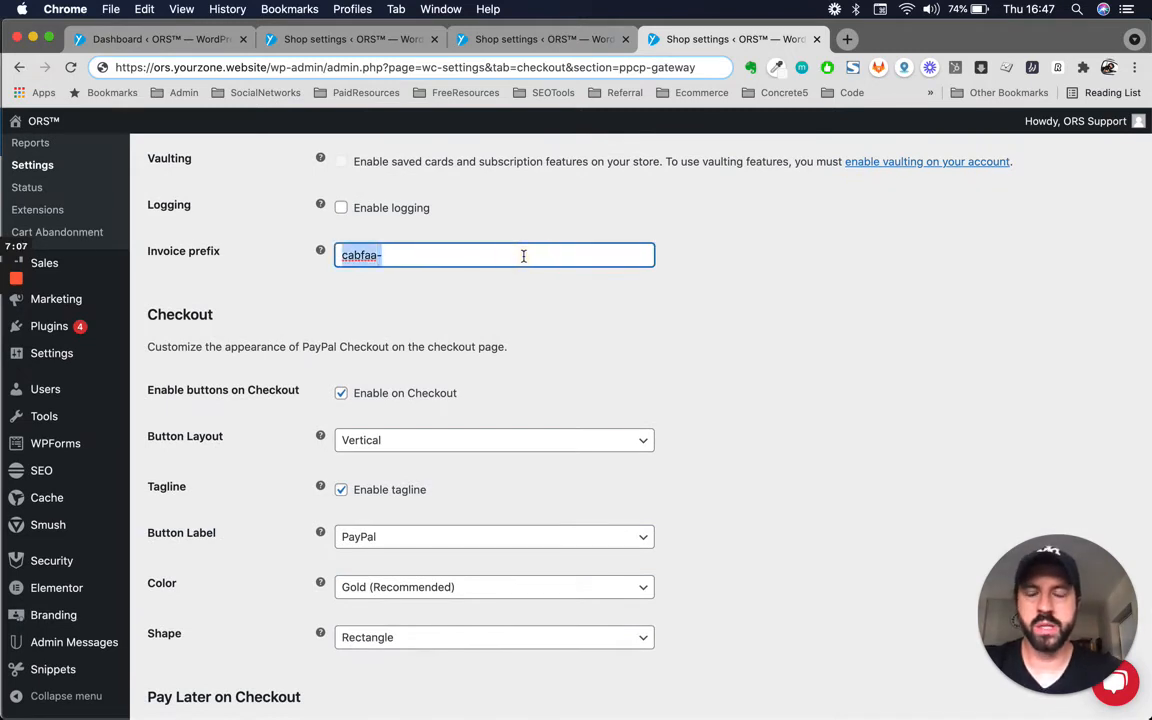
Step: Replace the cabfaa- invoice prefix with YZWEBSITES
{"action": "type", "text": "YOUR"}
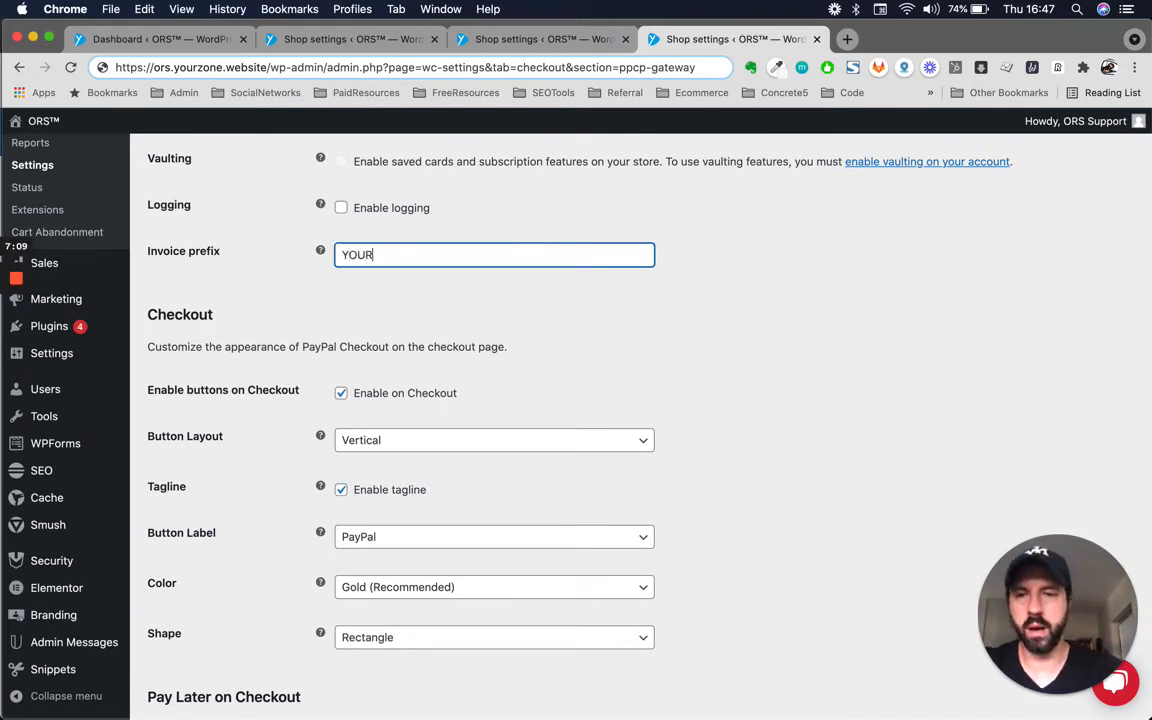
{"action": "type", "text": "ZONE"}
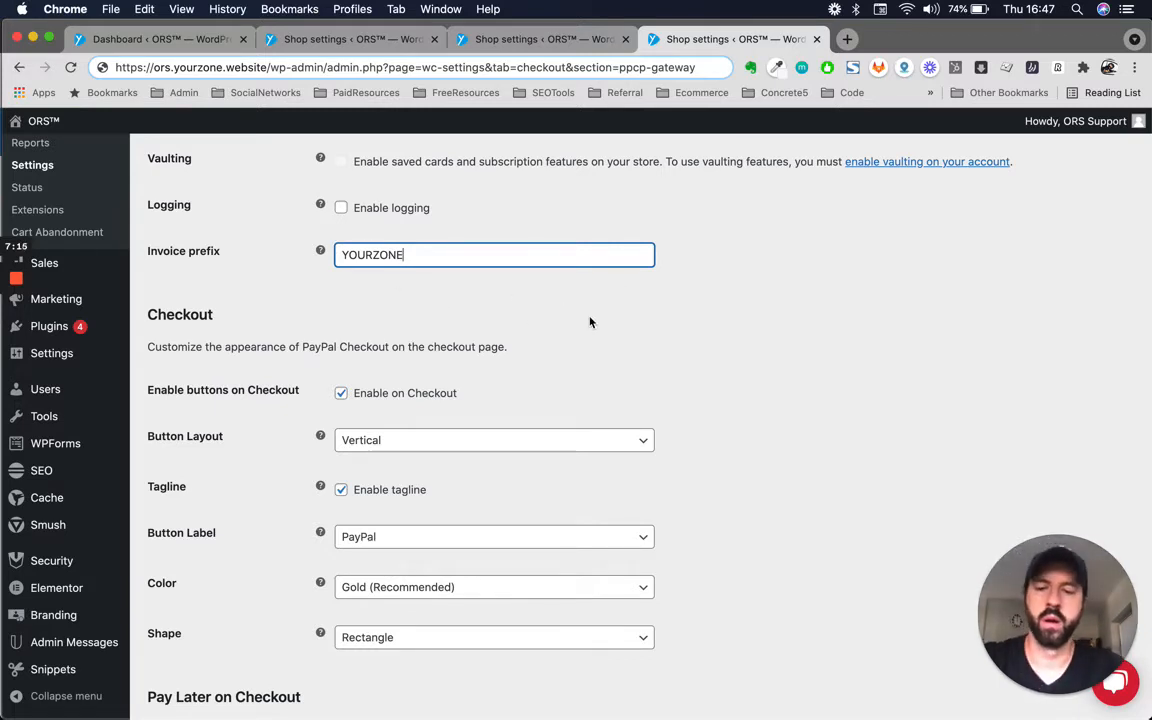
{"action": "type", "text": "Y>"}
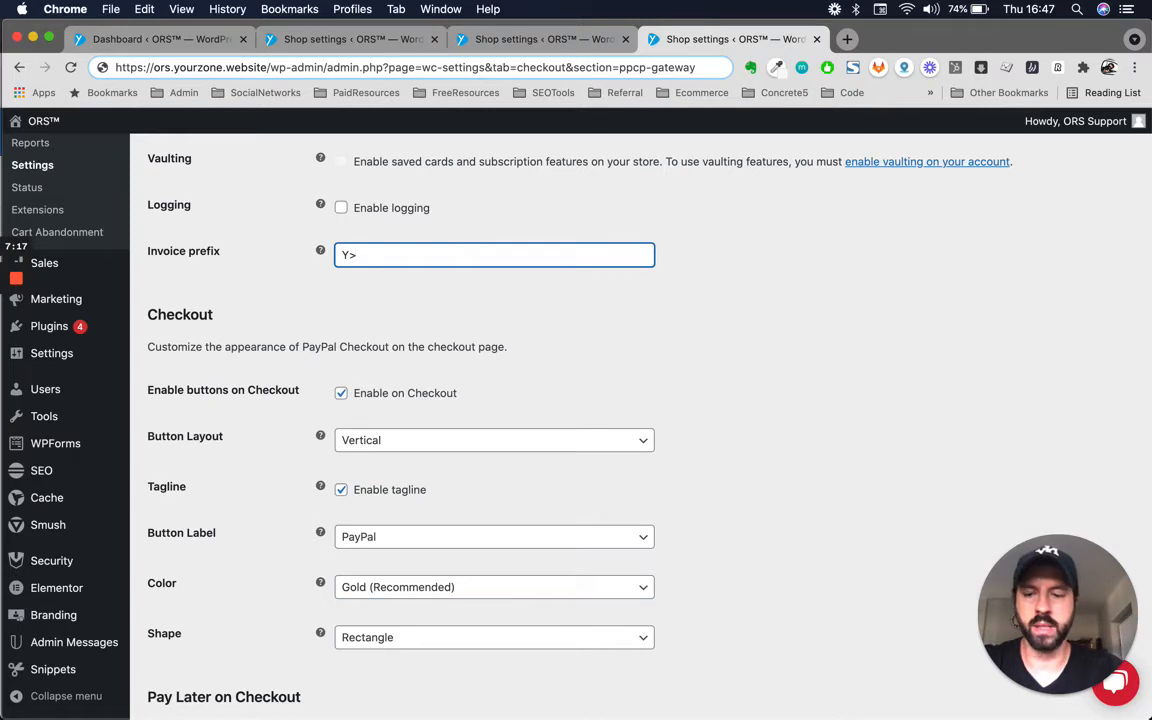
{"action": "type", "text": "ZWEBSITES"}
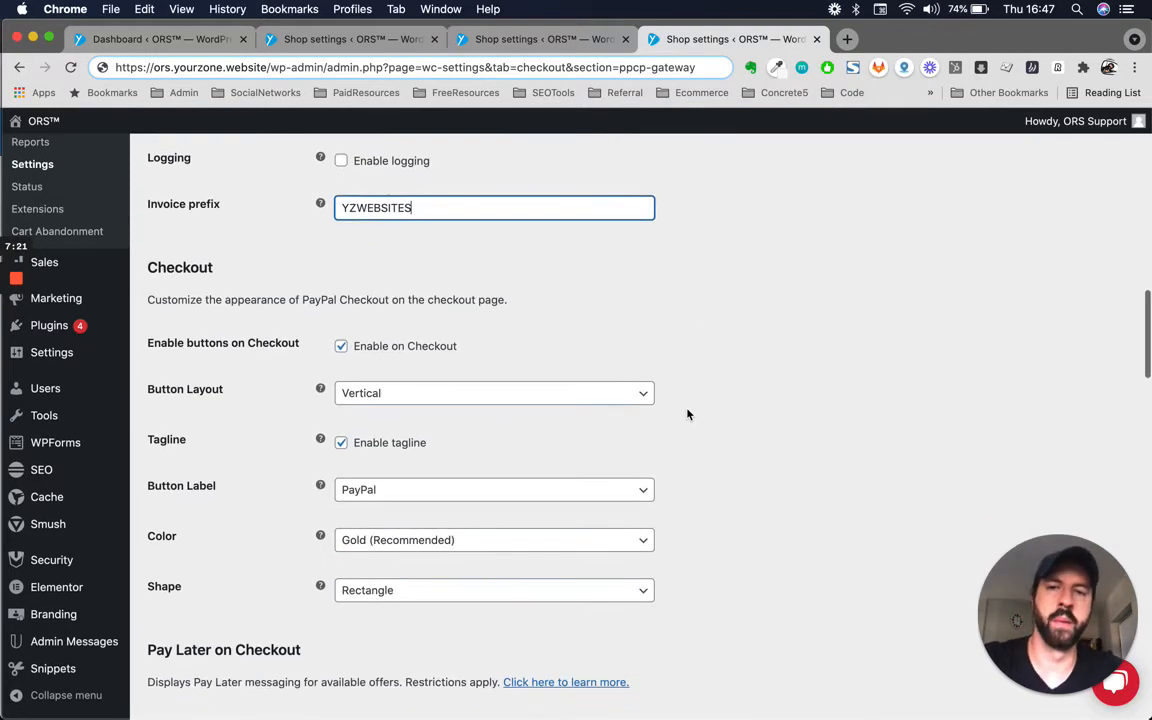
{"action": "scroll", "scroll_direction": "down", "scroll_amount": 3}
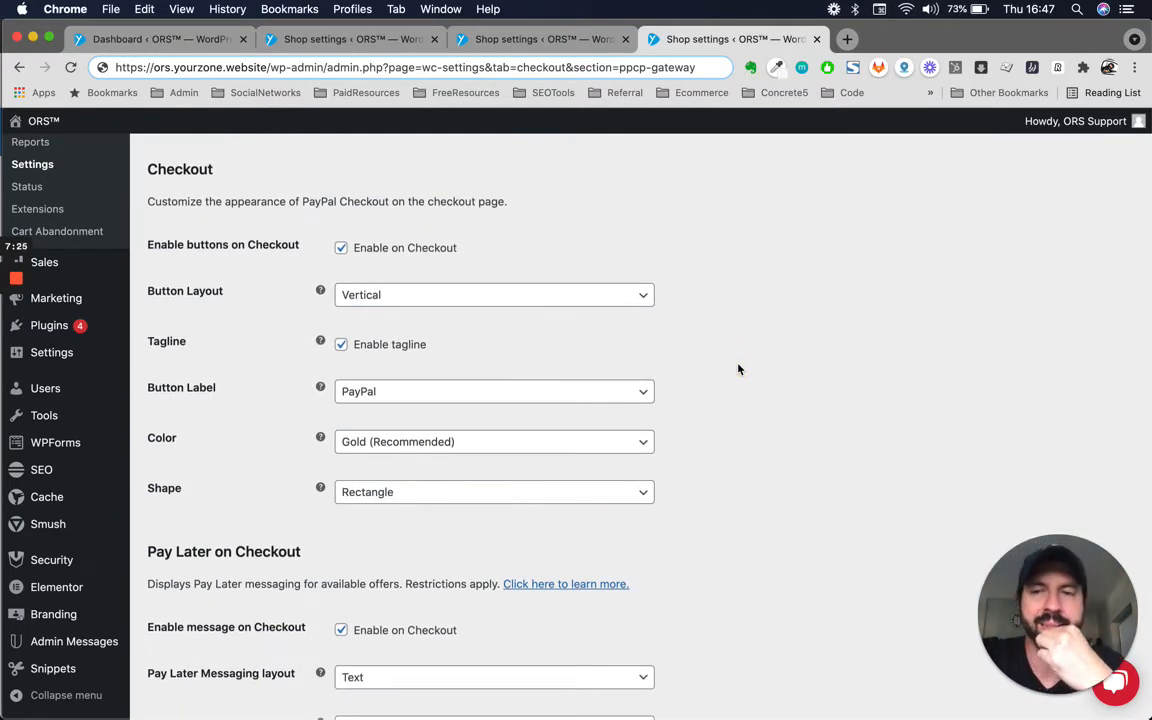
{"action": "mouse_move", "coordinate": [537, 376]}
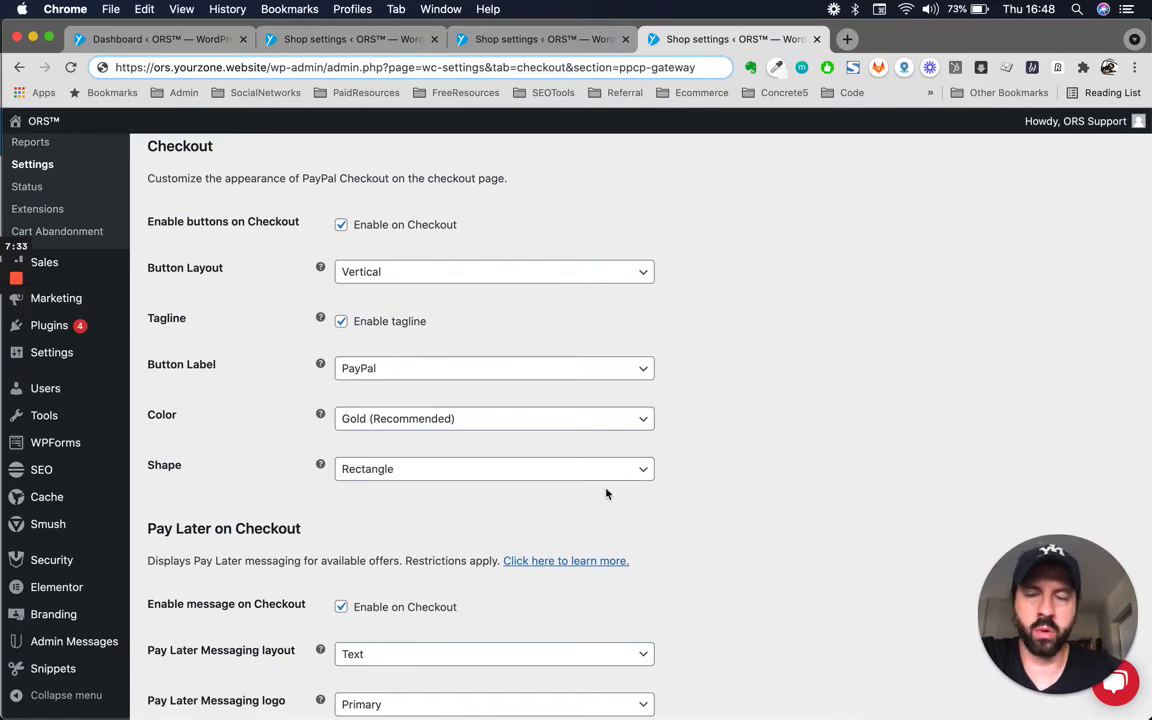
{"action": "scroll", "scroll_direction": "down", "scroll_amount": 3}
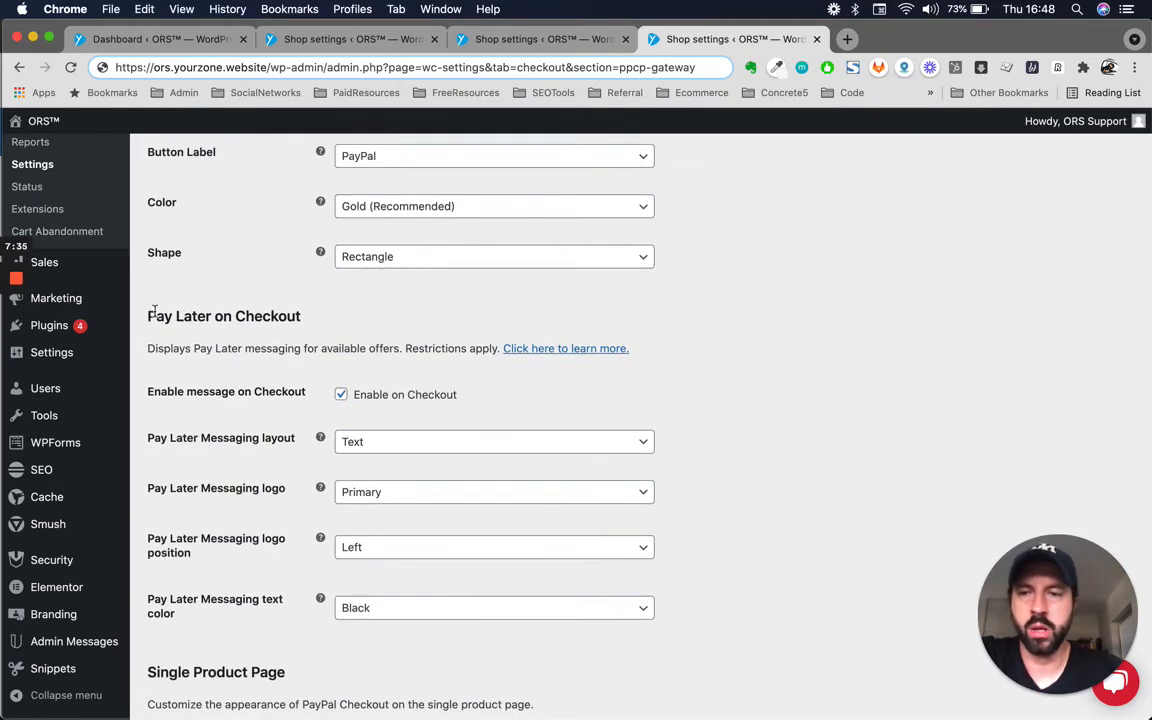
{"action": "scroll", "scroll_direction": "down", "scroll_amount": 3}
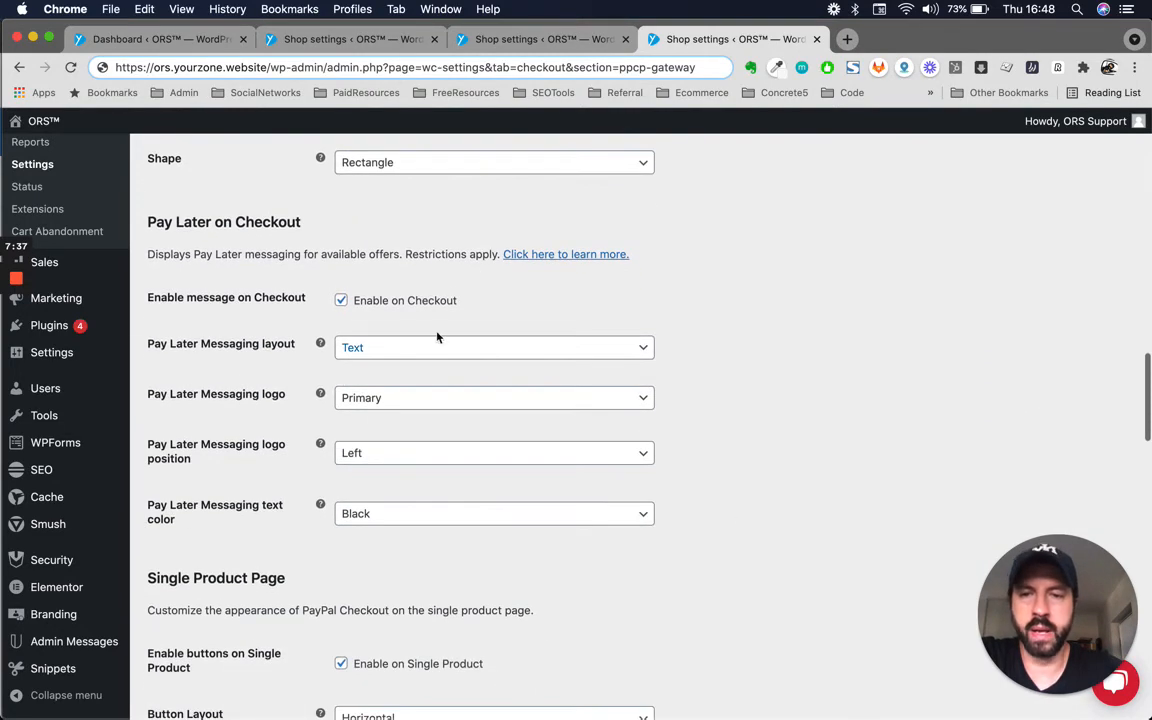
{"action": "scroll", "scroll_direction": "down", "scroll_amount": 3}
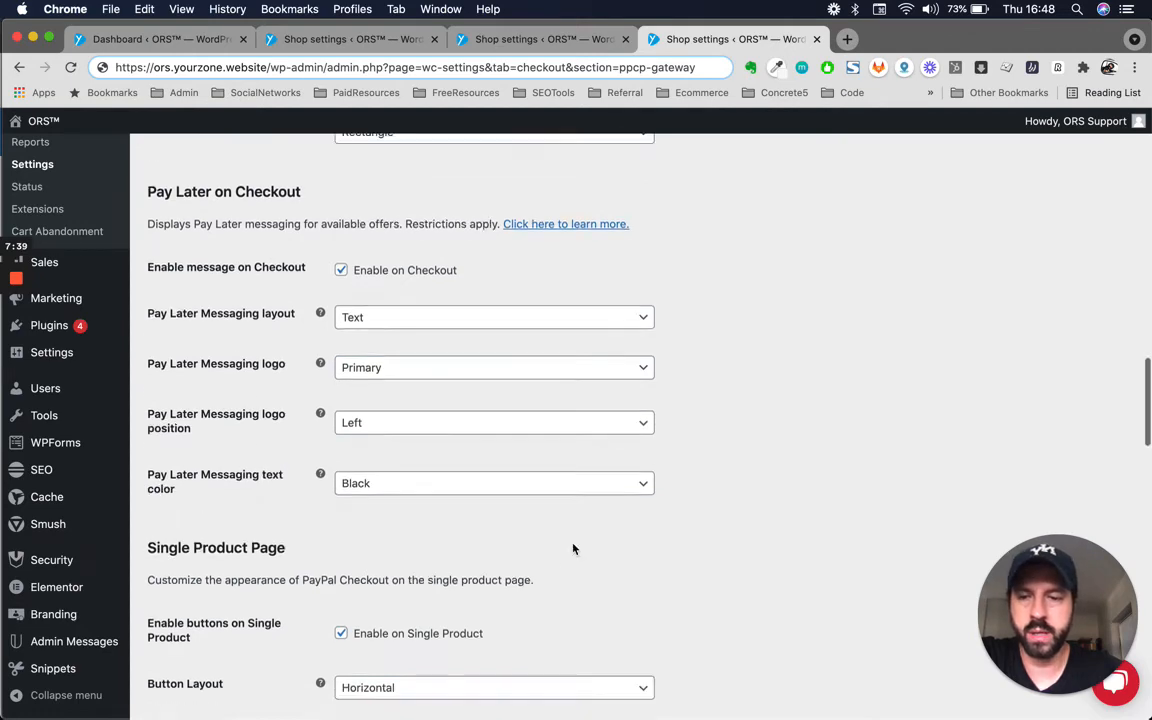
{"action": "scroll", "scroll_direction": "down", "scroll_amount": 3}
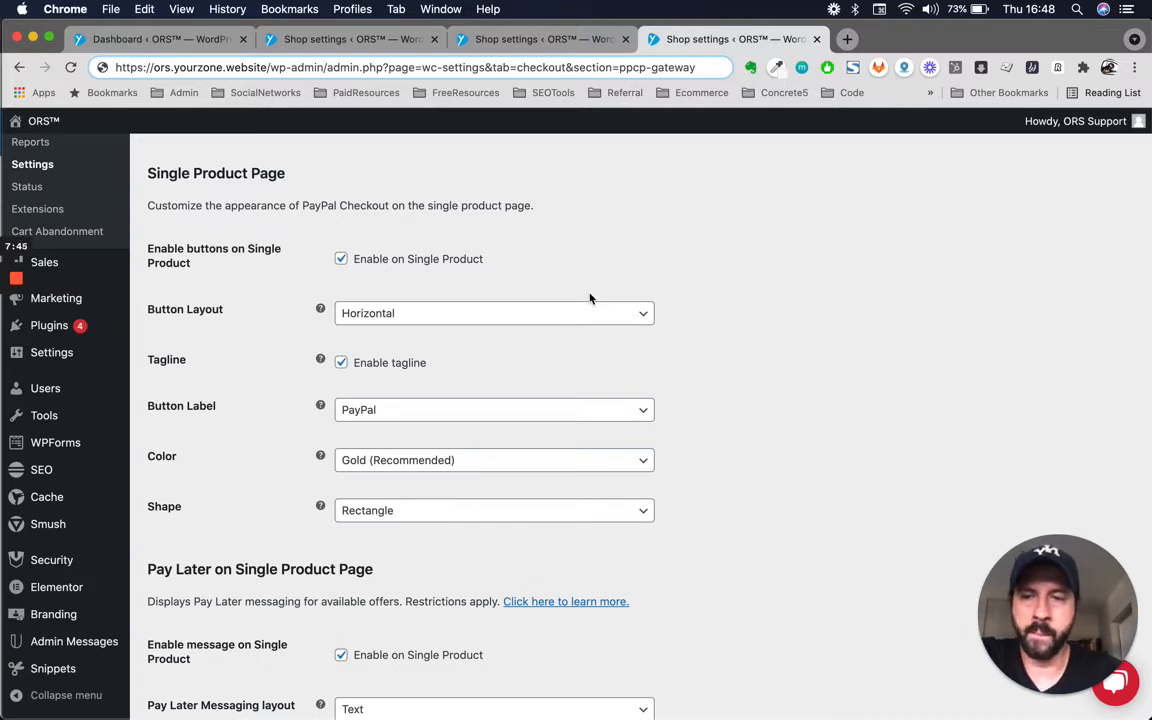
{"action": "mouse_move", "coordinate": [308, 288]}
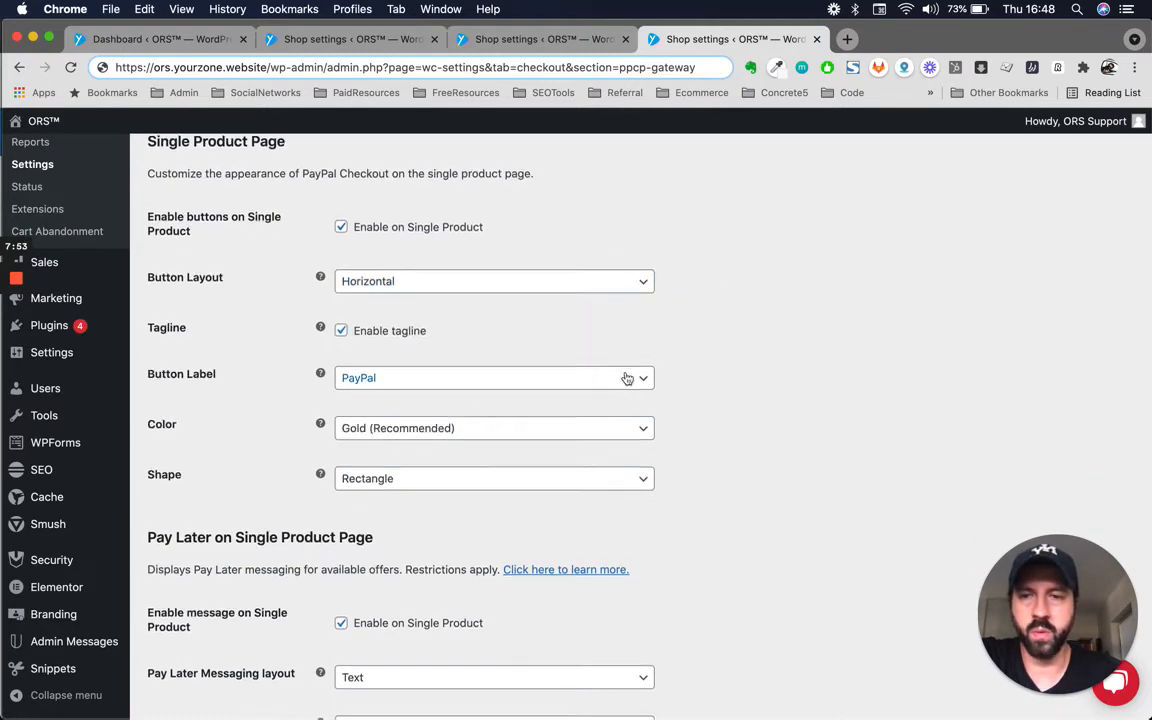
{"action": "scroll", "scroll_direction": "down", "scroll_amount": 3}
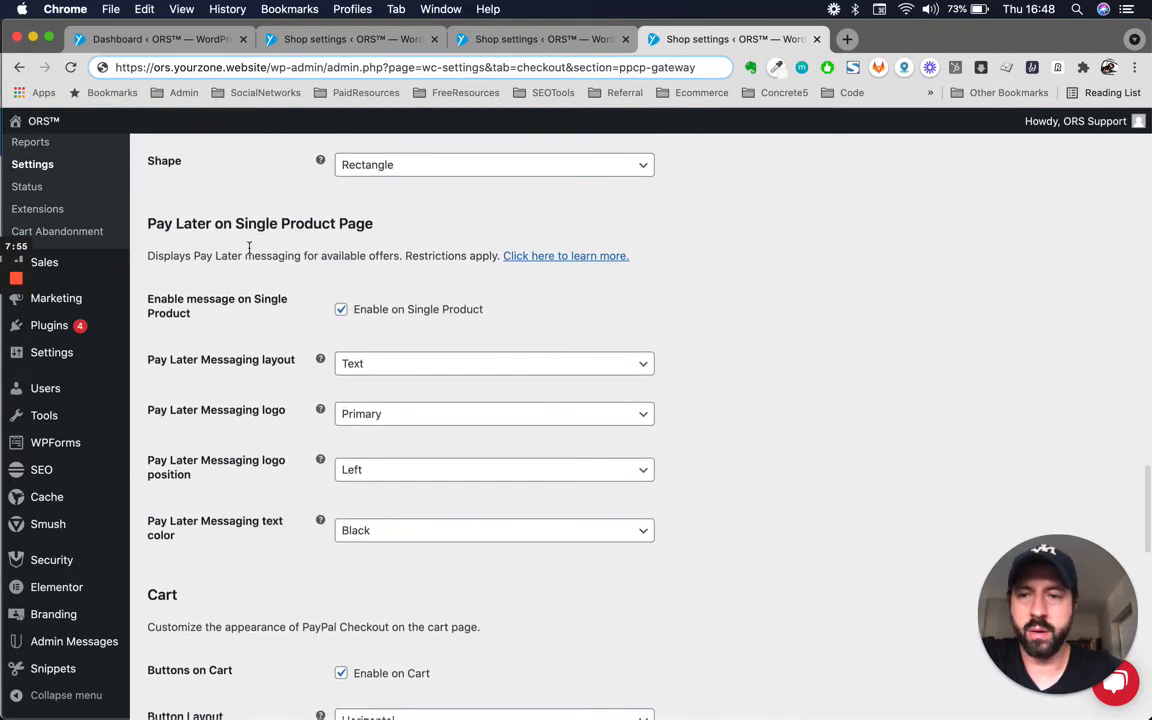
{"action": "scroll", "scroll_direction": "down", "scroll_amount": 3}
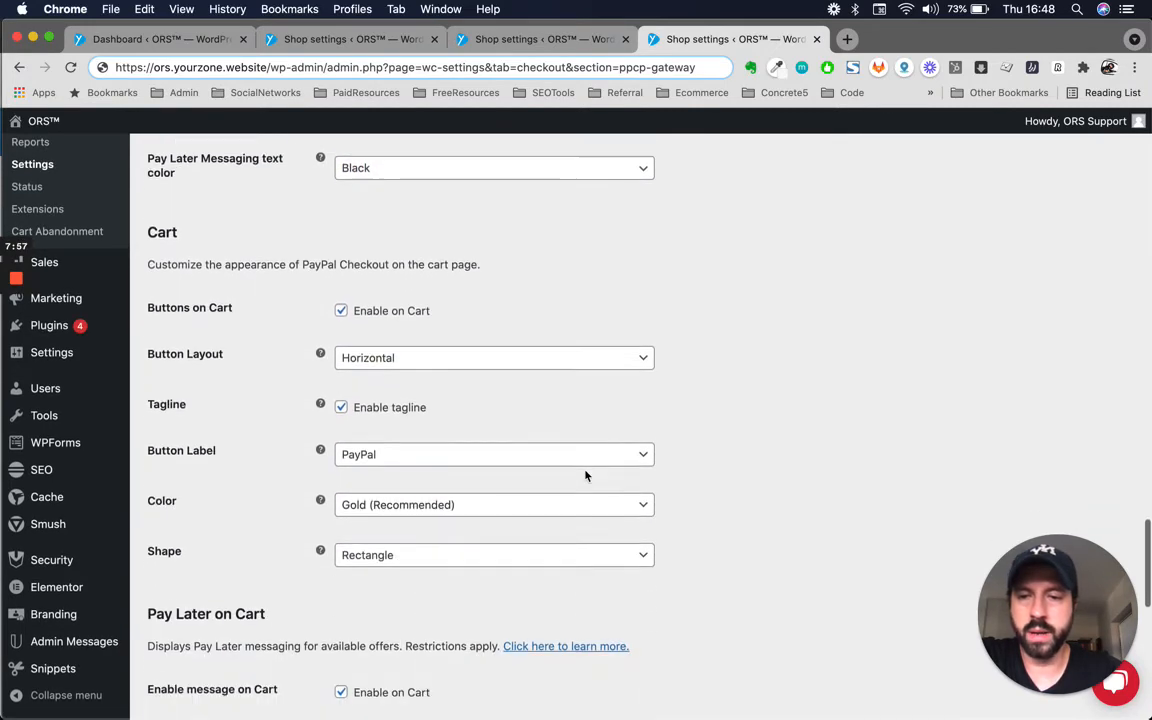
{"action": "scroll", "scroll_direction": "down", "scroll_amount": 3}
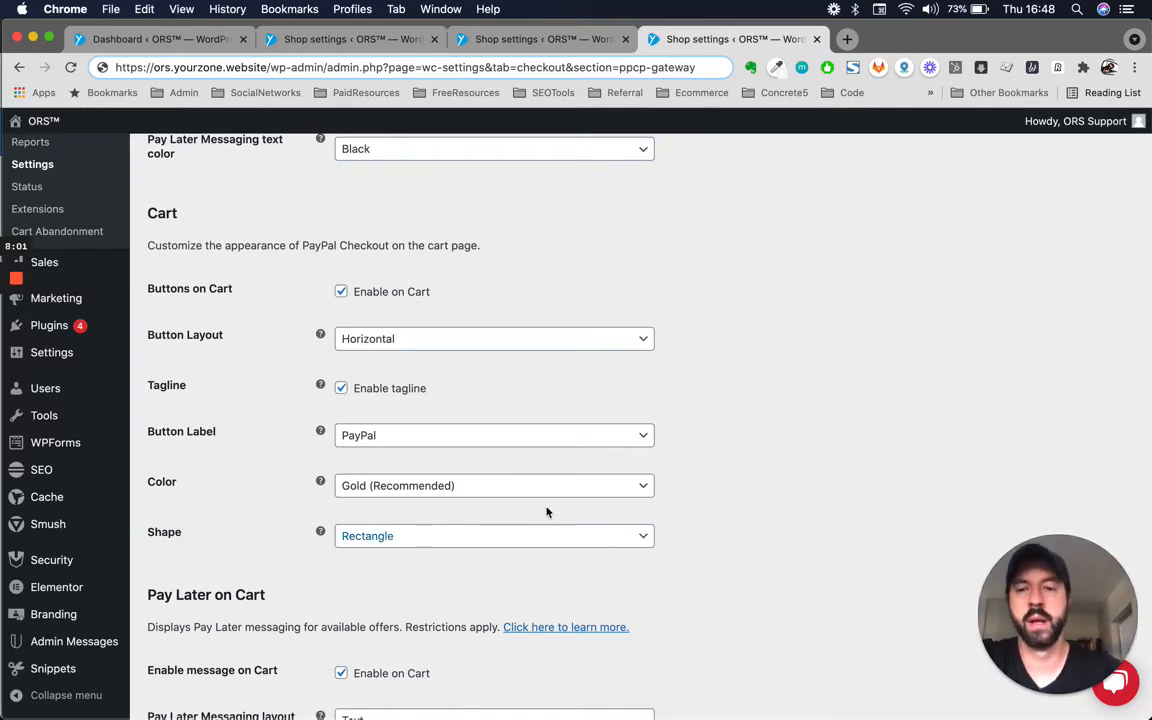
{"action": "scroll", "scroll_direction": "down", "scroll_amount": 3}
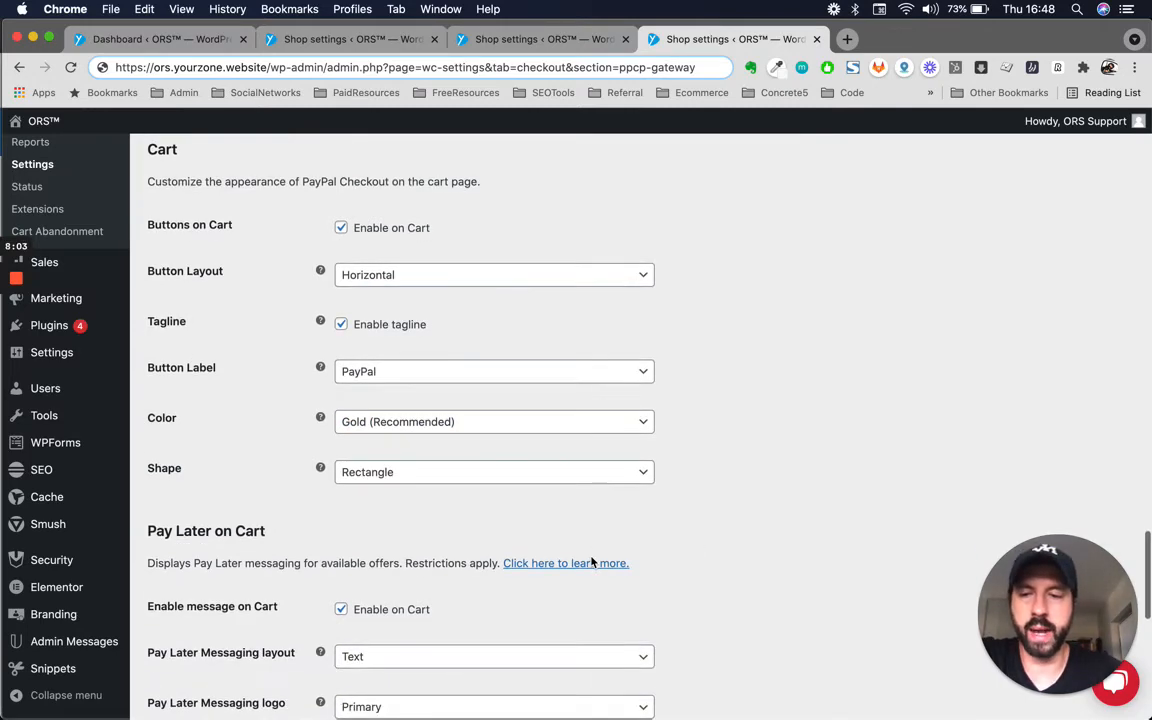
{"action": "scroll", "scroll_direction": "down", "scroll_amount": 3}
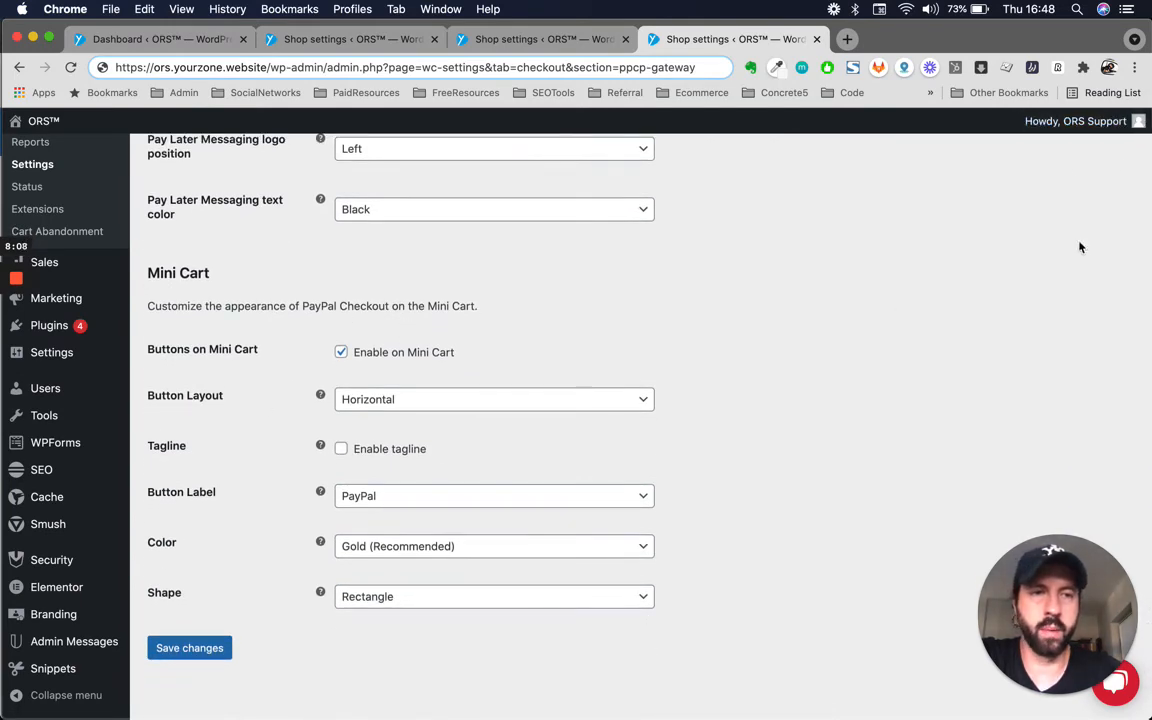
{"action": "mouse_move", "coordinate": [752, 258]}
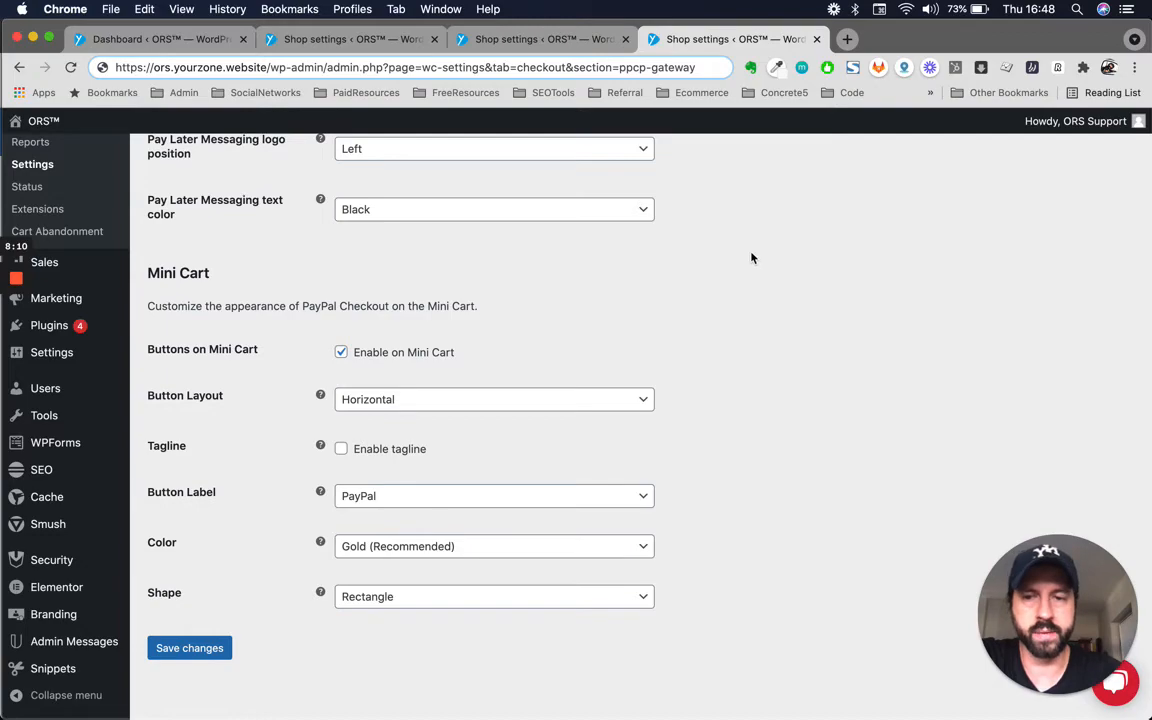
Step: Save the PayPal Checkout settings, including button appearance, with sandbox mode still on
{"action": "scroll", "scroll_direction": "down", "scroll_amount": 3}
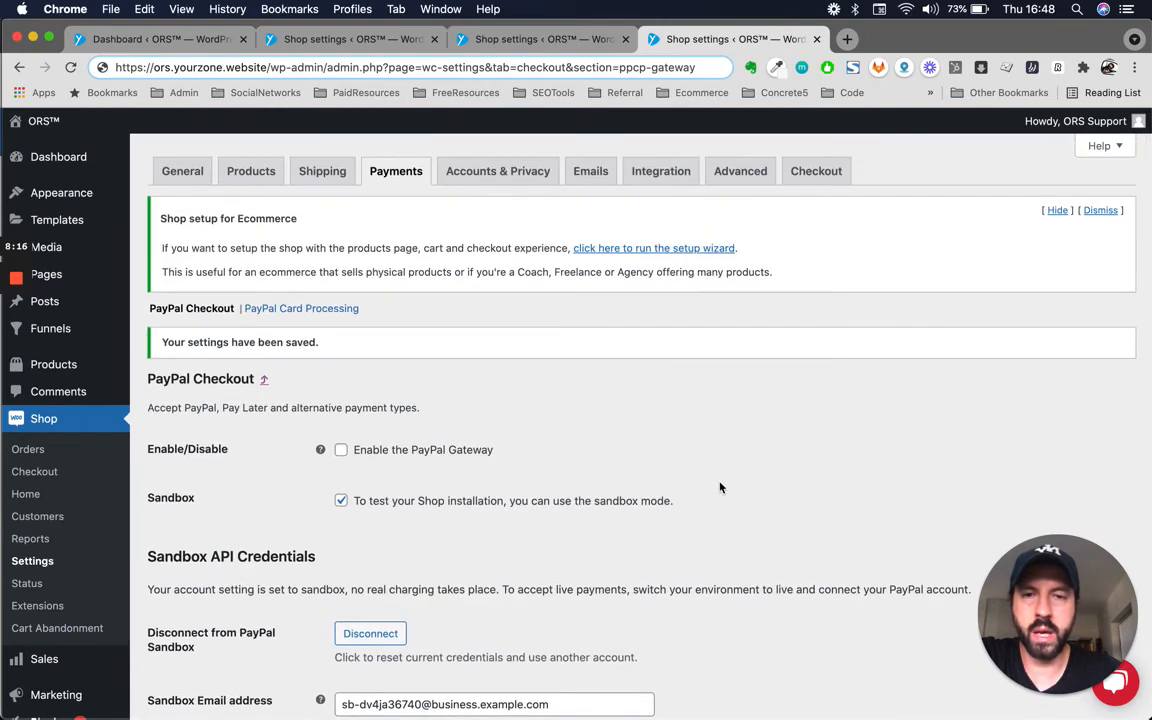
{"action": "scroll", "scroll_direction": "down", "scroll_amount": 3}
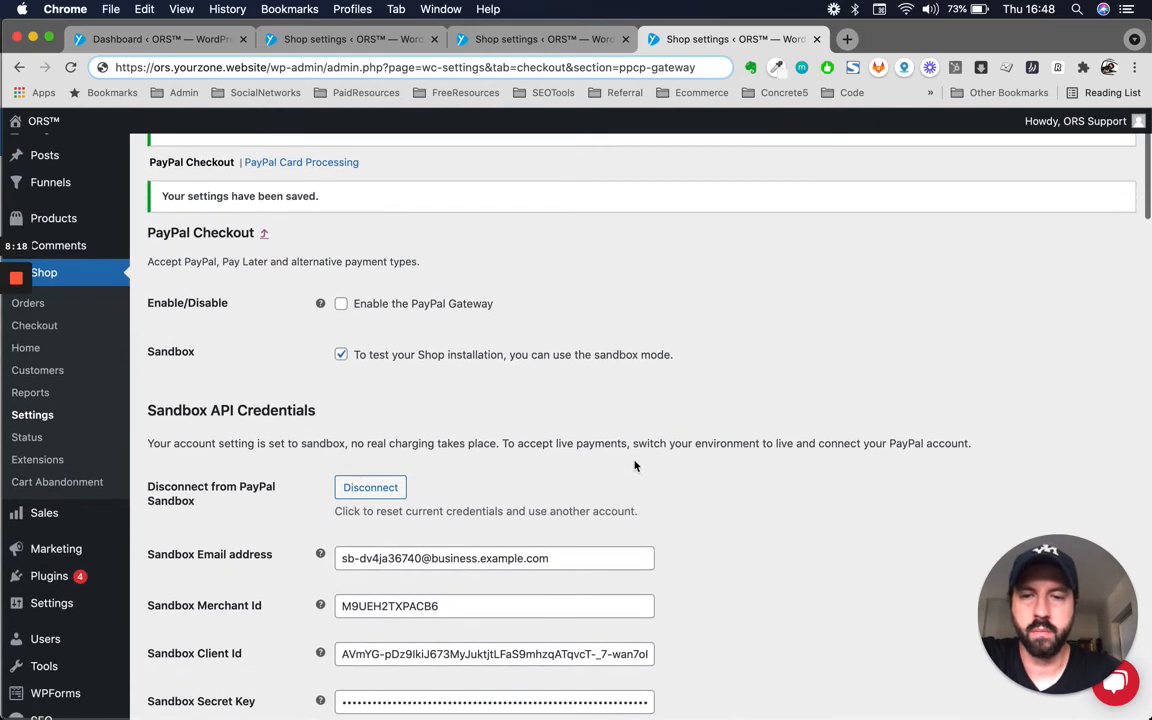
{"action": "mouse_move", "coordinate": [480, 307]}
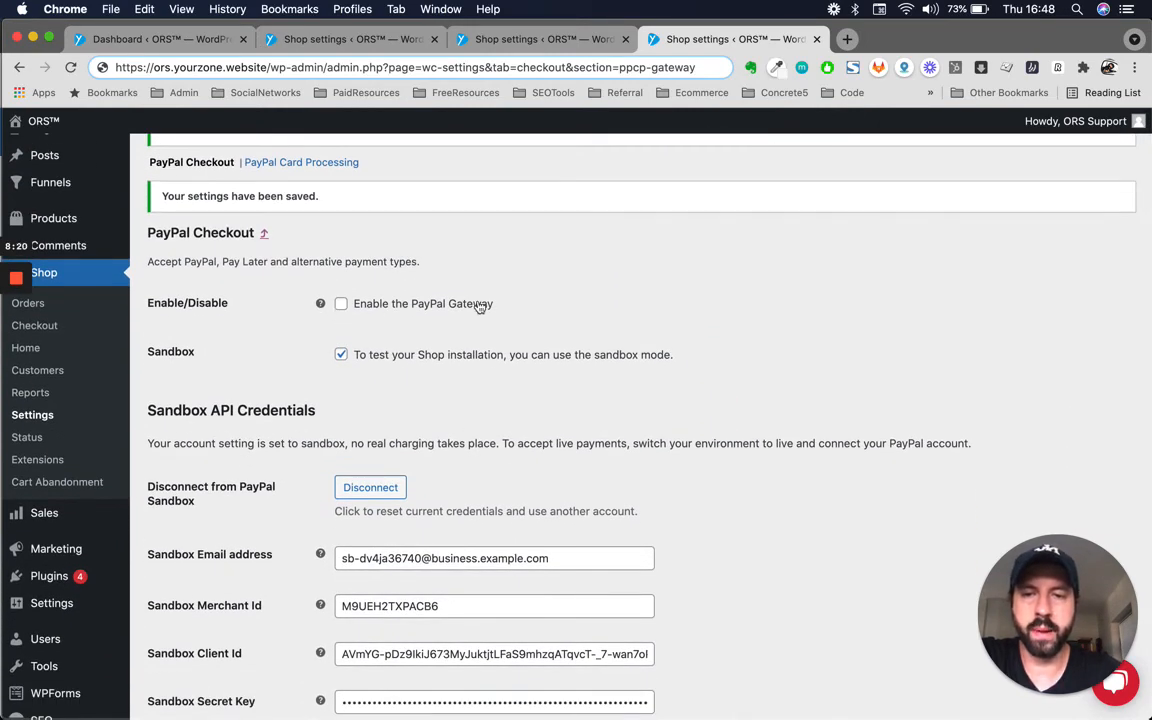
{"action": "mouse_move", "coordinate": [262, 363]}
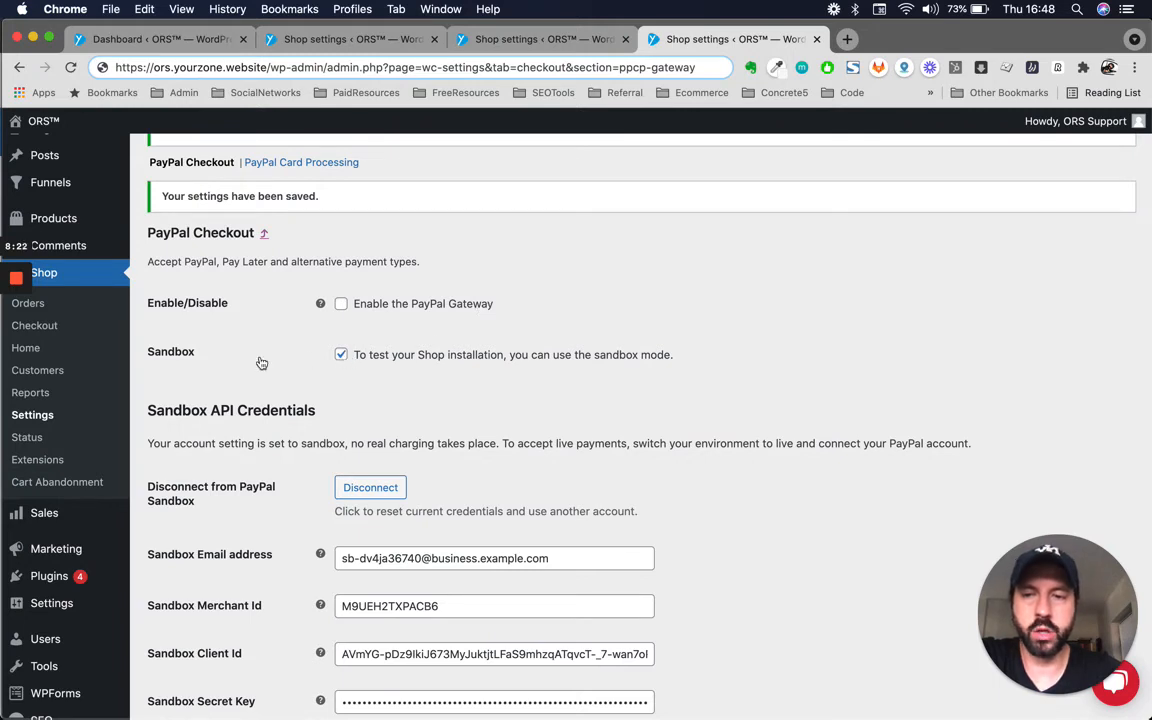
{"action": "mouse_move", "coordinate": [434, 382]}
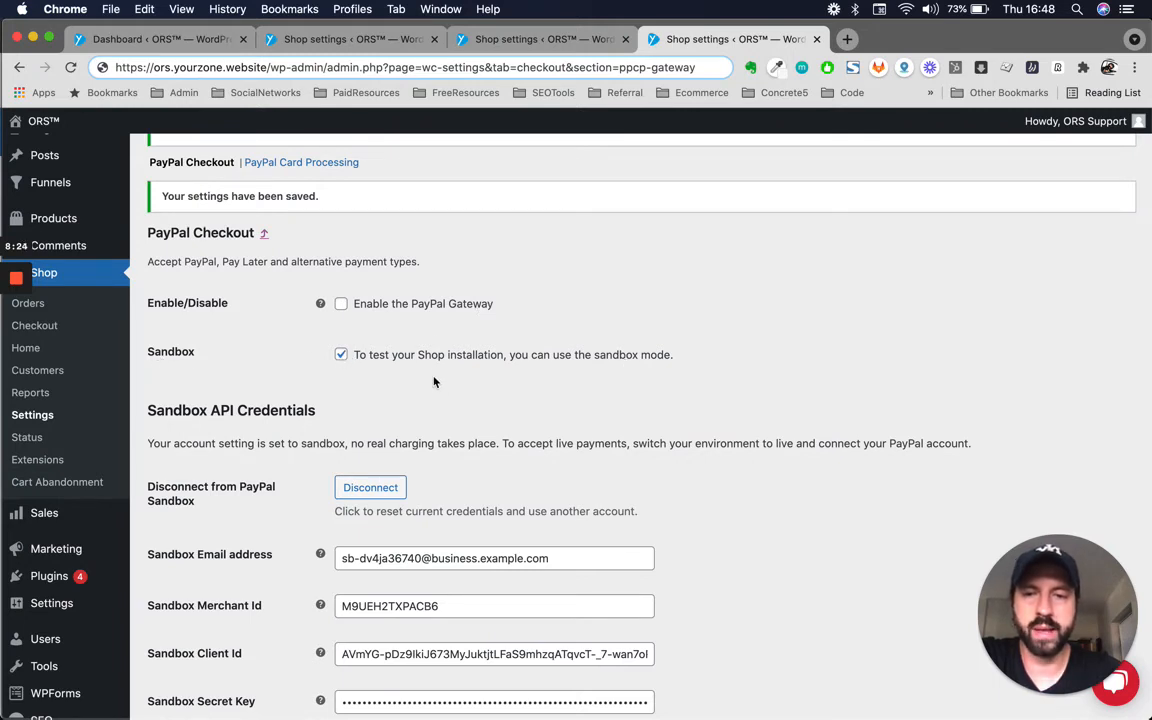
{"action": "mouse_move", "coordinate": [478, 431]}
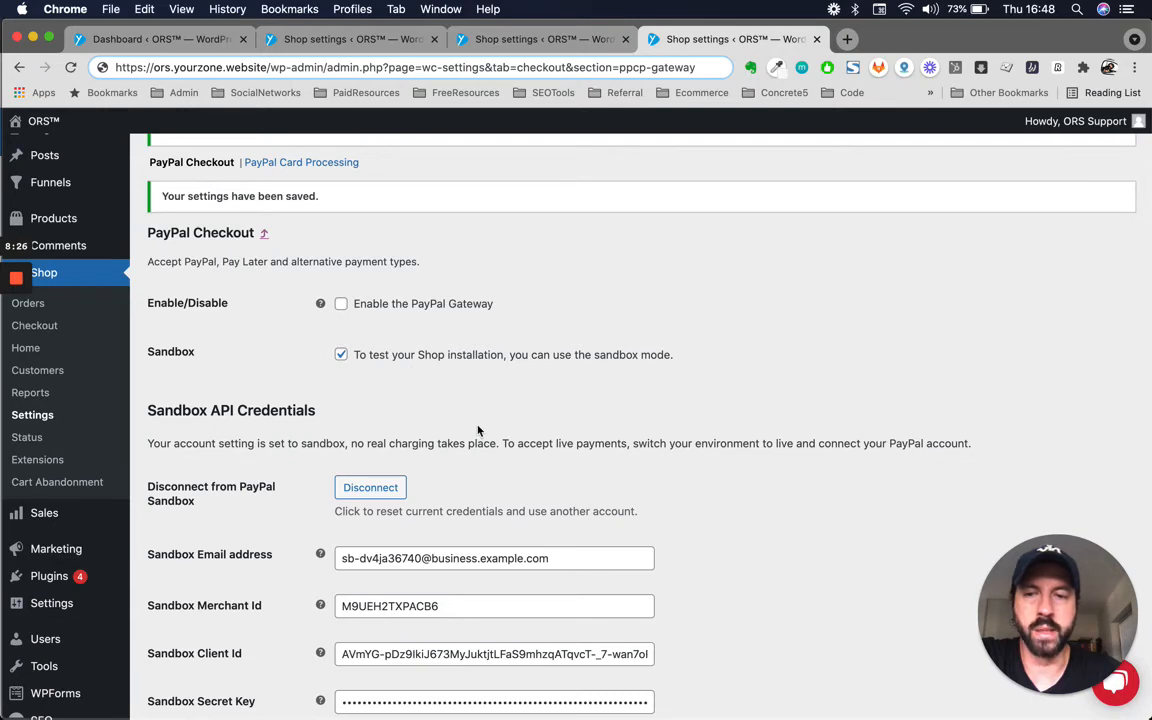
{"action": "scroll", "scroll_direction": "up", "scroll_amount": 3}
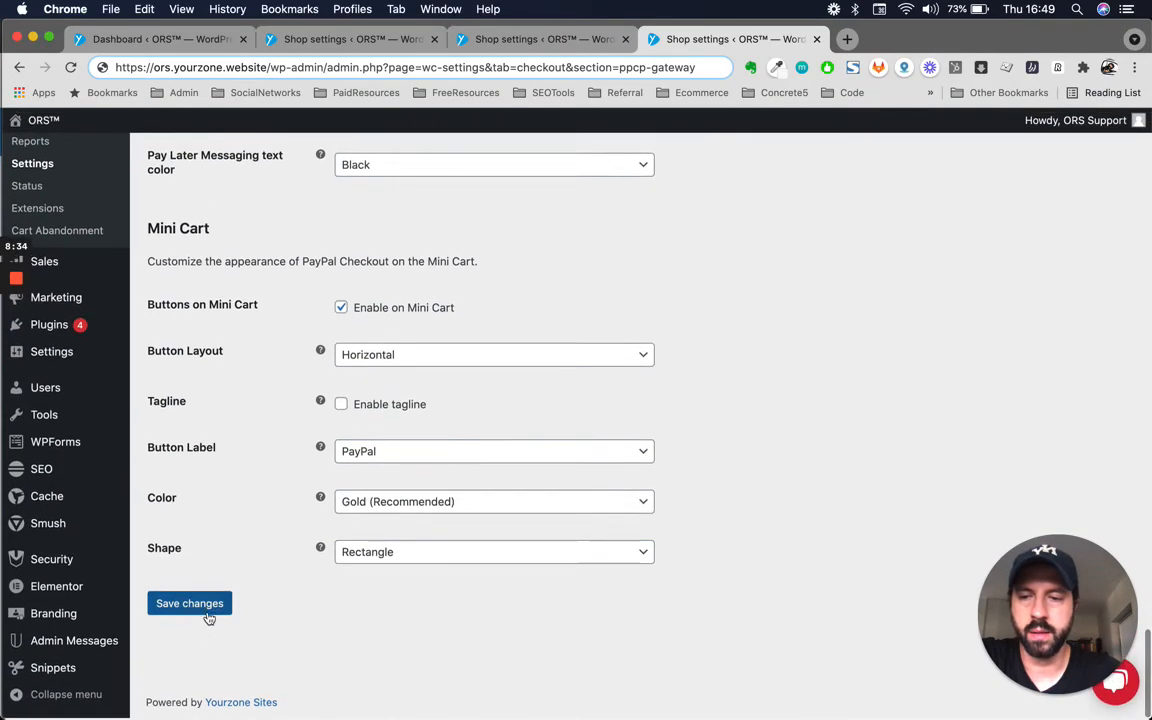
{"action": "left_click", "coordinate": [189, 603]}
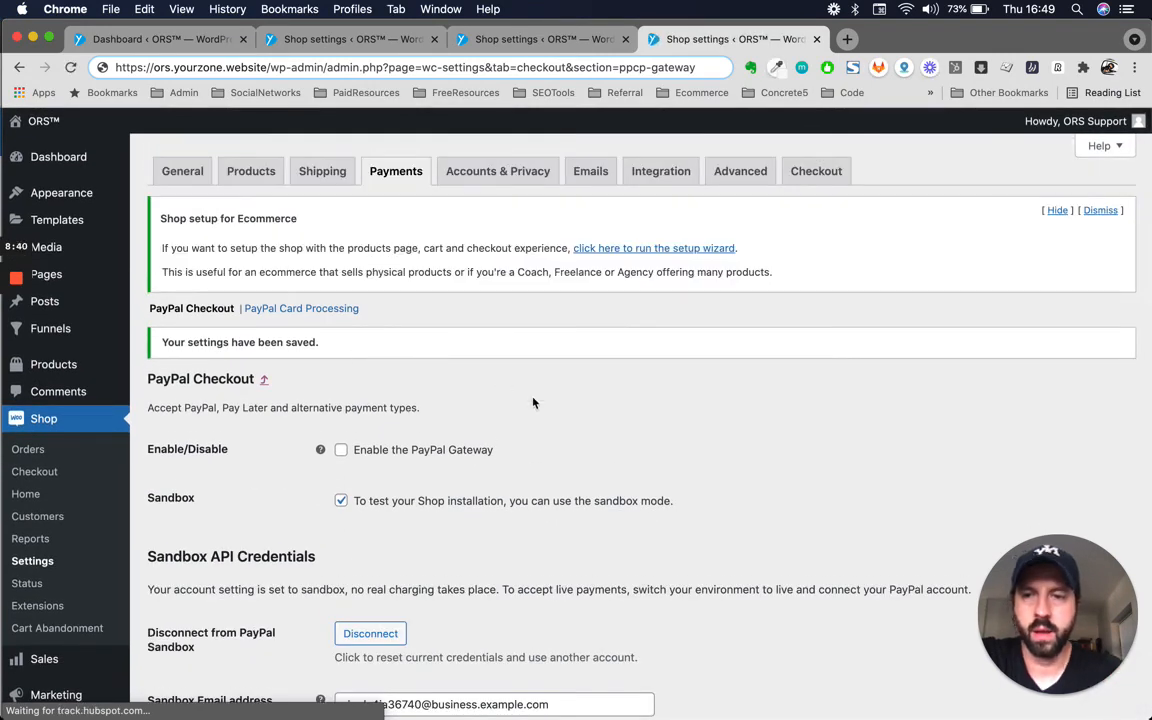
{"action": "mouse_move", "coordinate": [434, 390]}
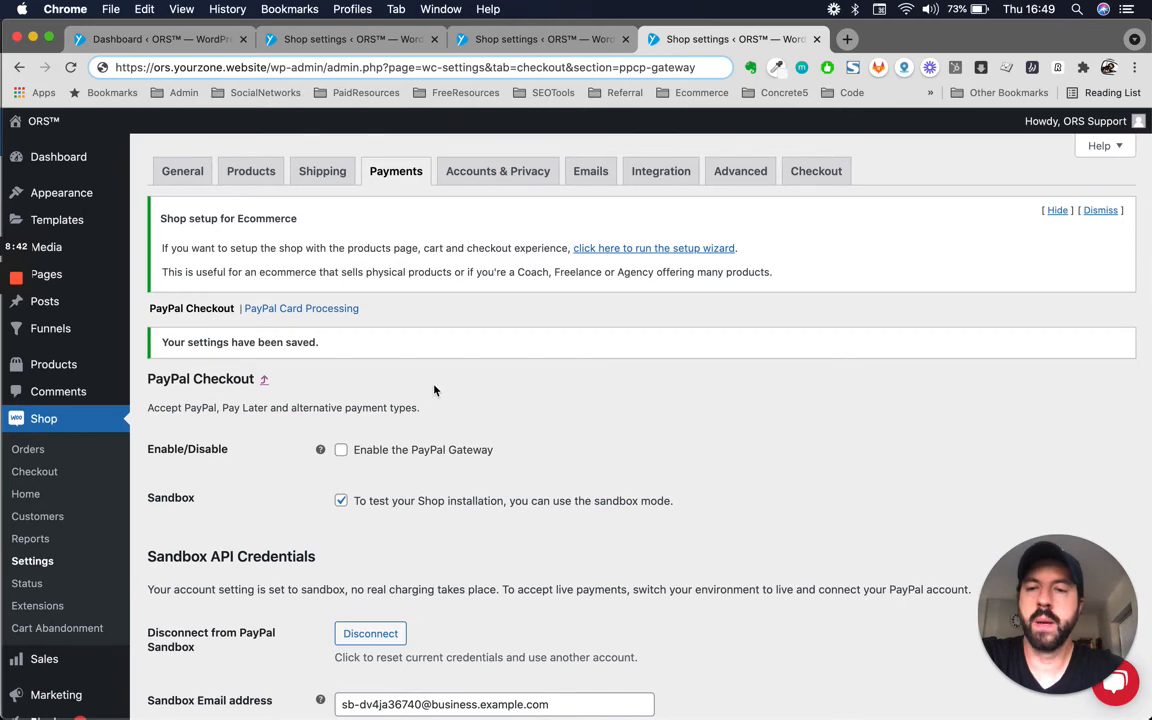
{"action": "left_click", "coordinate": [301, 308]}
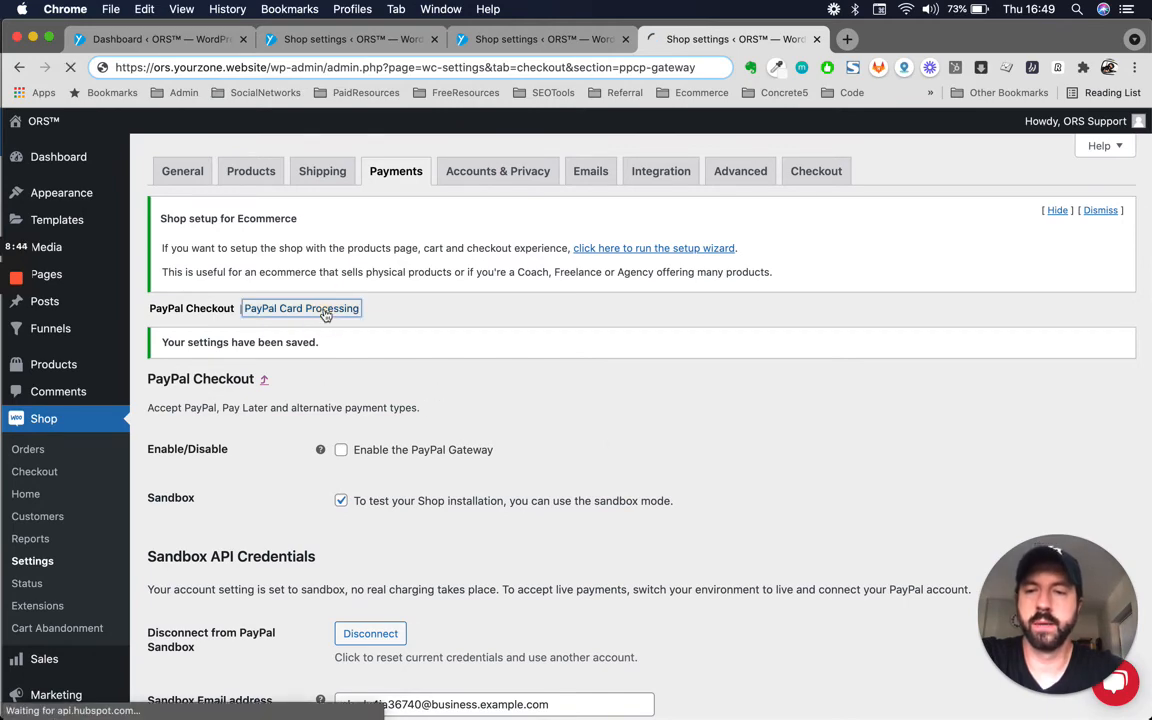
{"action": "left_click", "coordinate": [301, 308]}
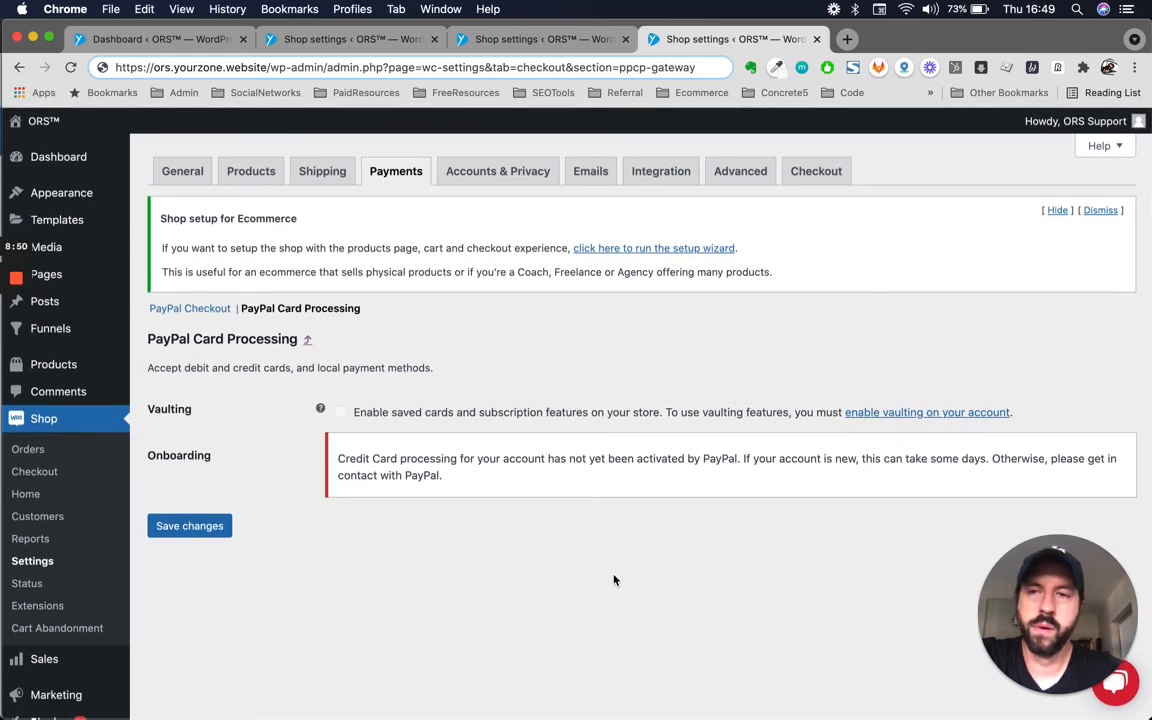
{"action": "mouse_move", "coordinate": [205, 332]}
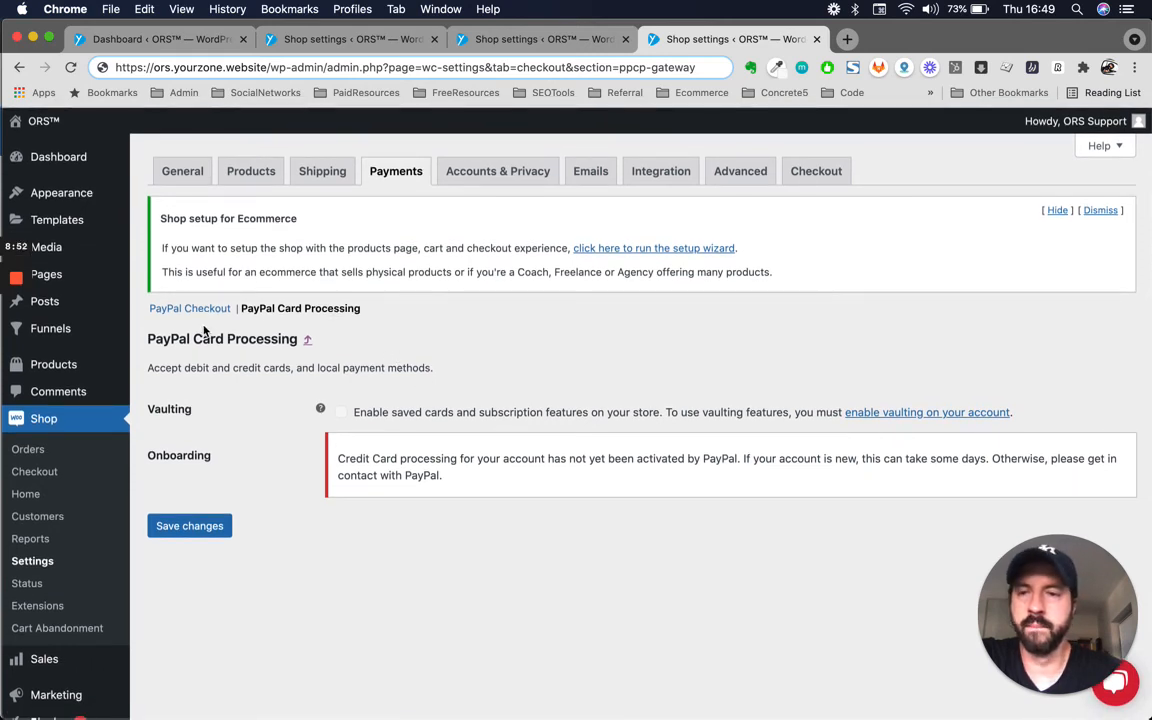
{"action": "mouse_move", "coordinate": [519, 595]}
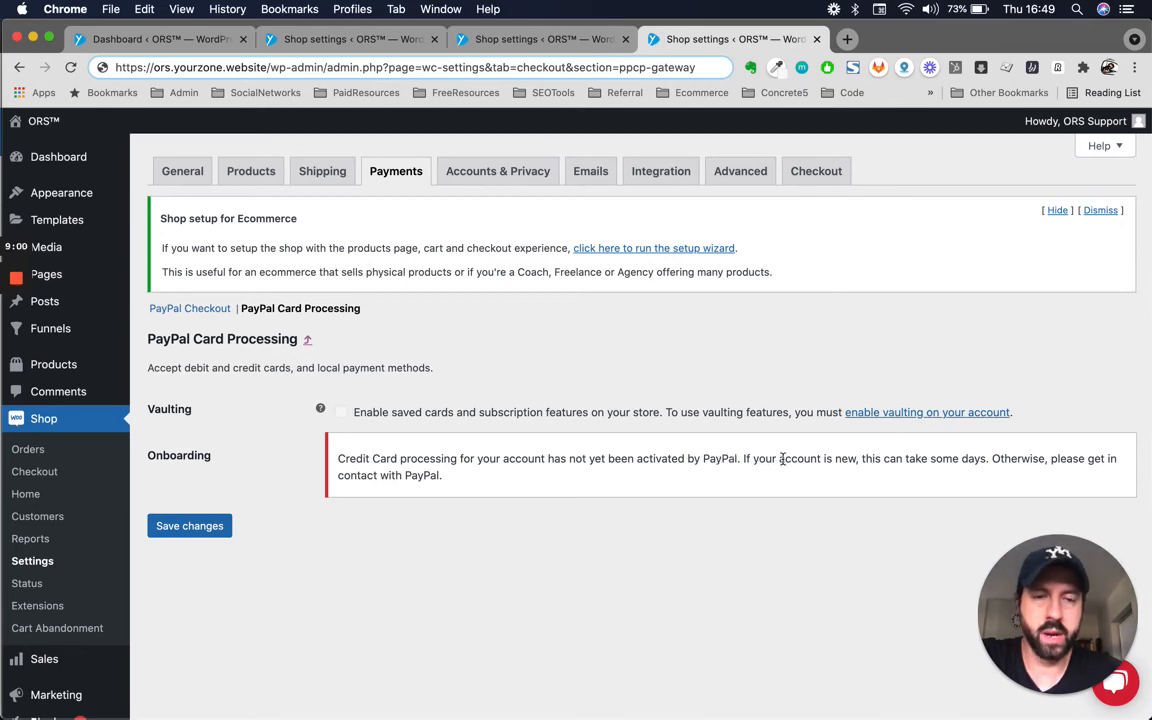
{"action": "double_click", "coordinate": [799, 458]}
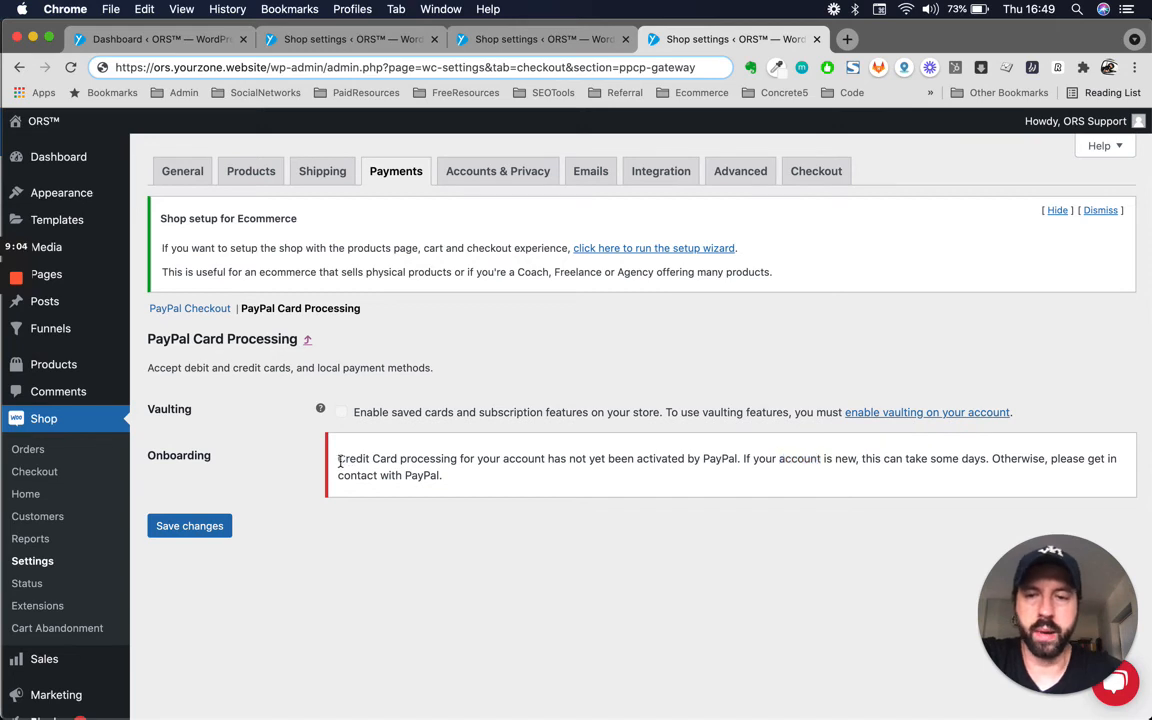
{"action": "mouse_move", "coordinate": [490, 610]}
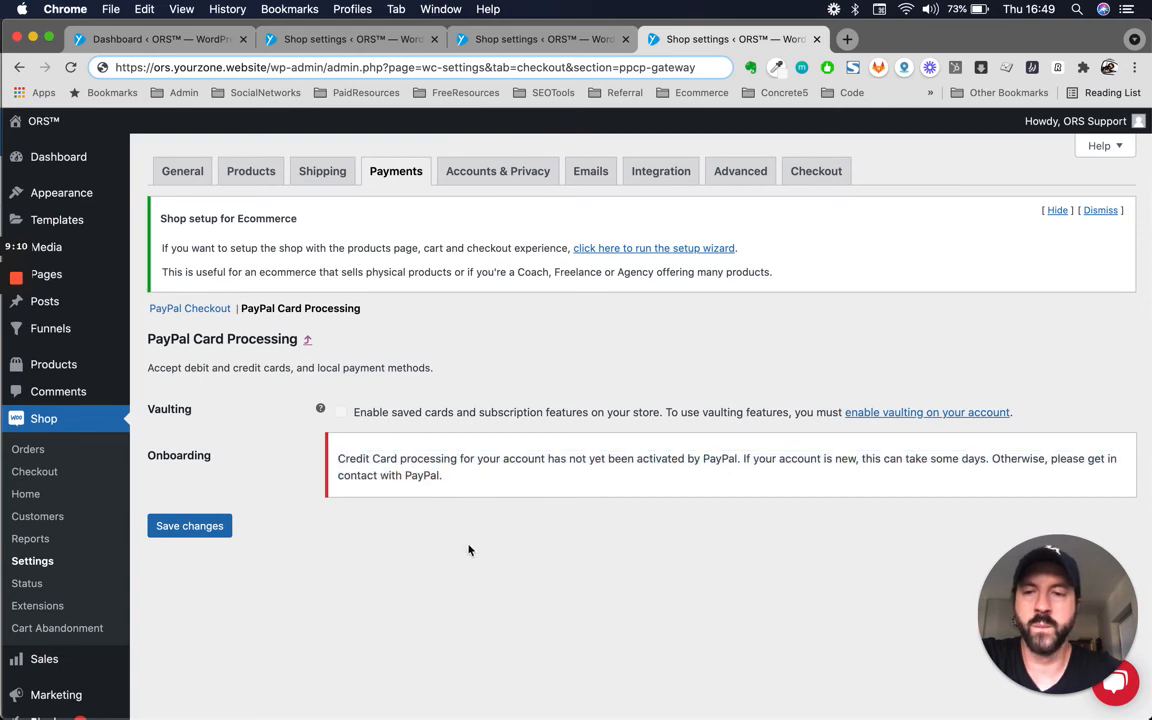
{"action": "mouse_move", "coordinate": [578, 571]}
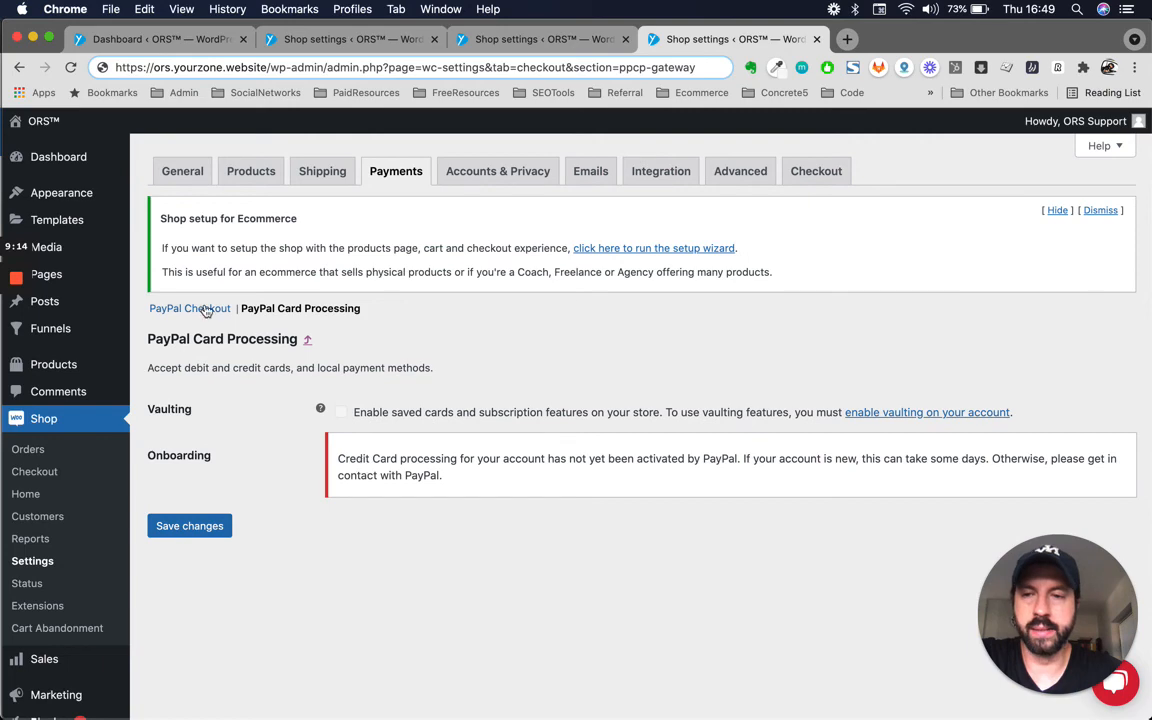
{"action": "left_click", "coordinate": [189, 308]}
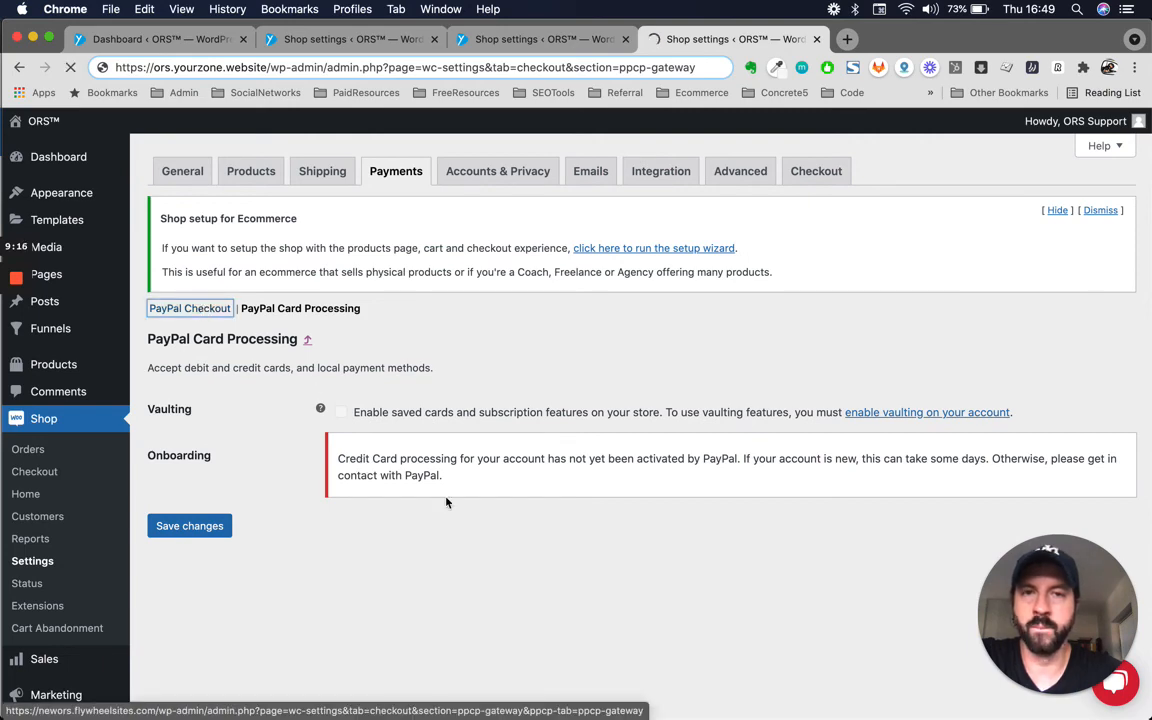
{"action": "left_click", "coordinate": [190, 308]}
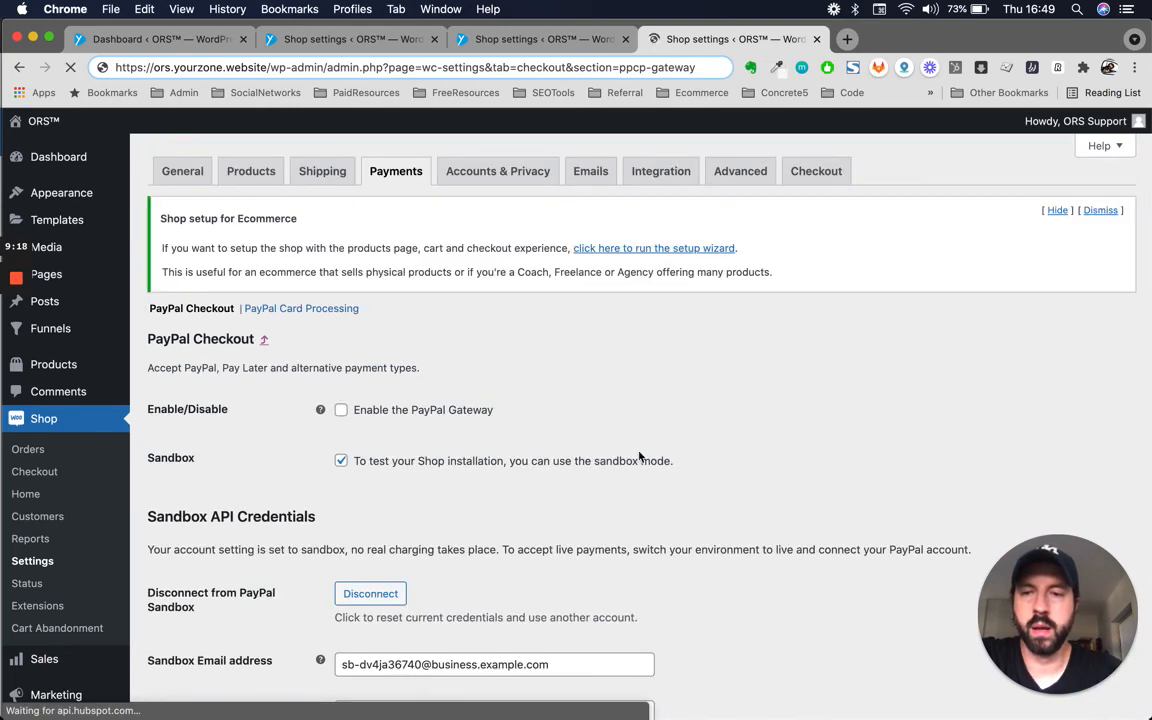